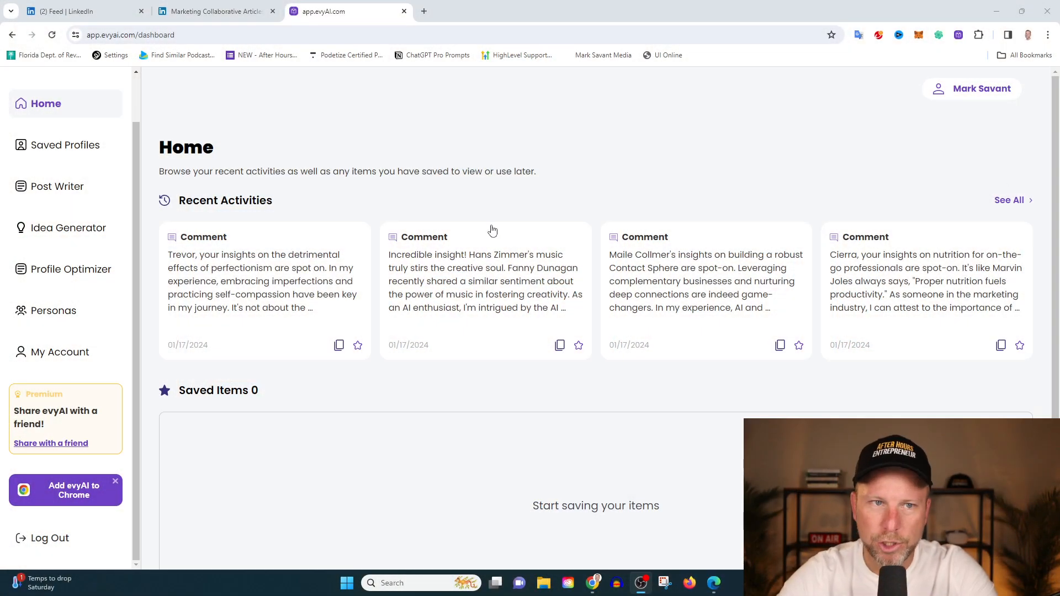
mouse_move(105, 48)
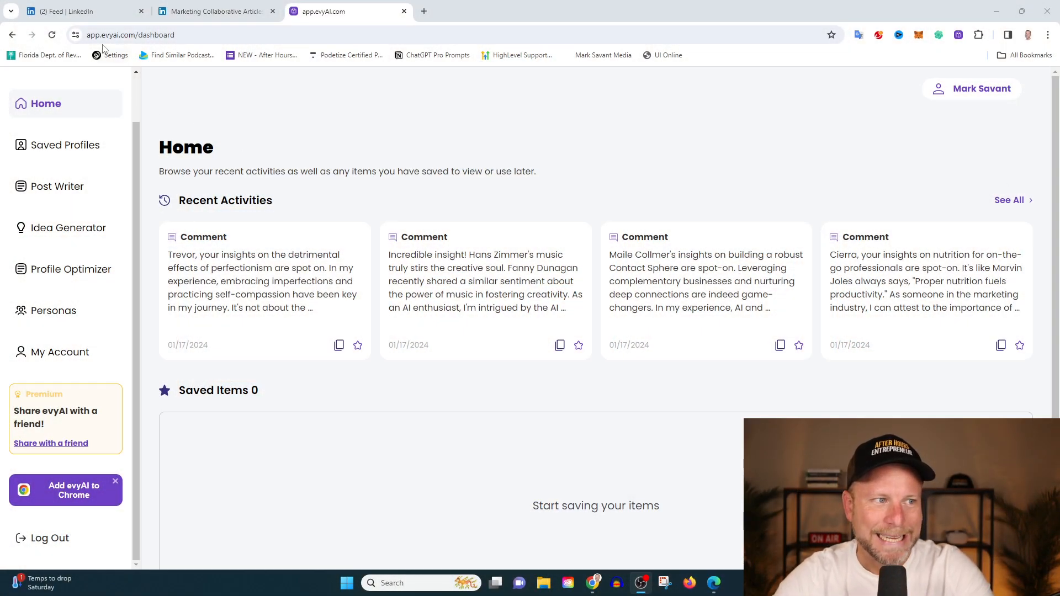
mouse_move(316, 151)
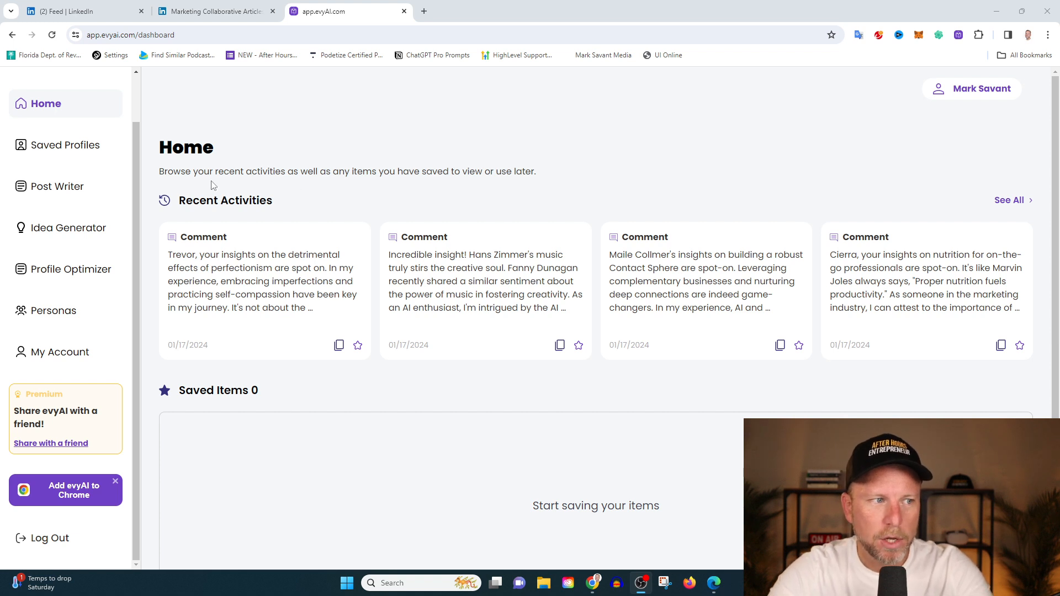
mouse_move(232, 189)
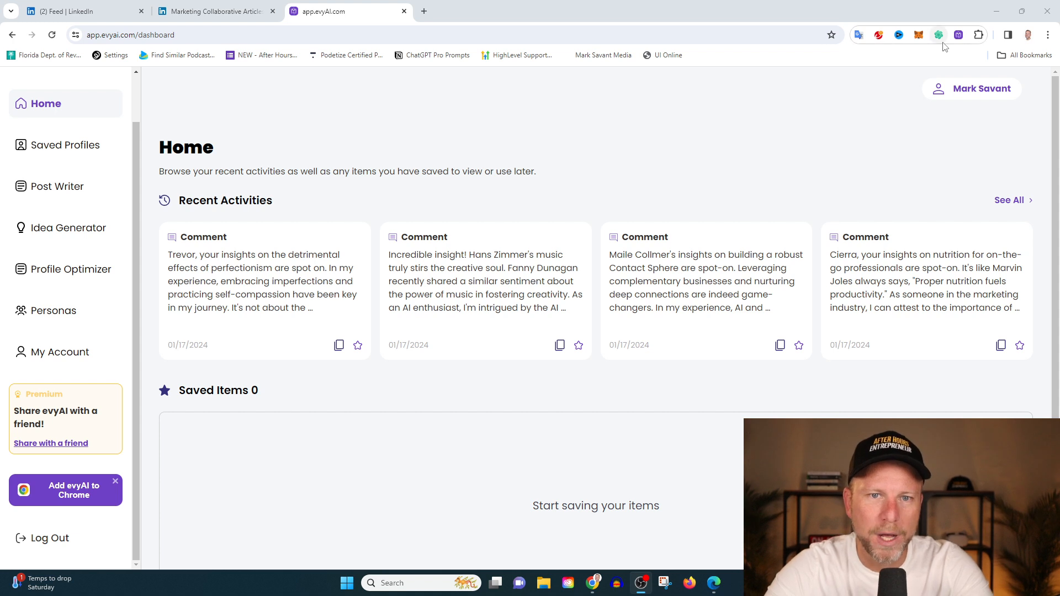
mouse_move(766, 146)
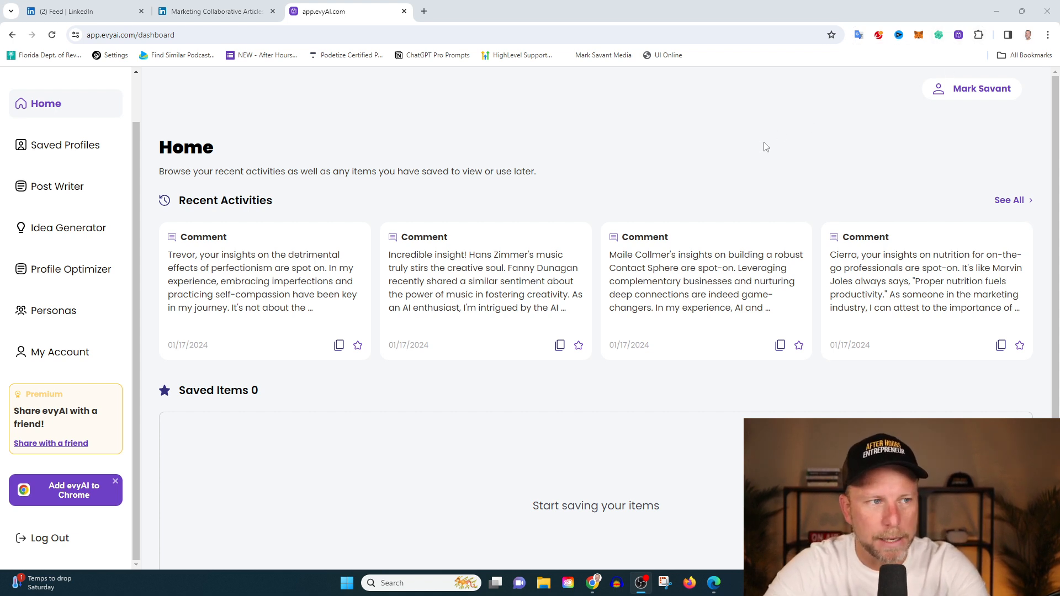
mouse_move(445, 163)
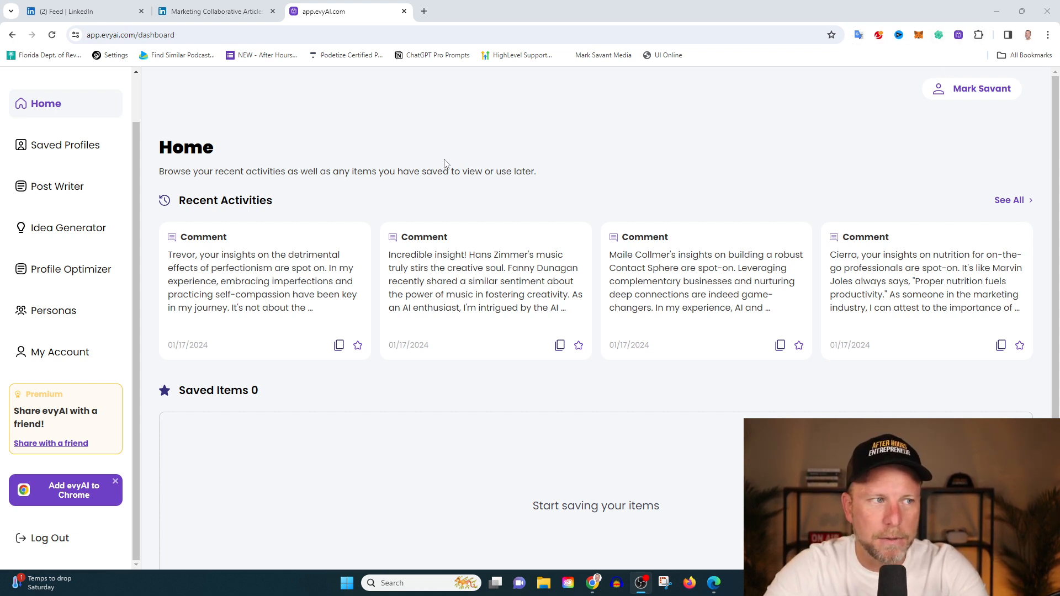
mouse_move(445, 167)
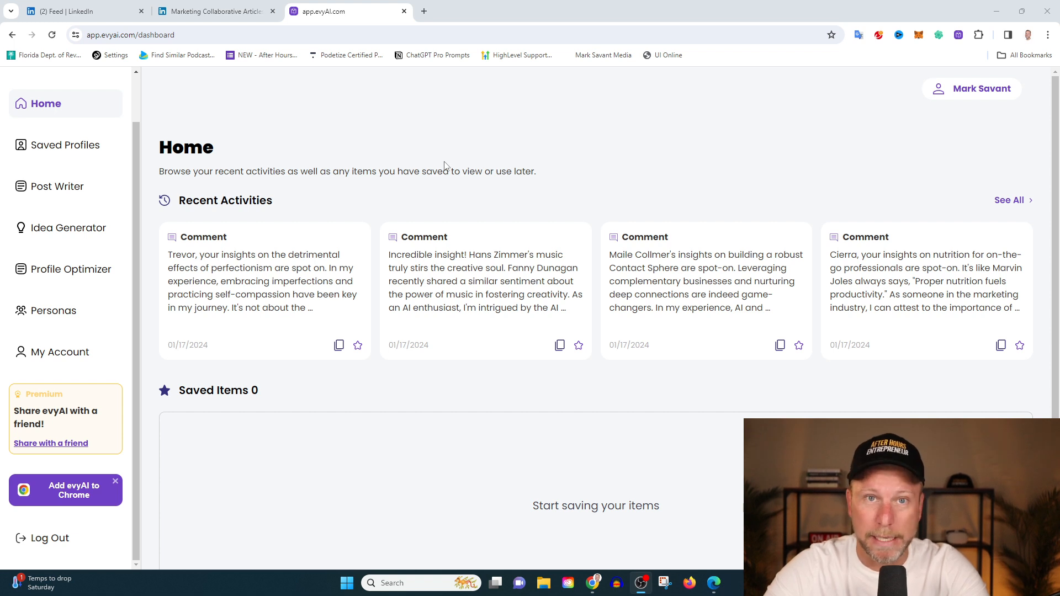
mouse_move(421, 139)
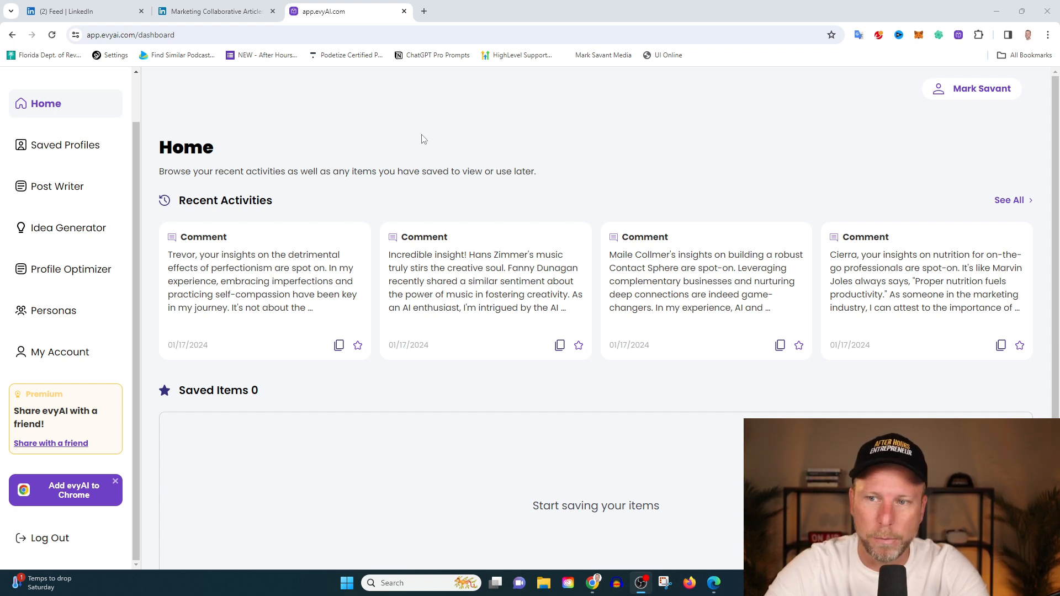
mouse_move(110, 132)
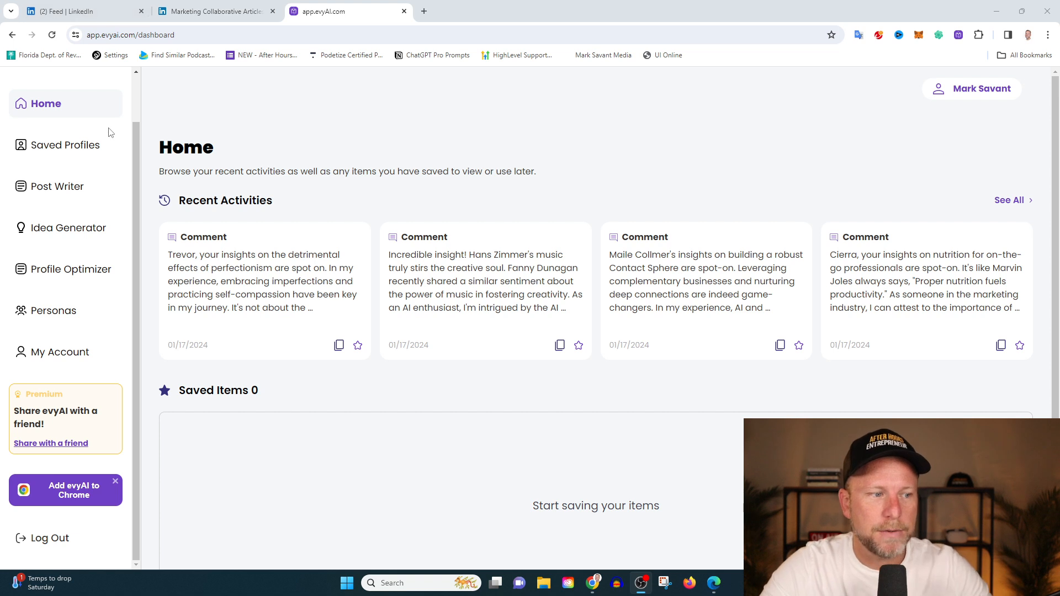
mouse_move(109, 161)
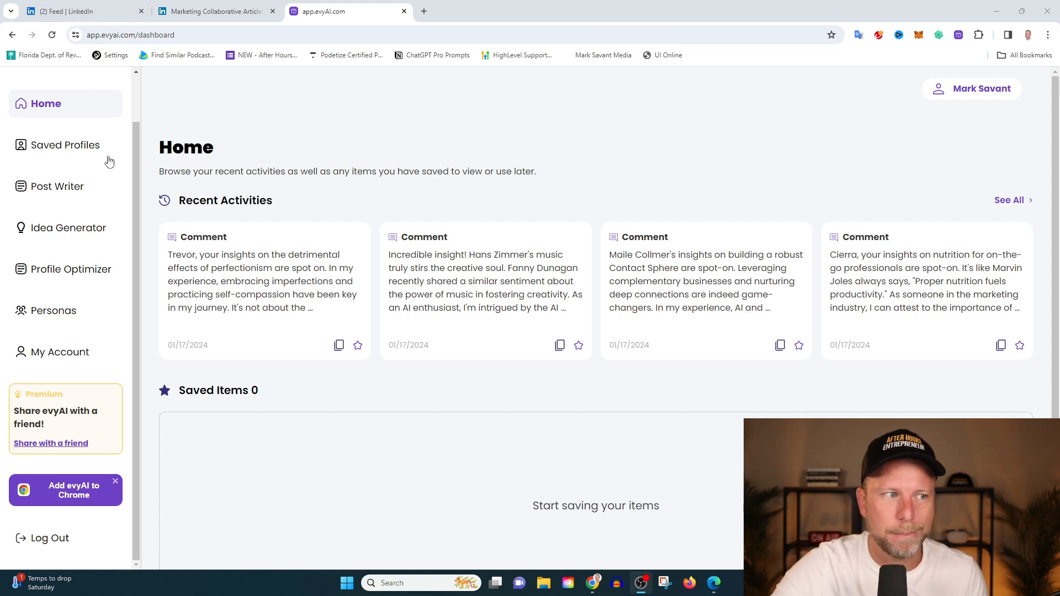
mouse_move(63, 188)
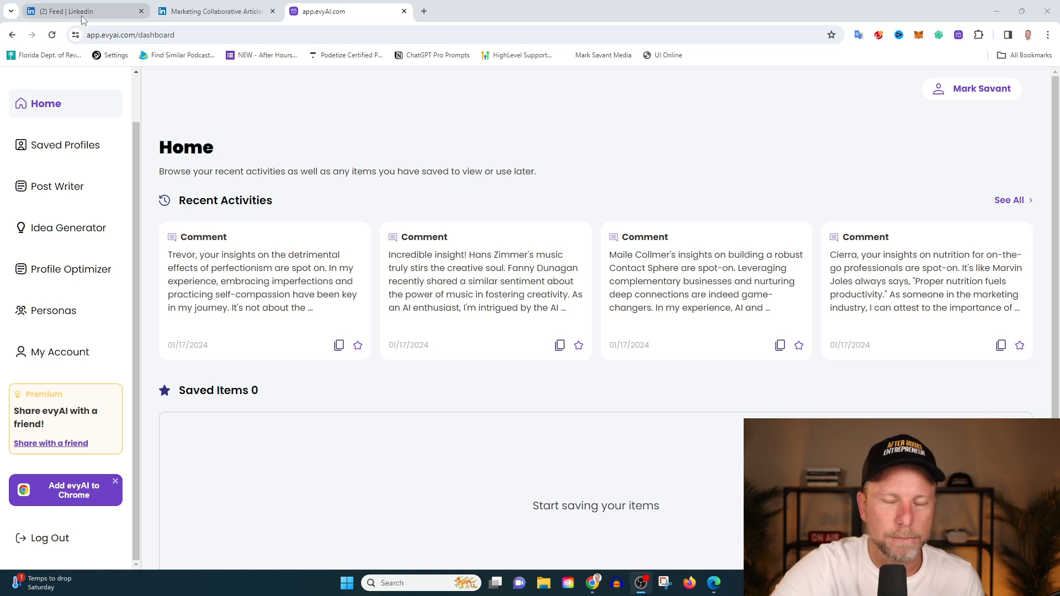
mouse_move(80, 11)
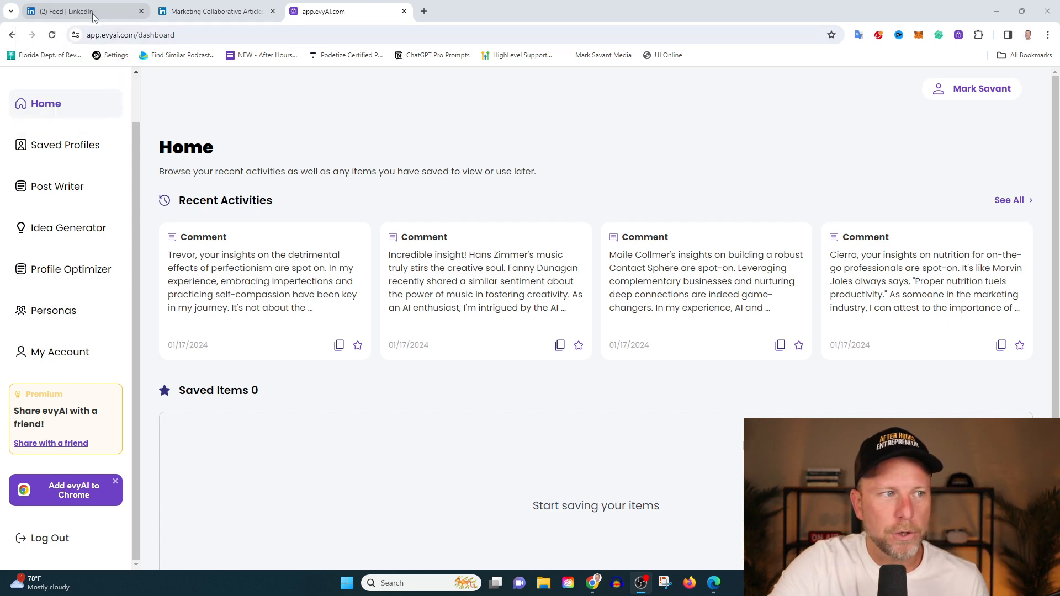
From the feed, open my own LinkedIn profile and scroll to its Featured posts and Activity sections
click(81, 11)
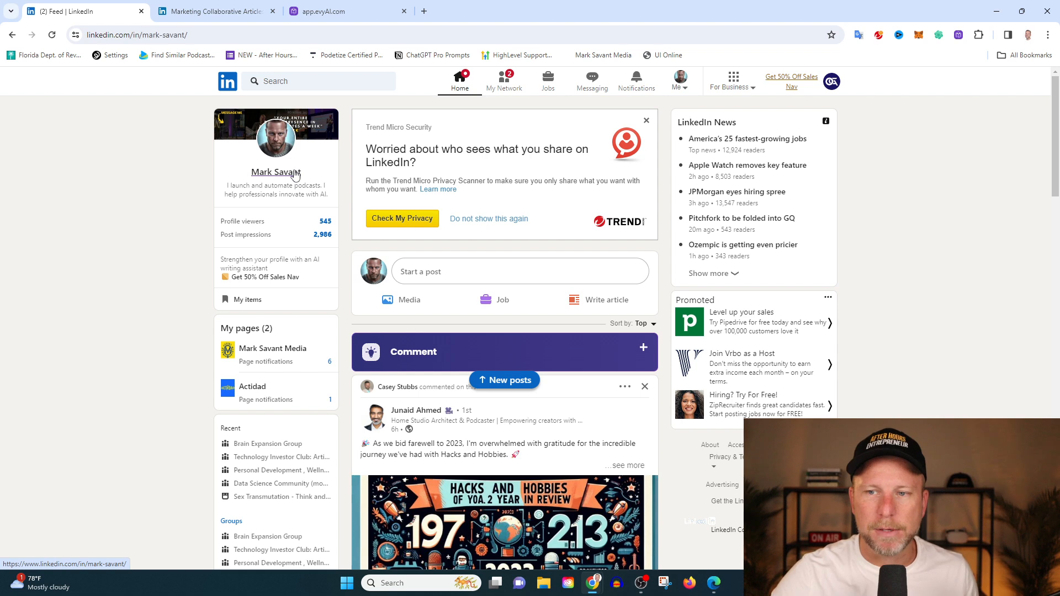
click(276, 172)
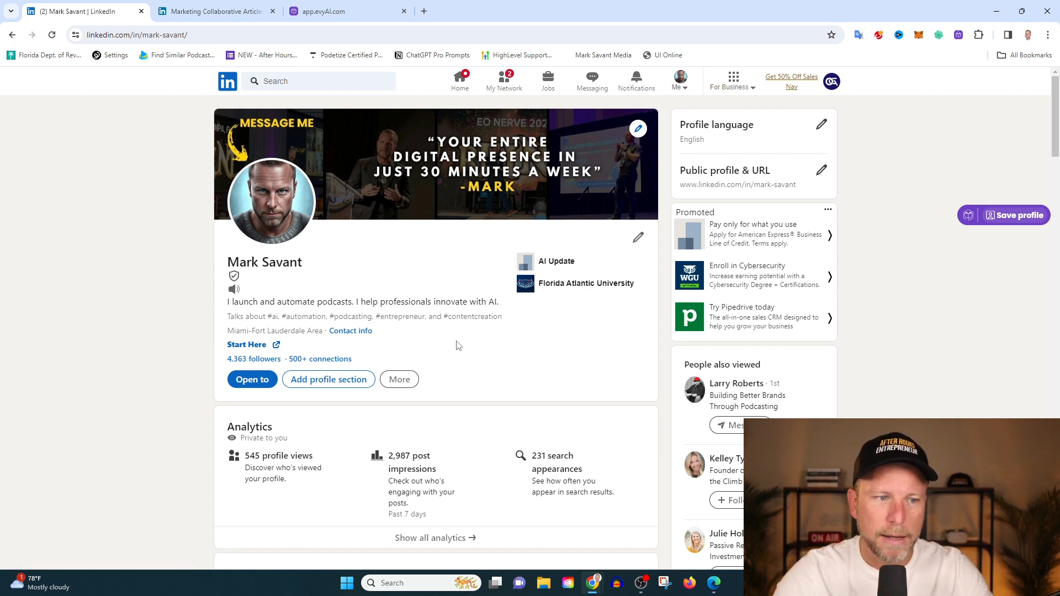
scroll(down, 3)
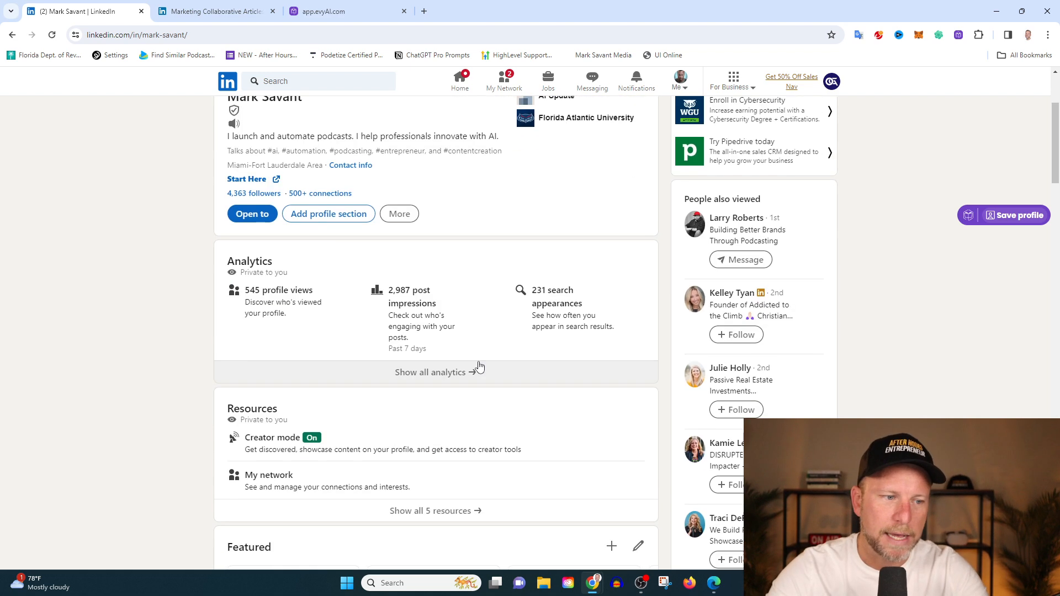
scroll(down, 3)
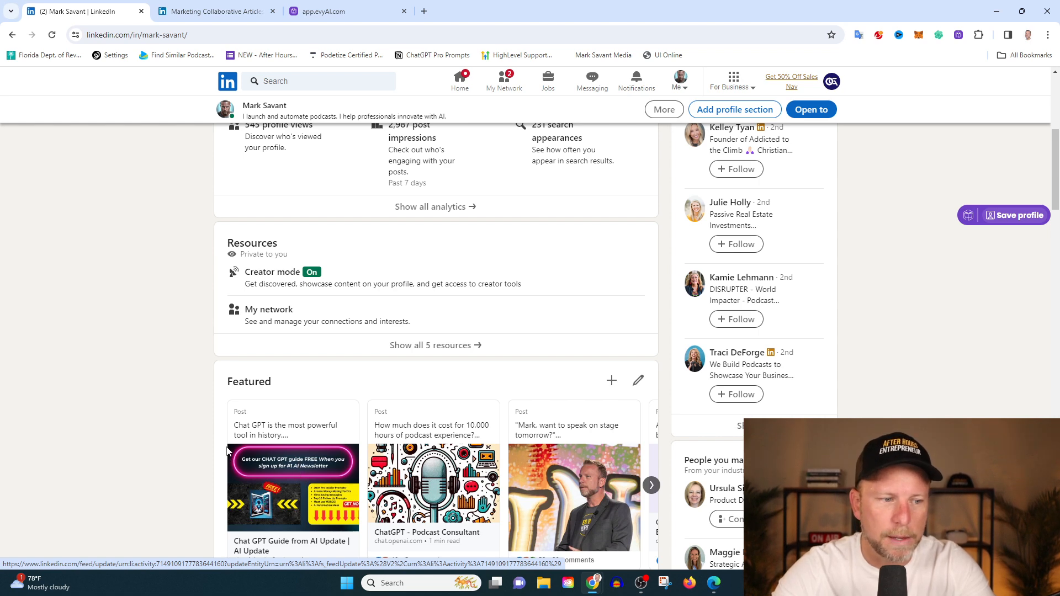
scroll(down, 3)
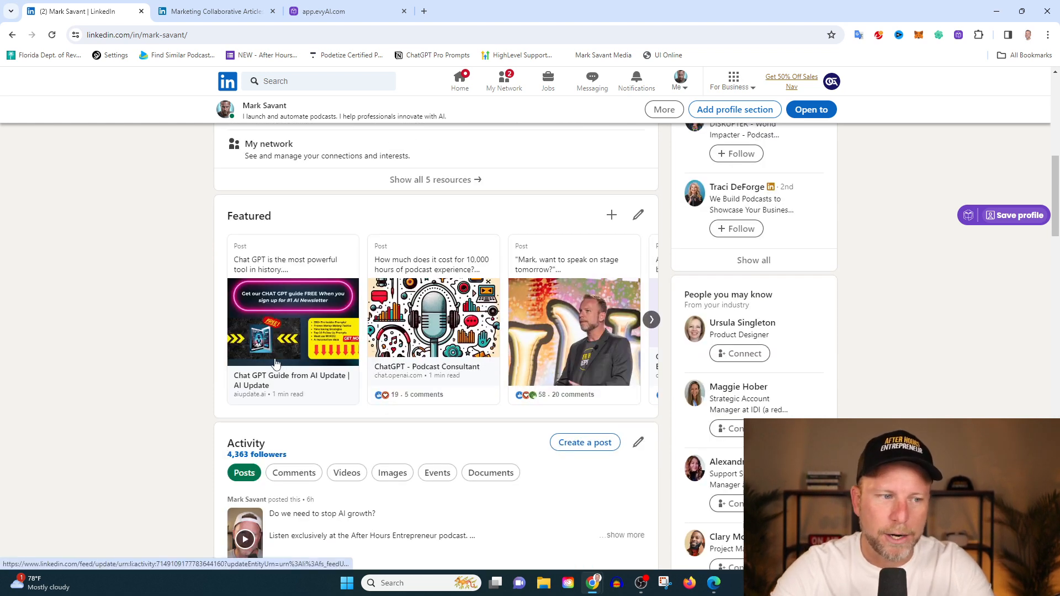
click(332, 11)
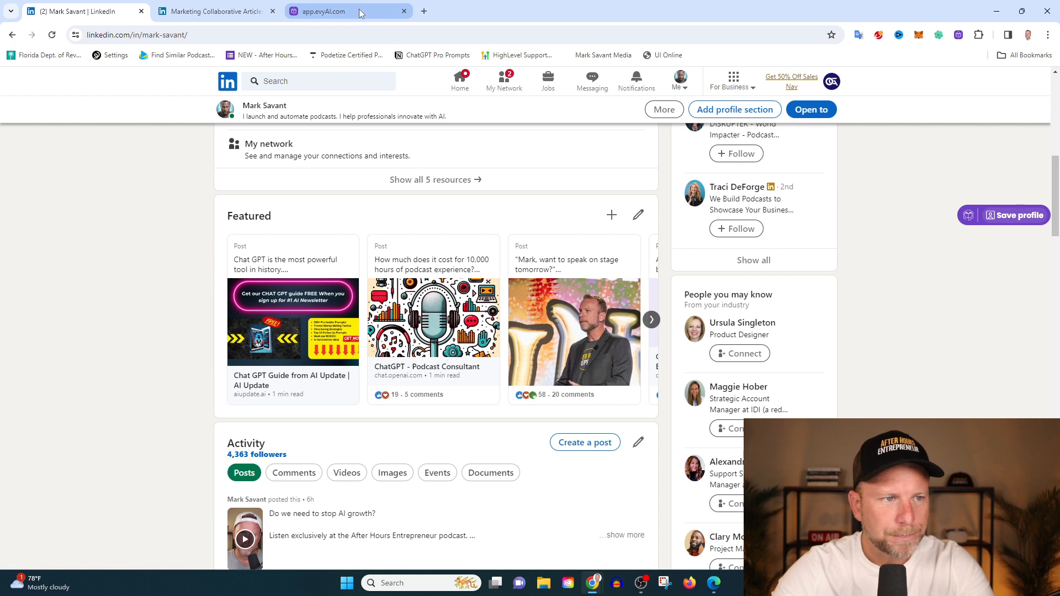
mouse_move(311, 305)
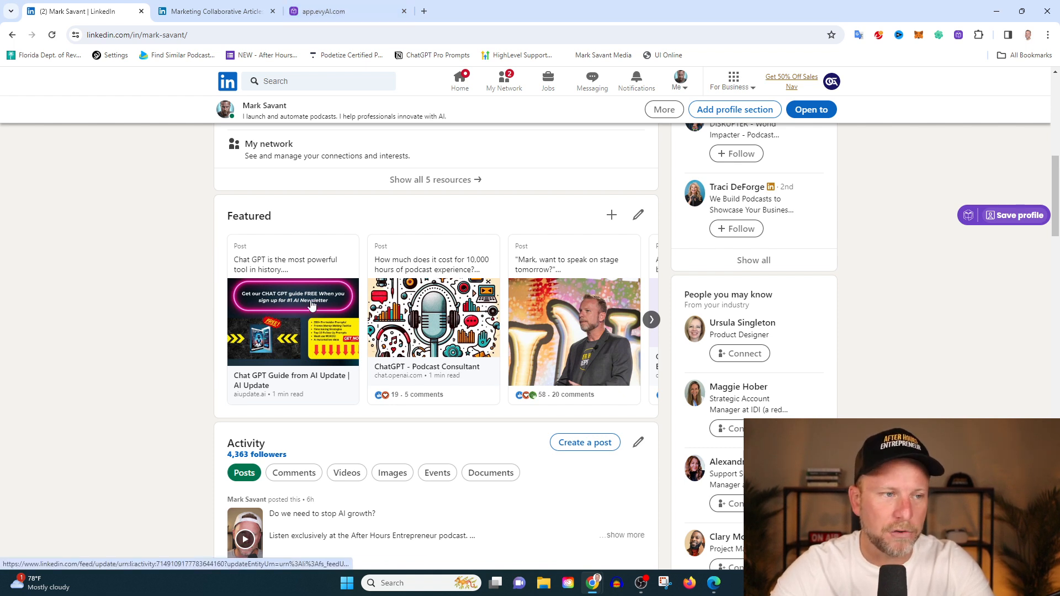
click(341, 11)
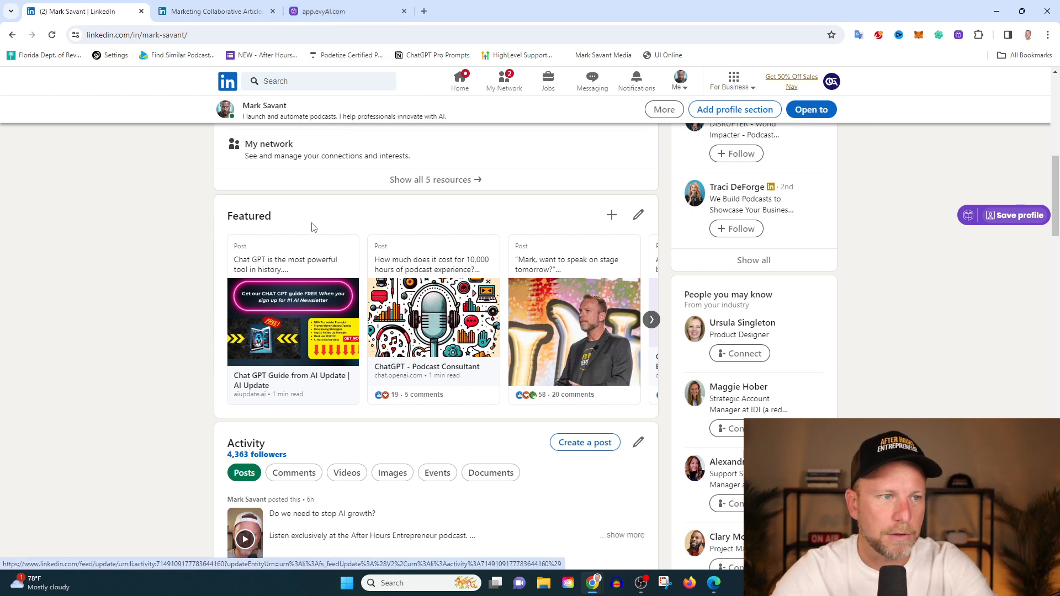
mouse_move(344, 151)
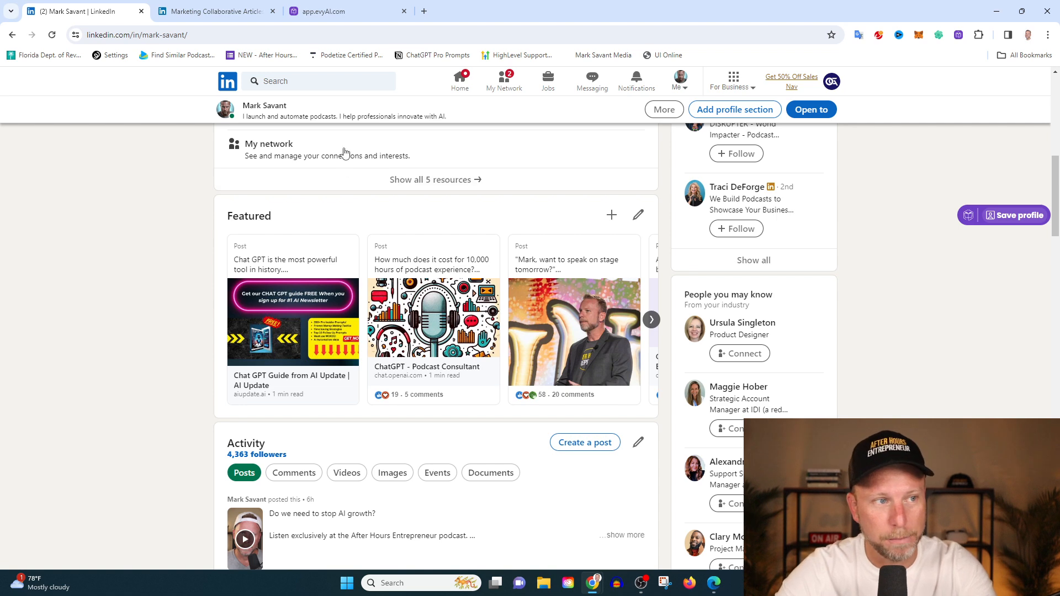
Open Profile Optimizer in the evyAI web app, then return to the LinkedIn profile tab
click(331, 11)
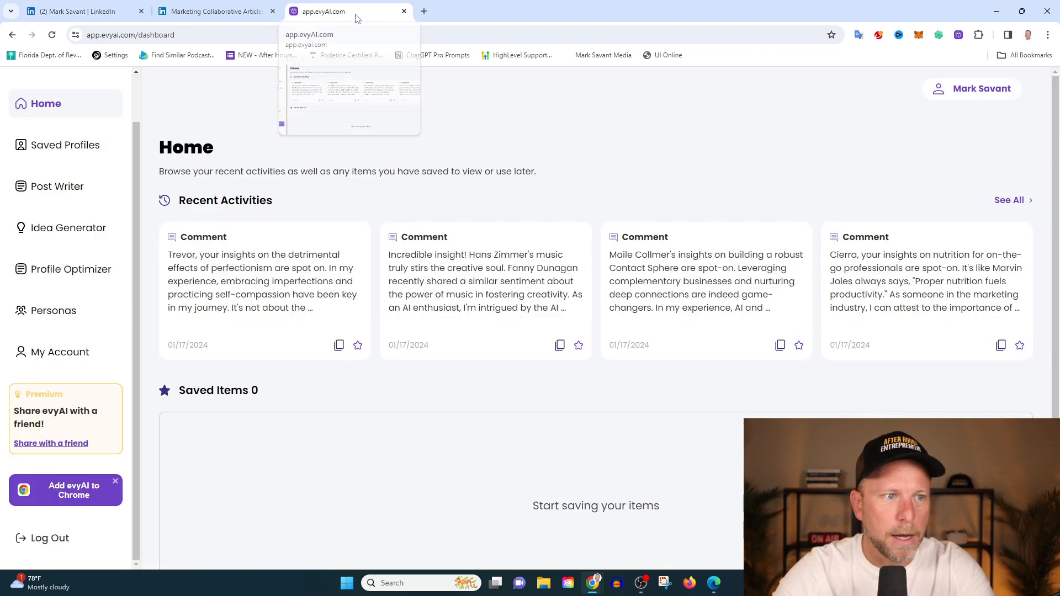
click(72, 270)
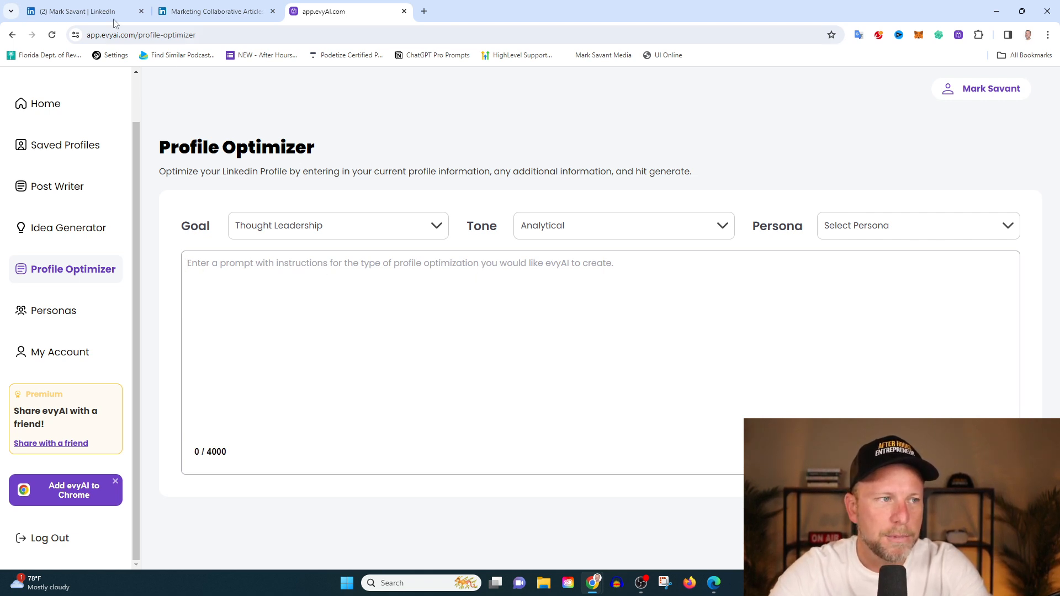
click(80, 11)
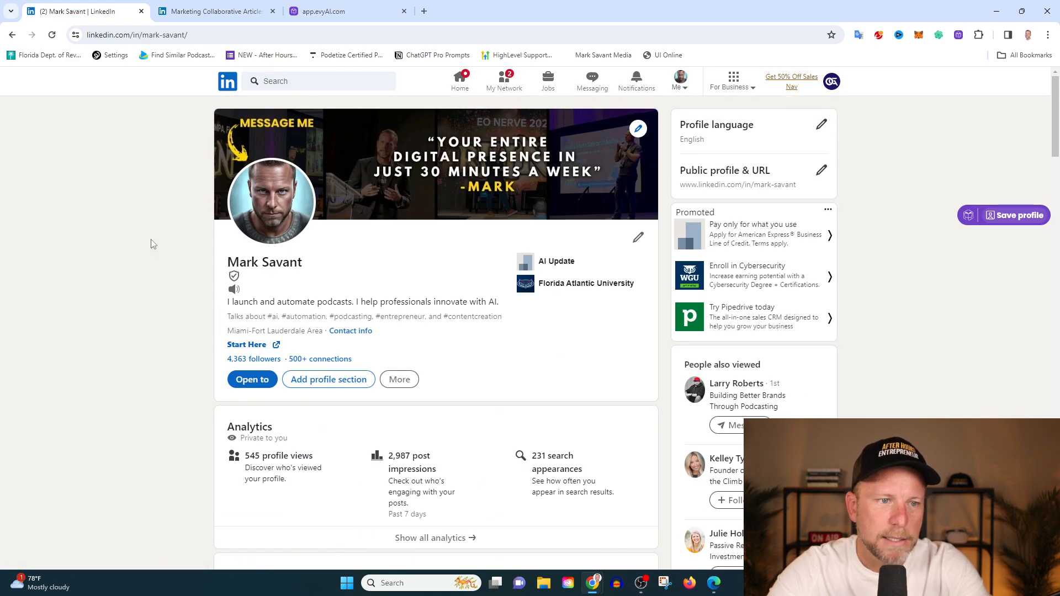
mouse_move(216, 174)
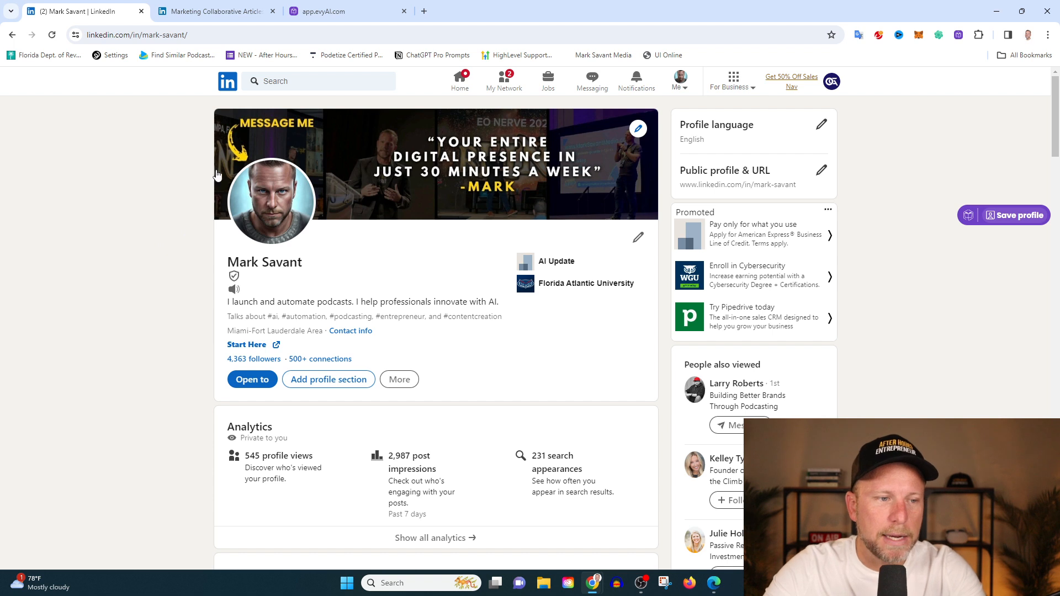
mouse_move(182, 149)
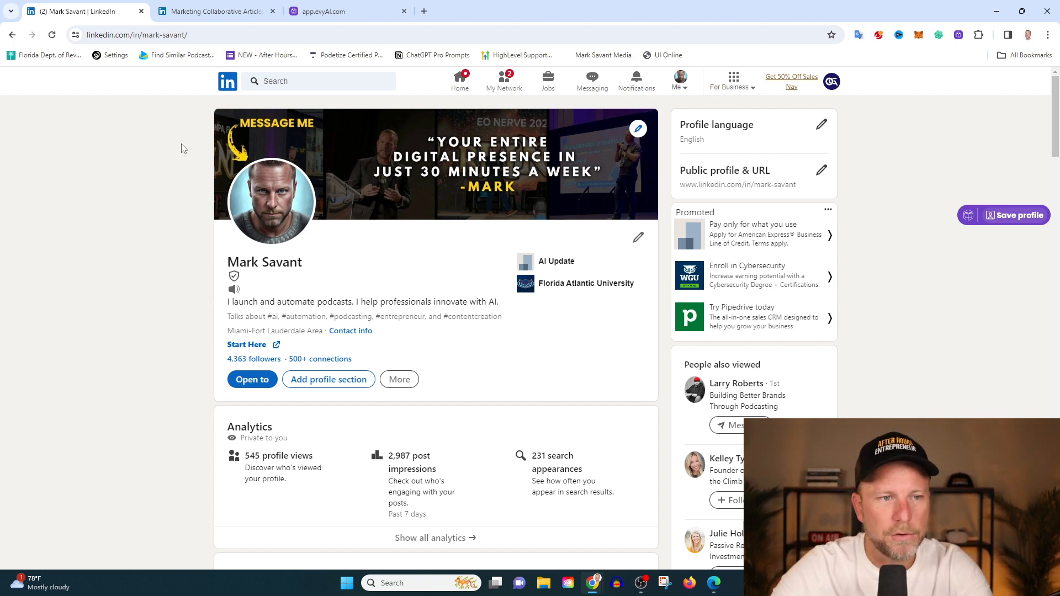
mouse_move(213, 254)
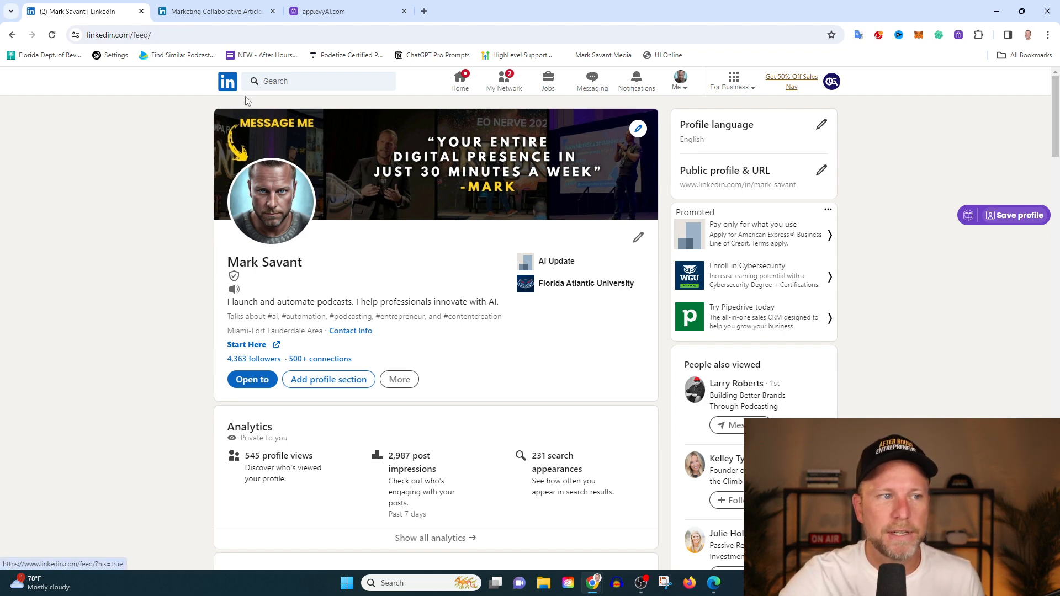
Go to the LinkedIn home feed and open a comment box under TheBrandedRooster LLC's logo post
click(459, 80)
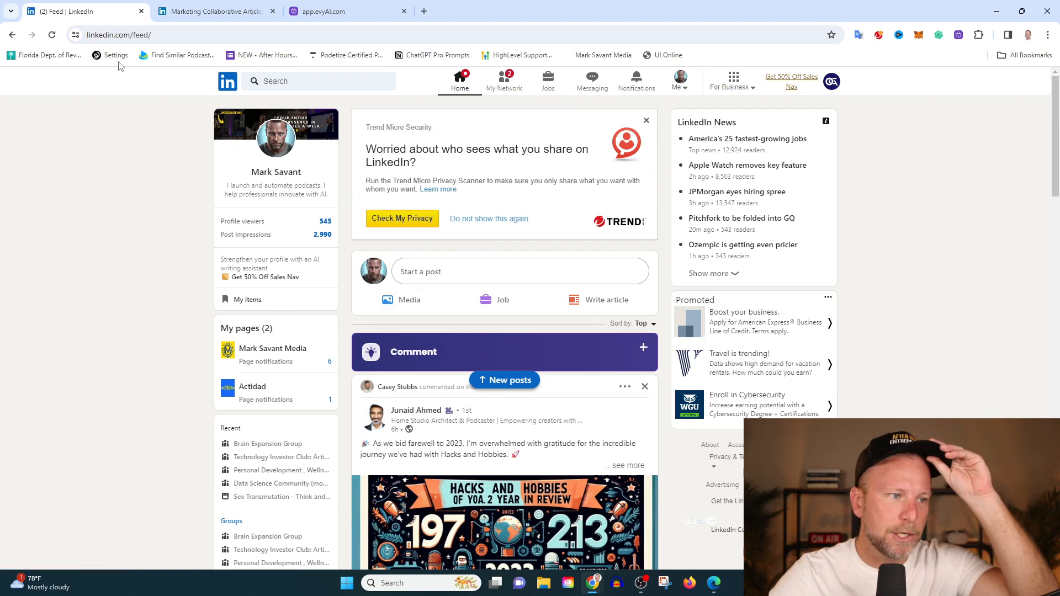
click(51, 35)
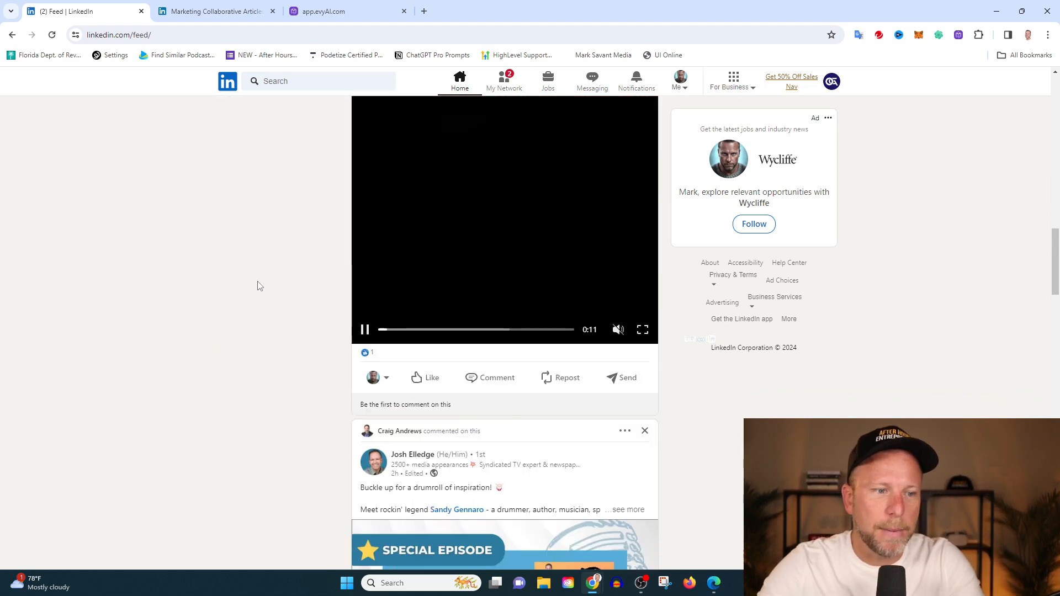
scroll(down, 3)
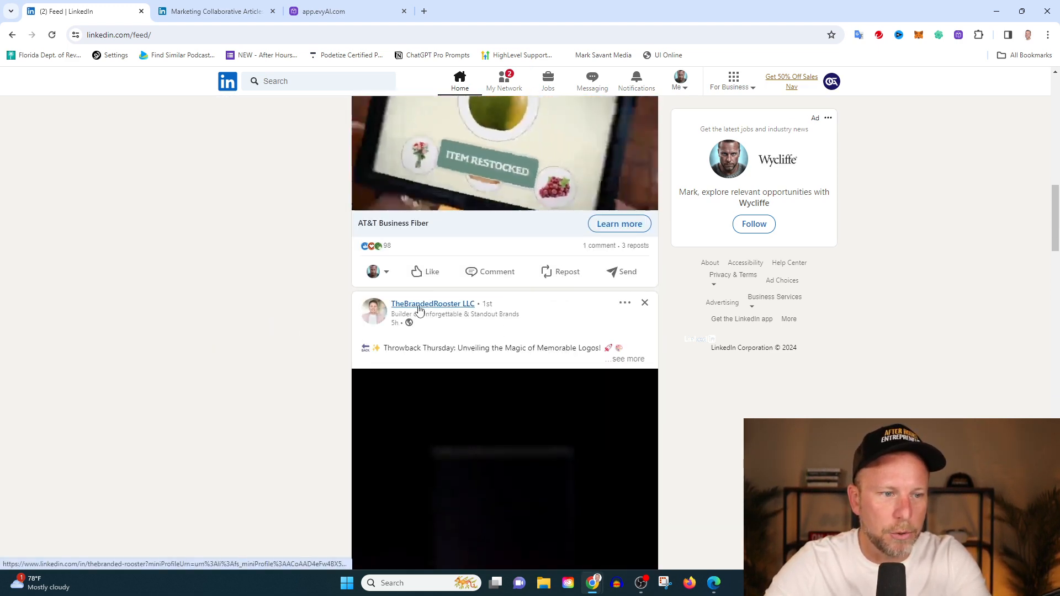
scroll(down, 3)
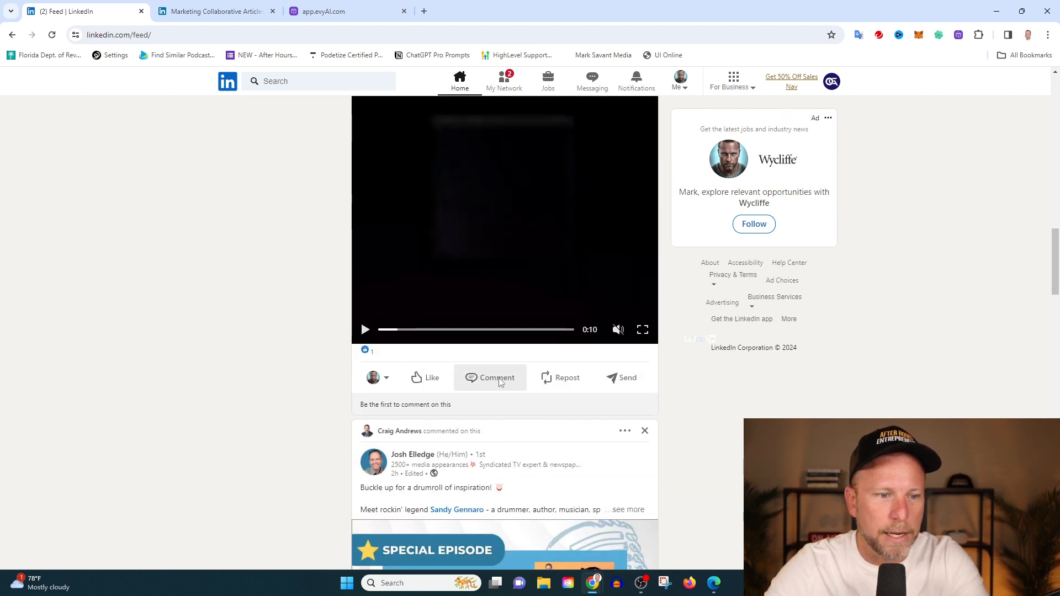
click(495, 377)
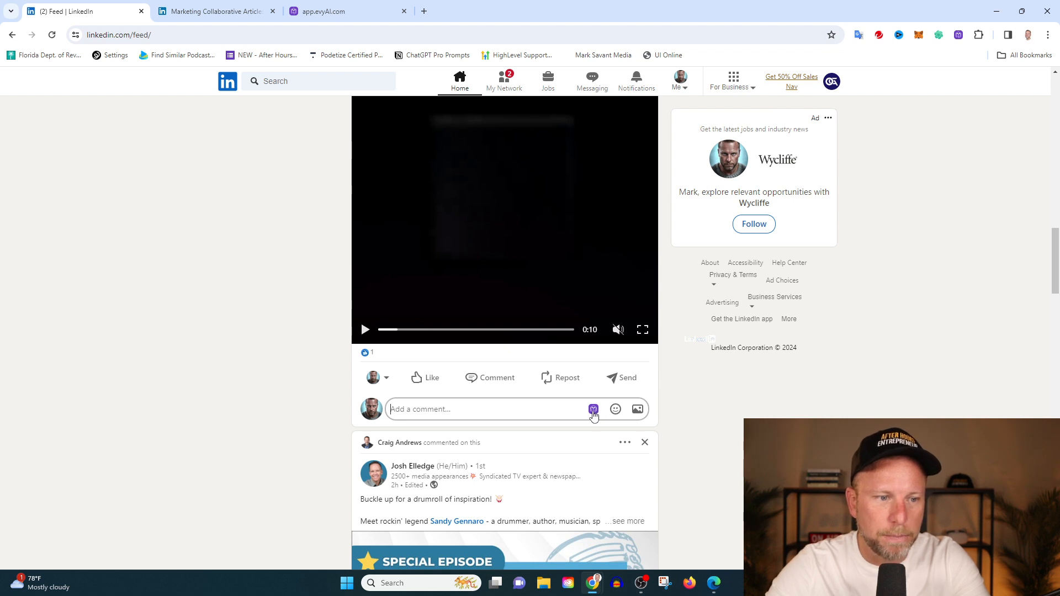
Open evyAI's comment writer with GPT 4, keeping goal Build Rapport and tone Authoritative, and review personas
click(424, 377)
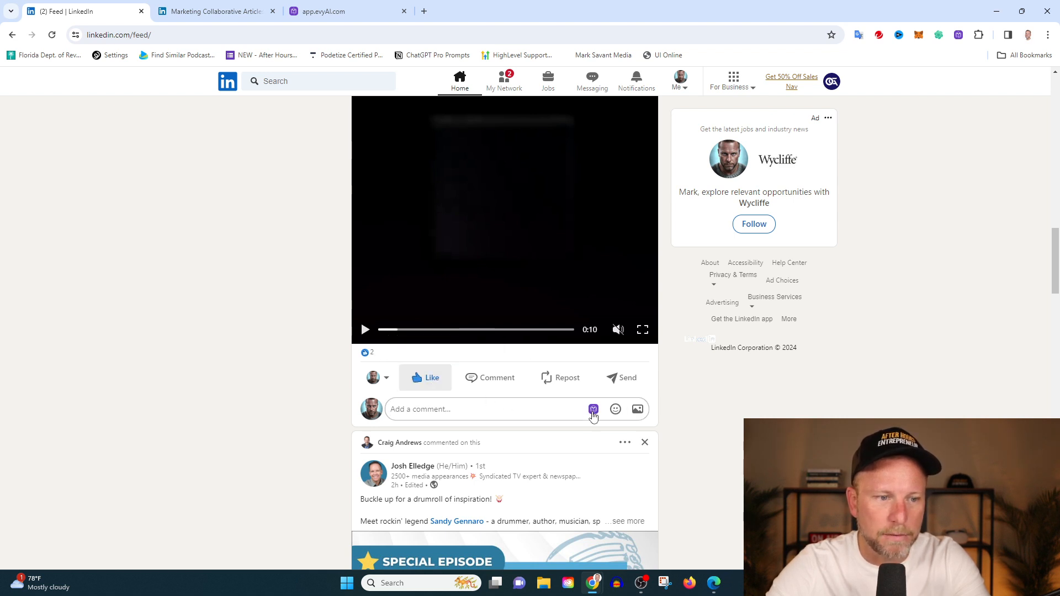
click(593, 410)
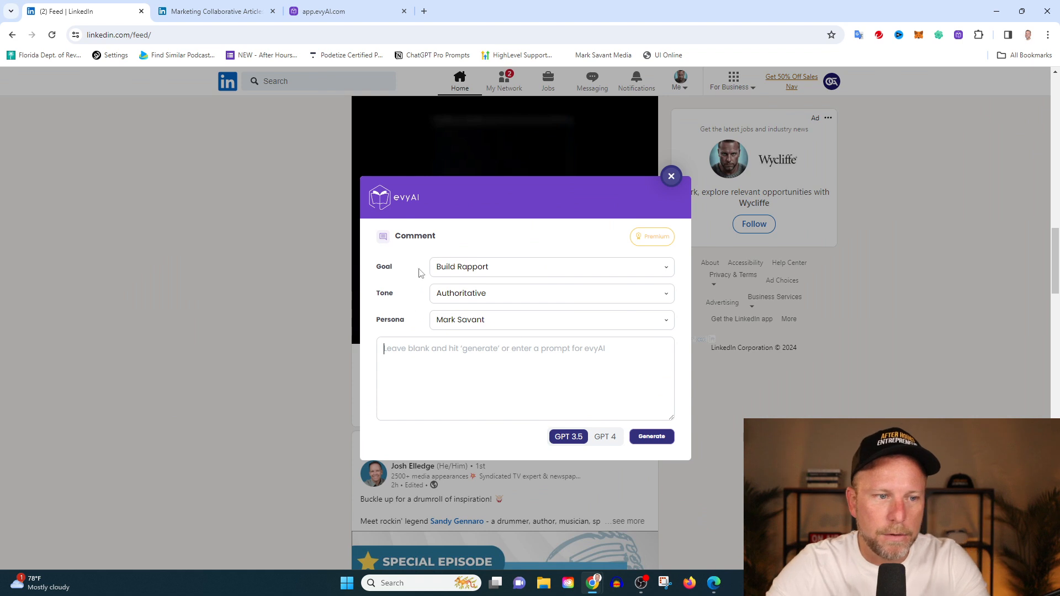
click(603, 436)
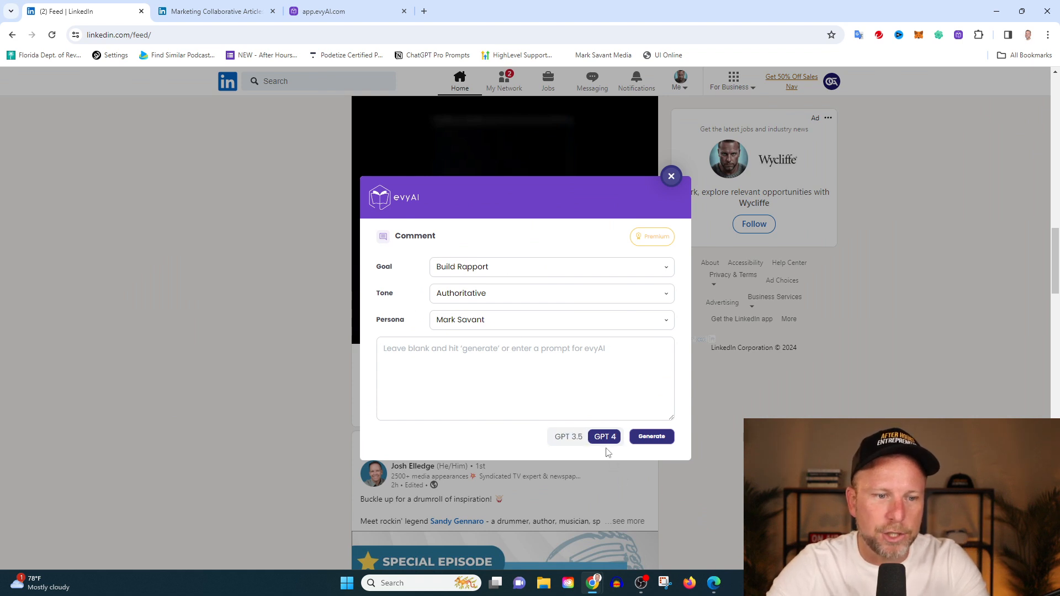
mouse_move(586, 381)
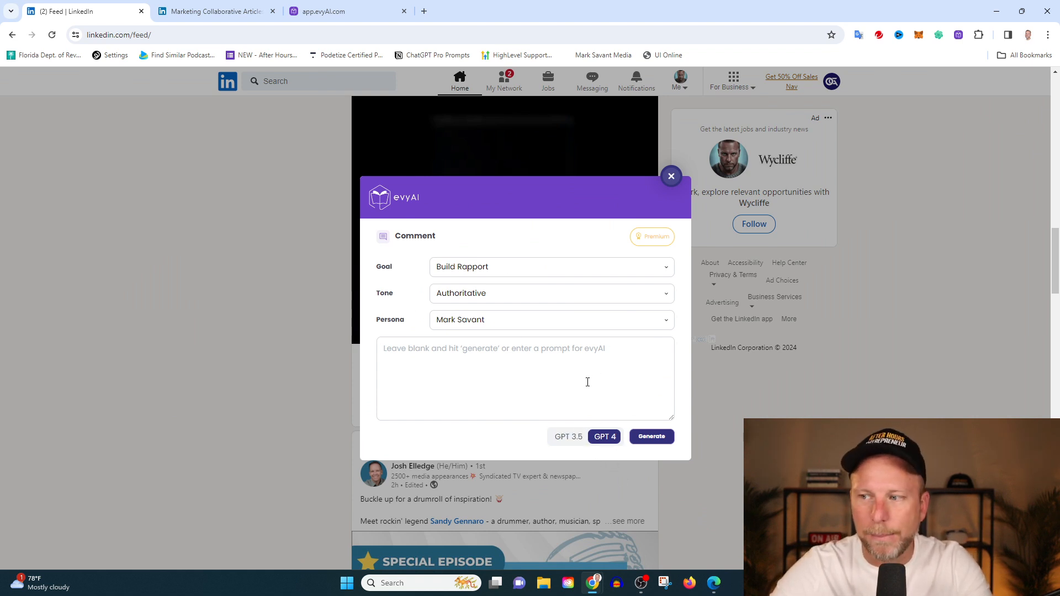
click(551, 266)
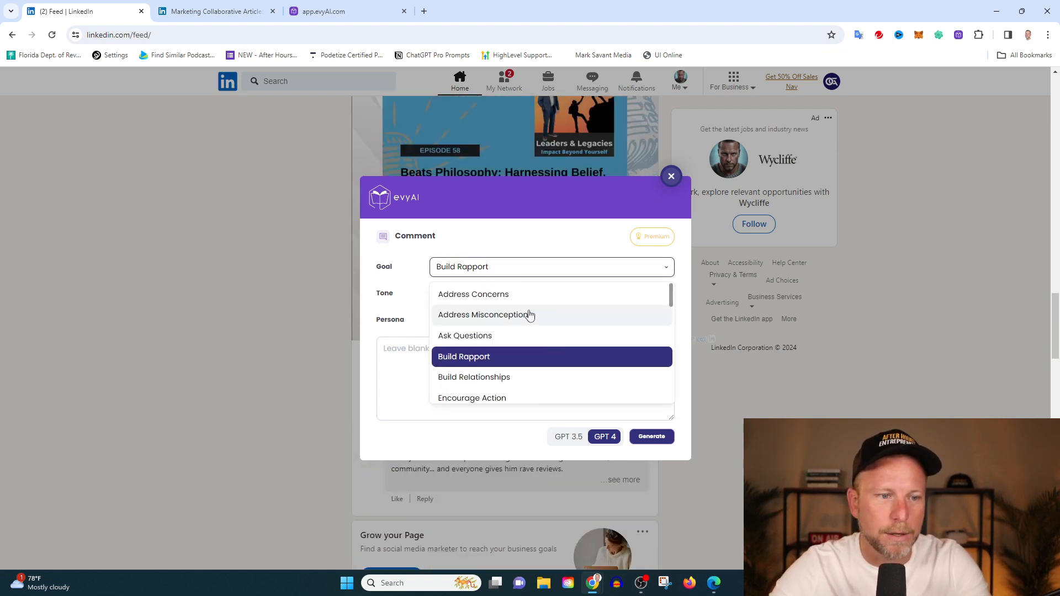
mouse_move(527, 330)
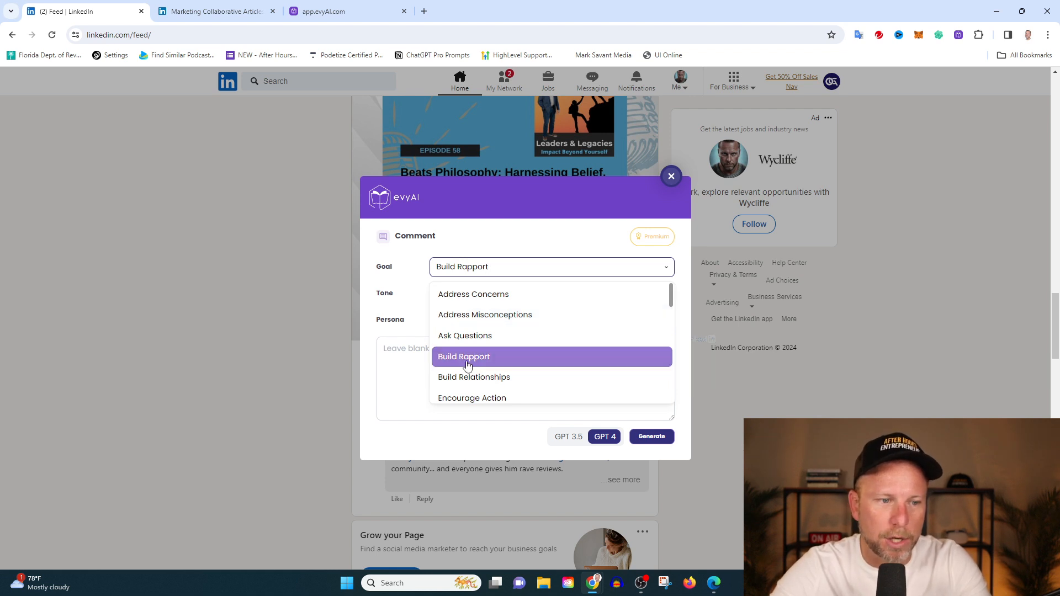
click(464, 356)
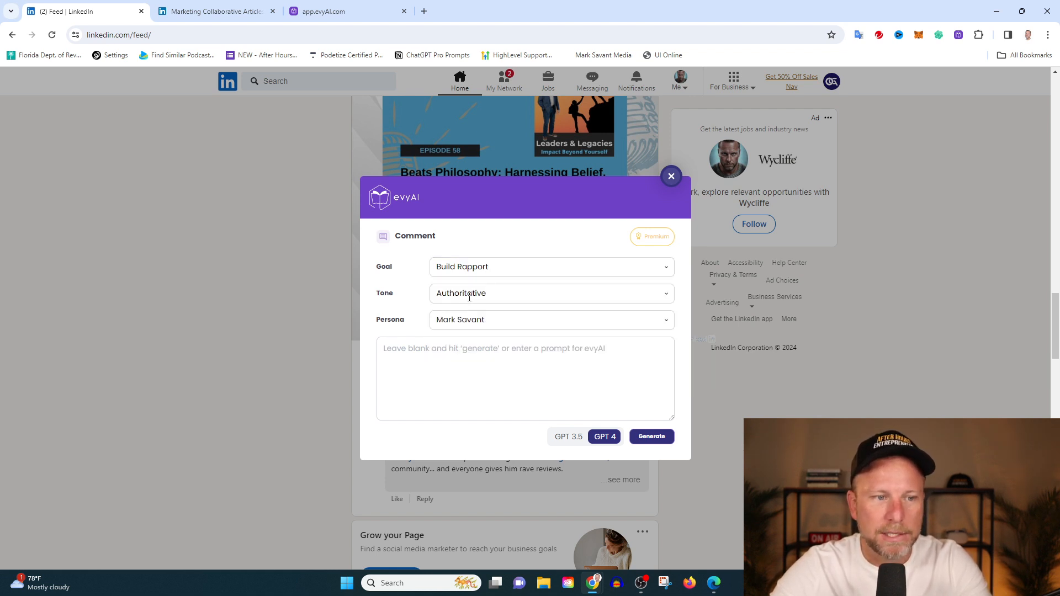
click(550, 292)
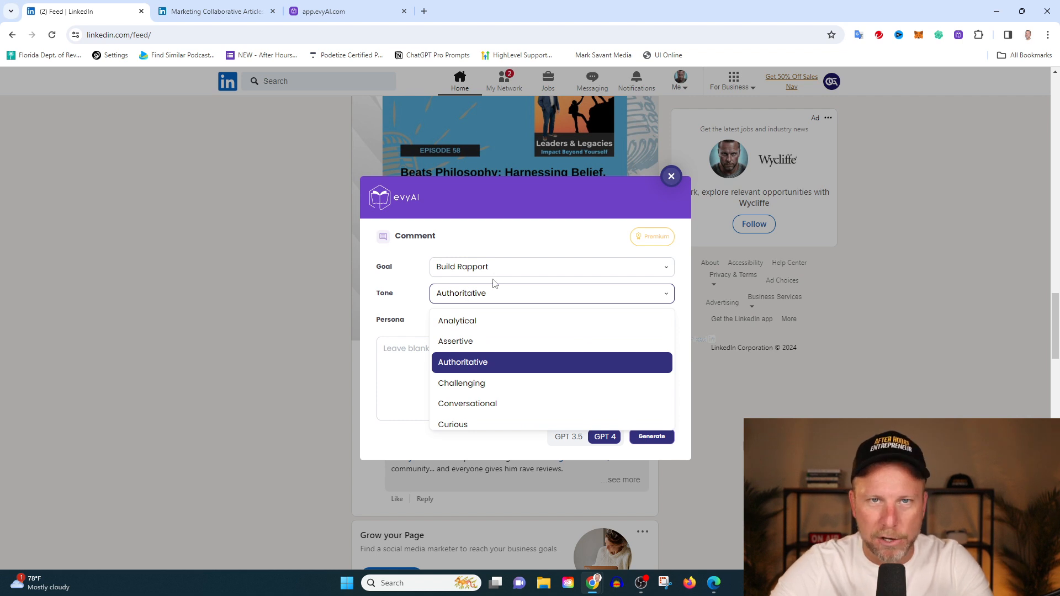
mouse_move(503, 345)
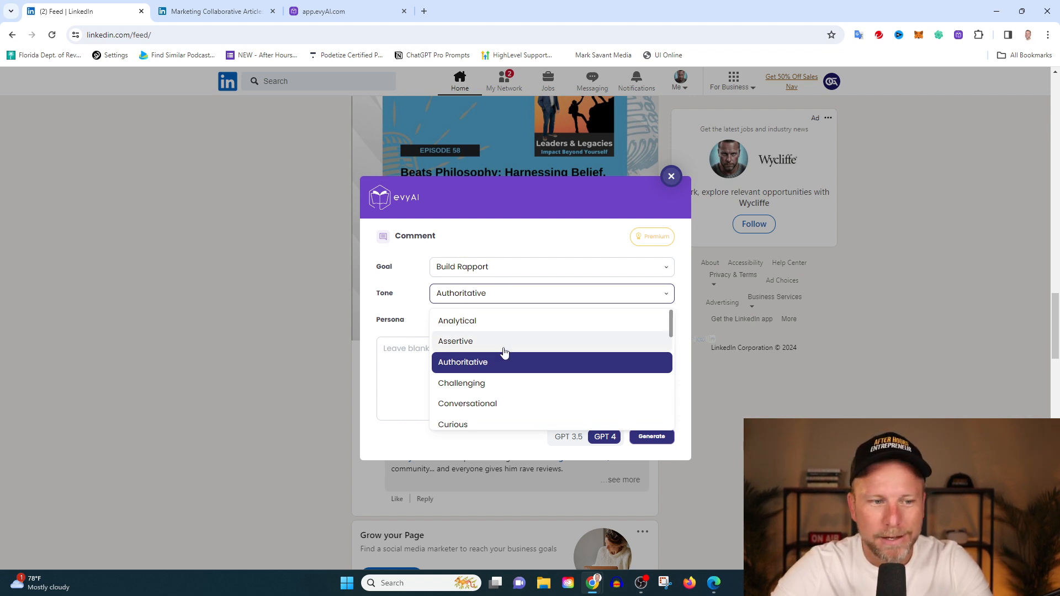
scroll(down, 3)
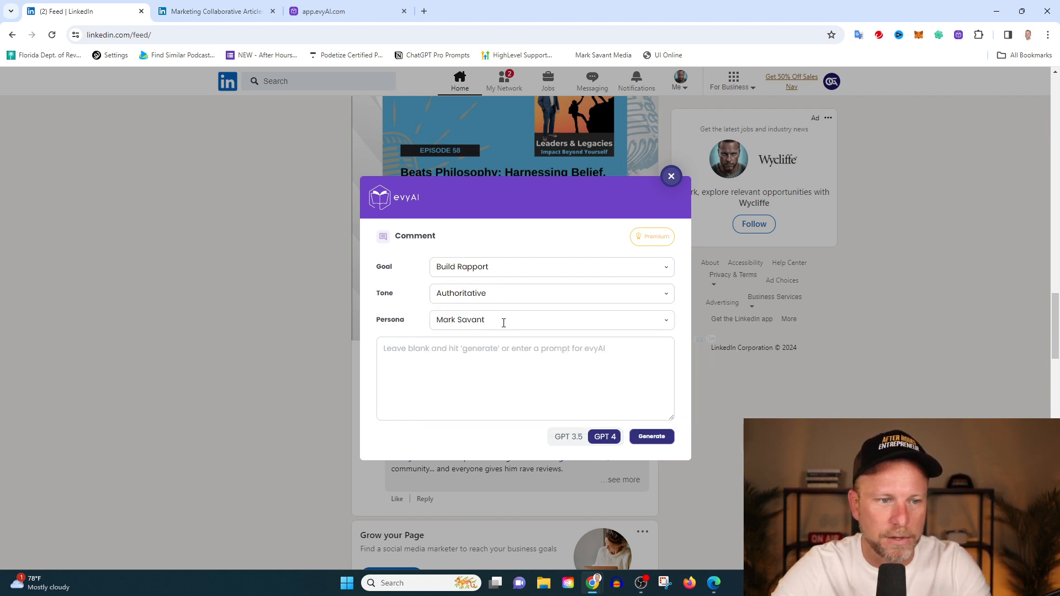
click(550, 320)
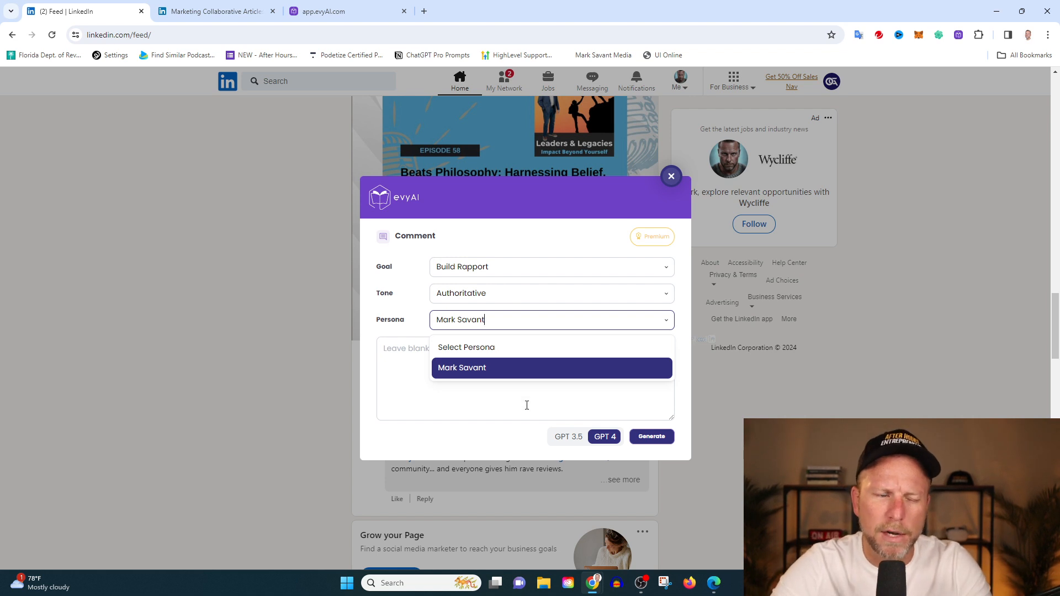
mouse_move(496, 368)
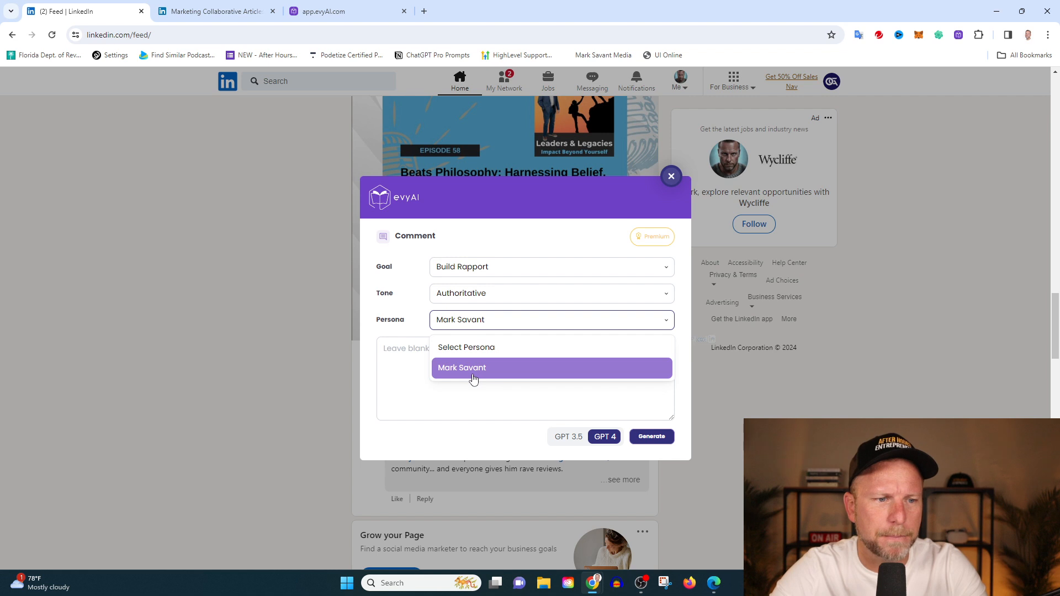
In the evyAI web app, open Personas and review the saved persona's edit form details
click(345, 11)
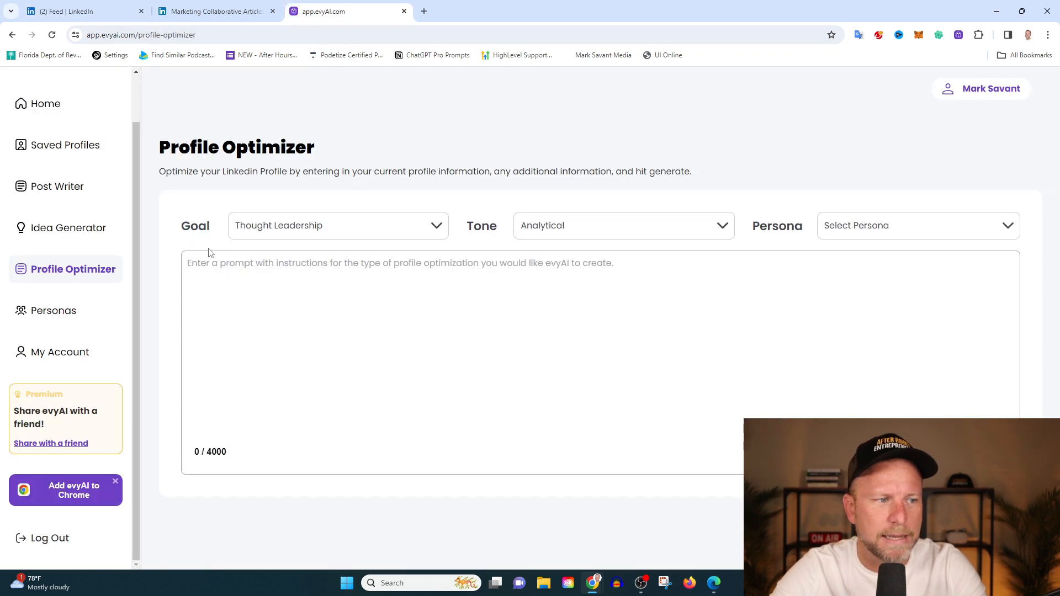
click(53, 310)
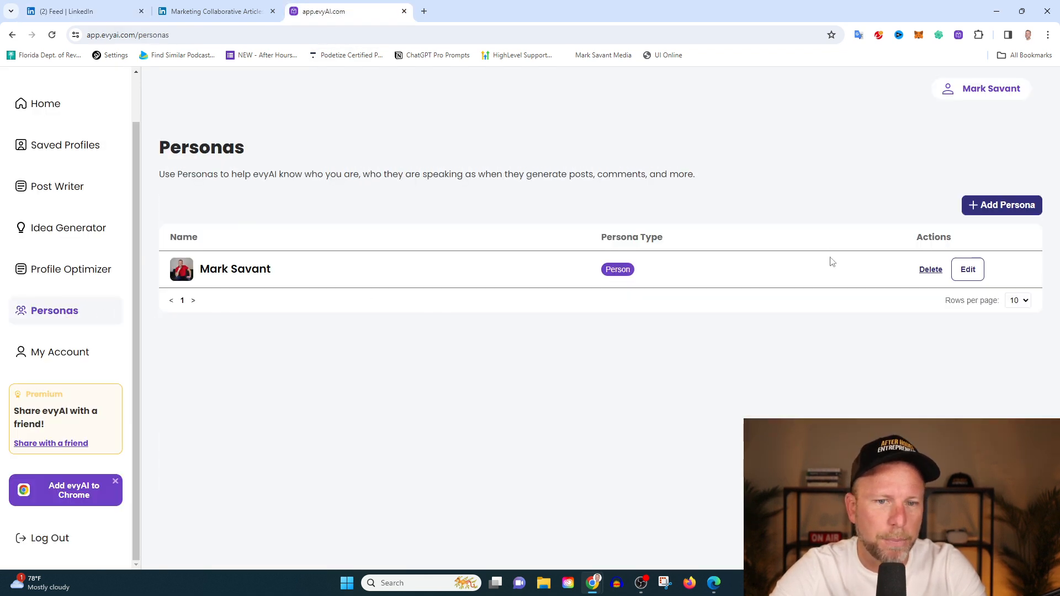
mouse_move(823, 306)
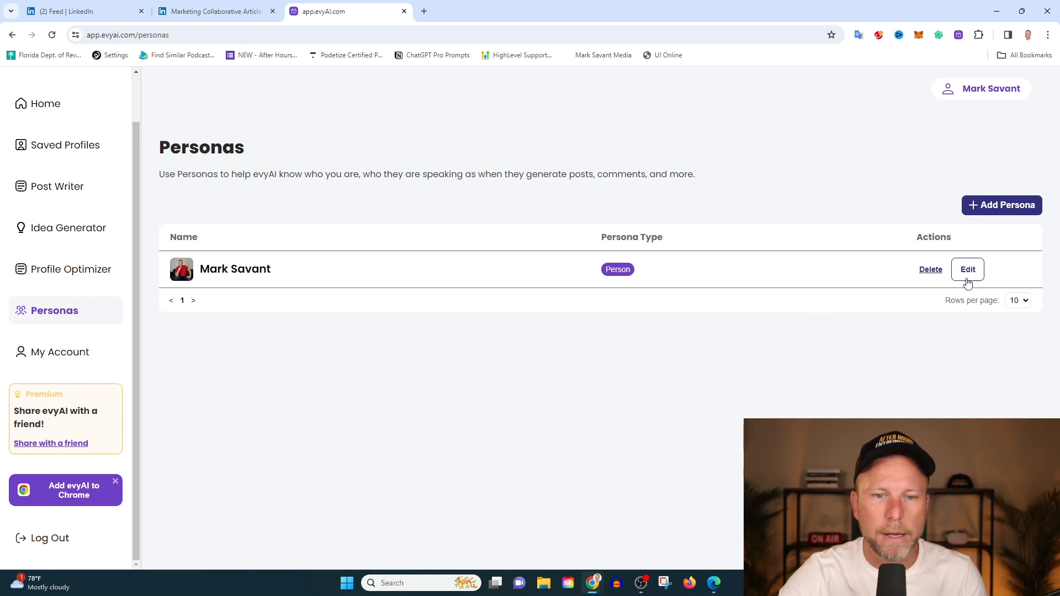
click(967, 269)
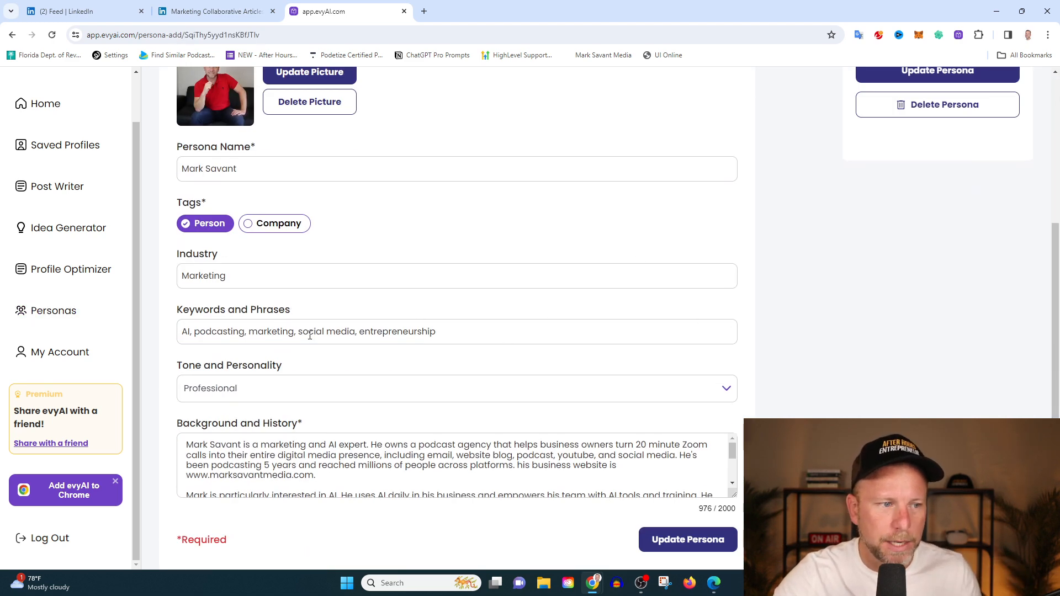
mouse_move(352, 361)
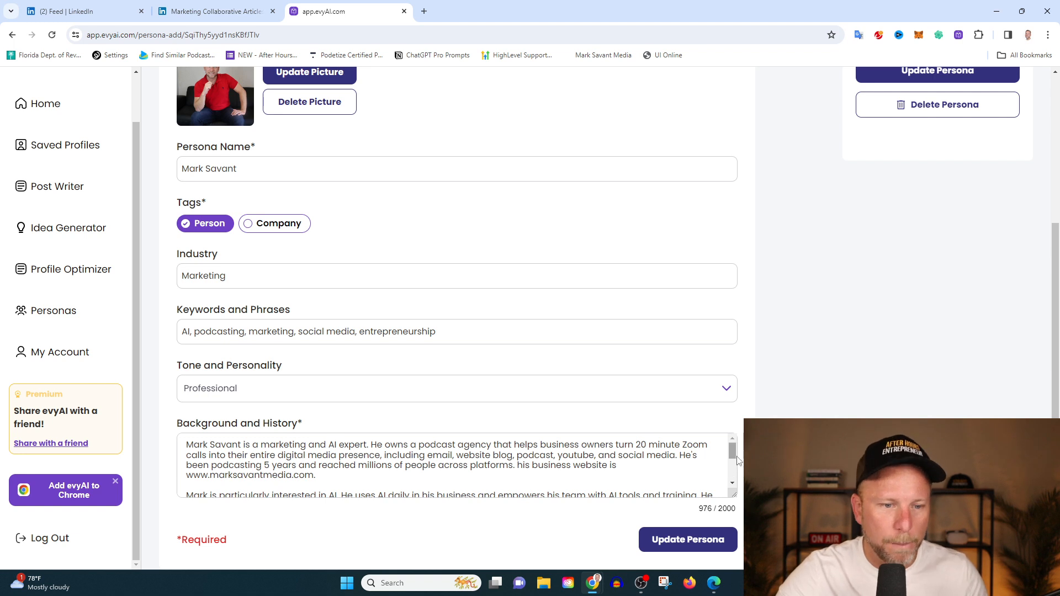
scroll(down, 3)
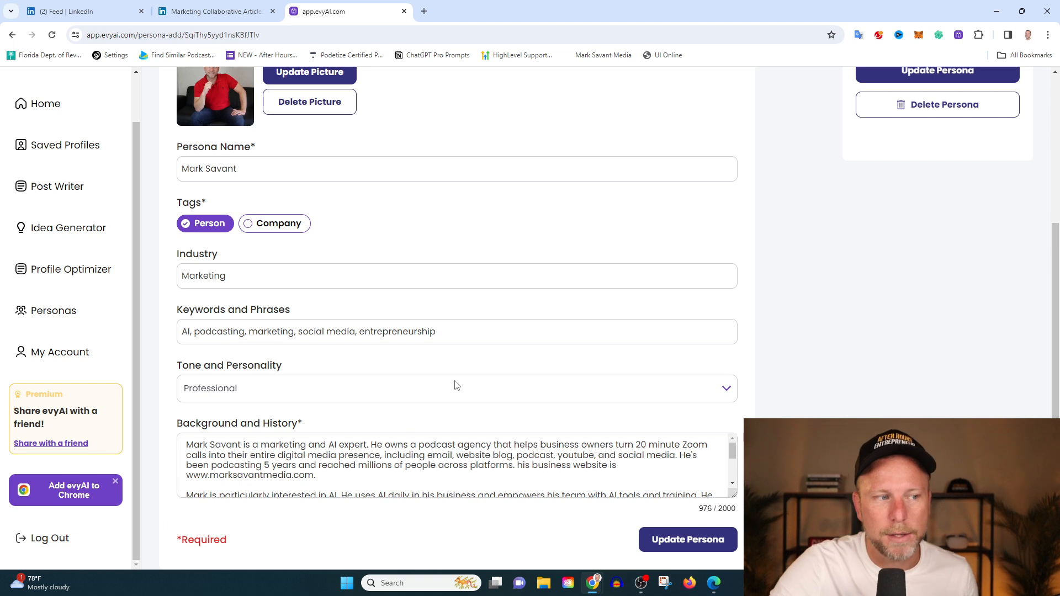
mouse_move(482, 345)
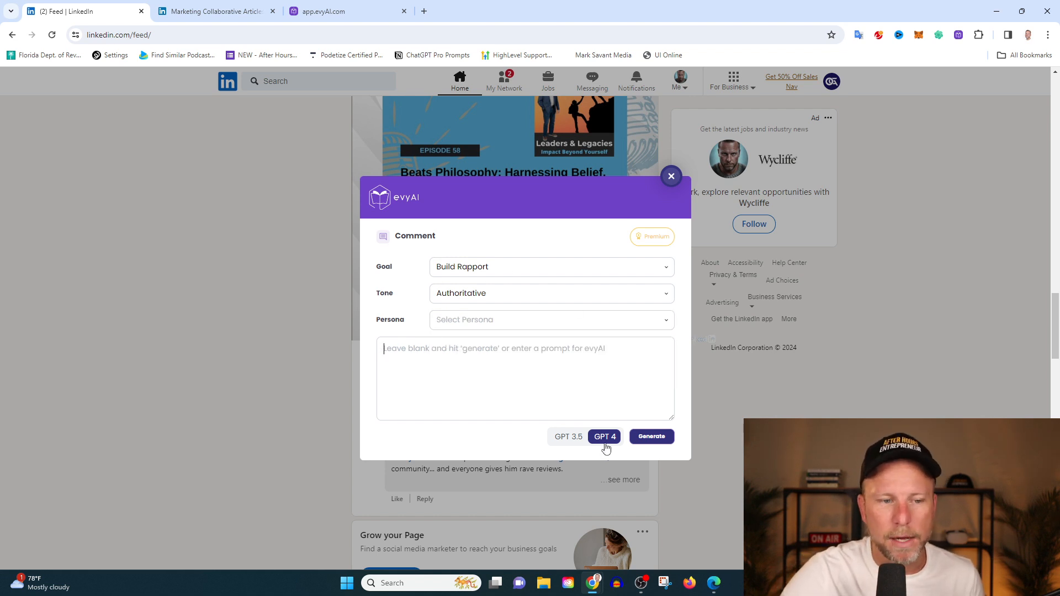
Generate a GPT 4 comment on TheBrandedRooster LLC's logo post, retrying after an error
click(567, 436)
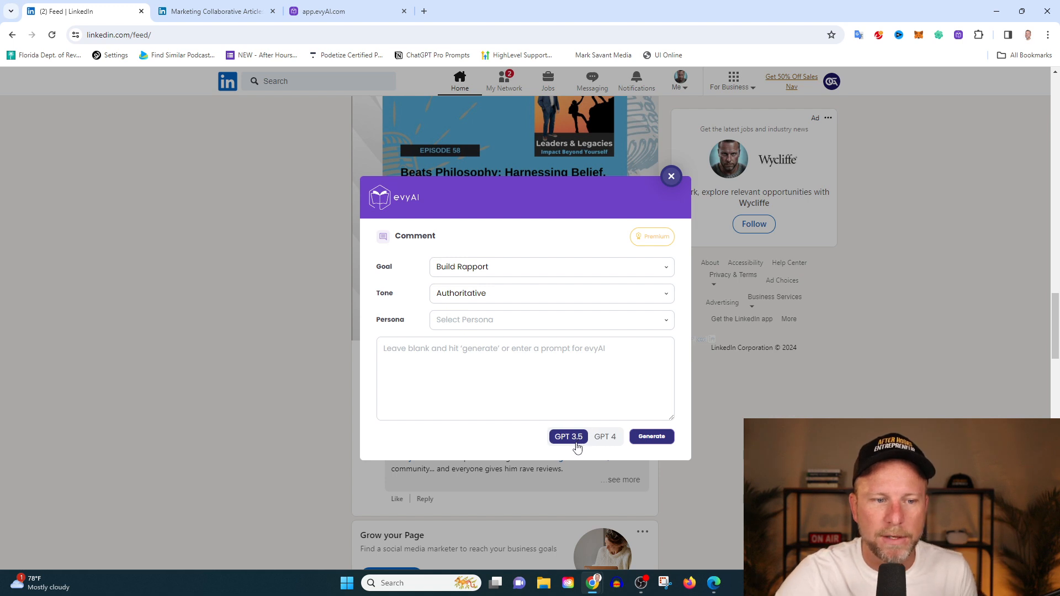
click(604, 436)
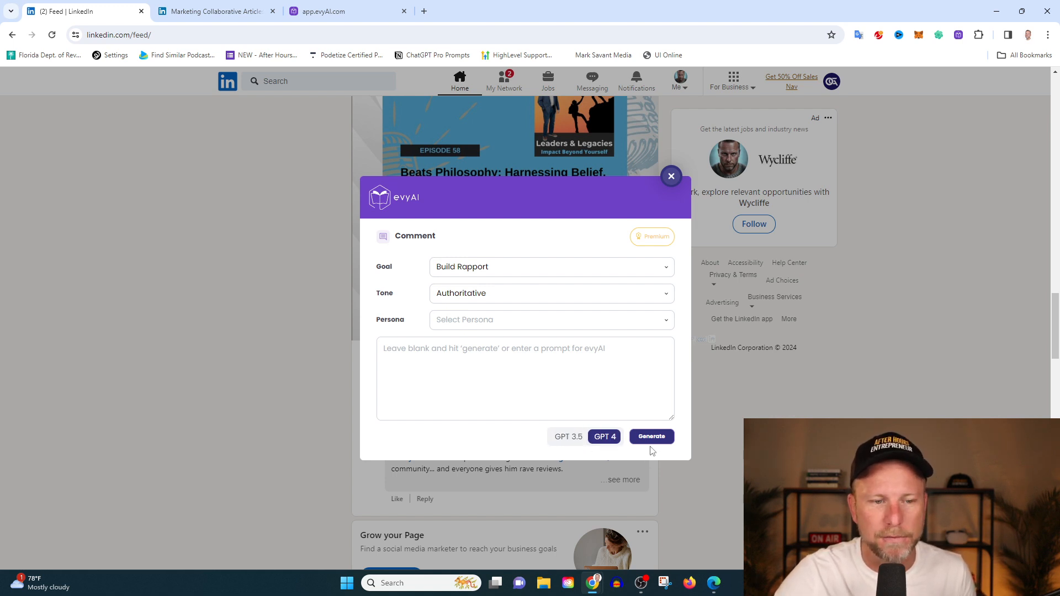
click(649, 437)
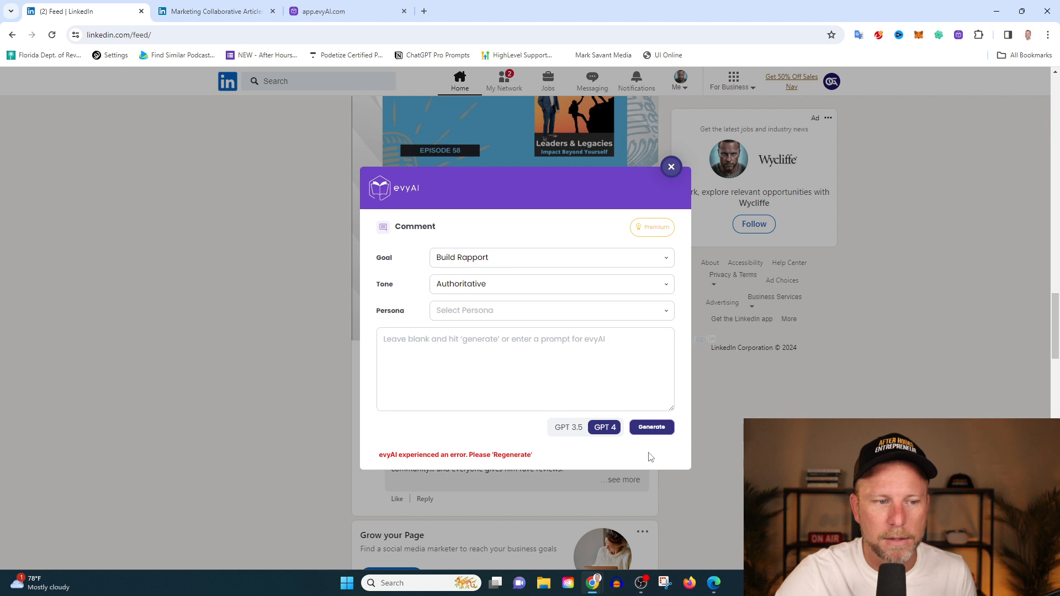
click(651, 426)
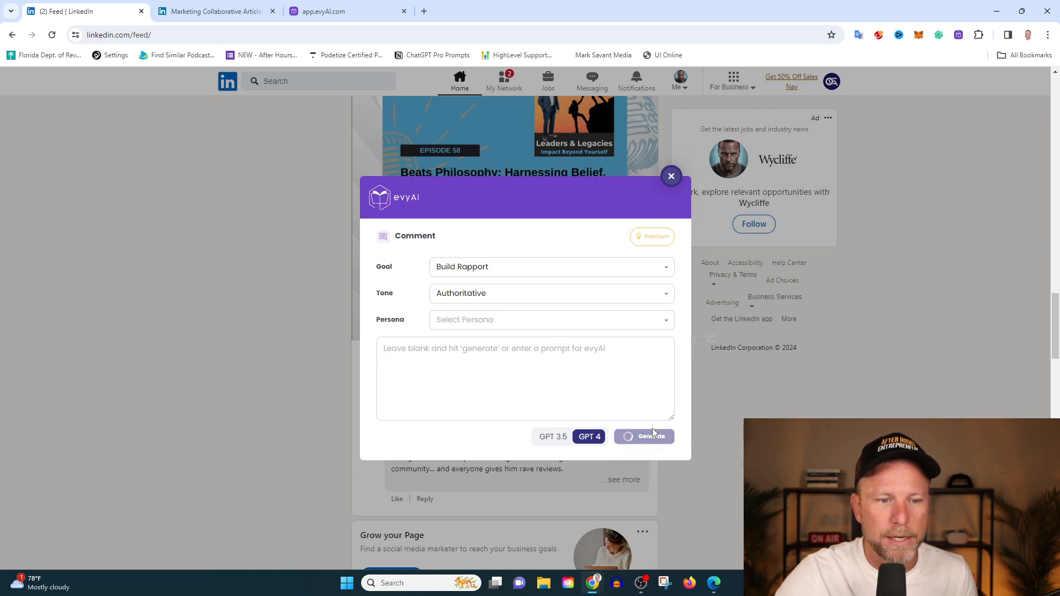
mouse_move(647, 451)
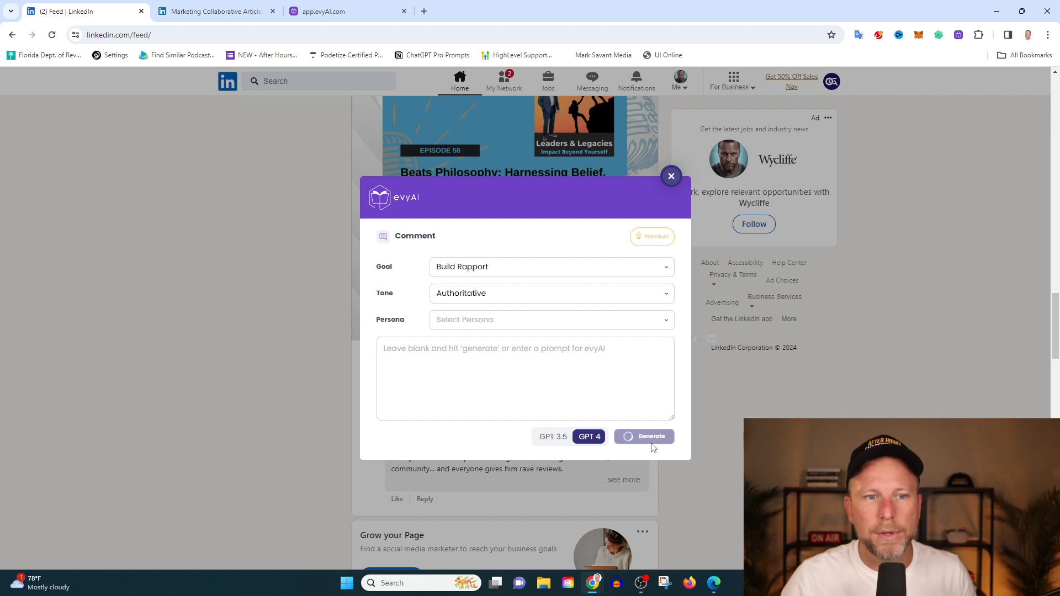
click(649, 436)
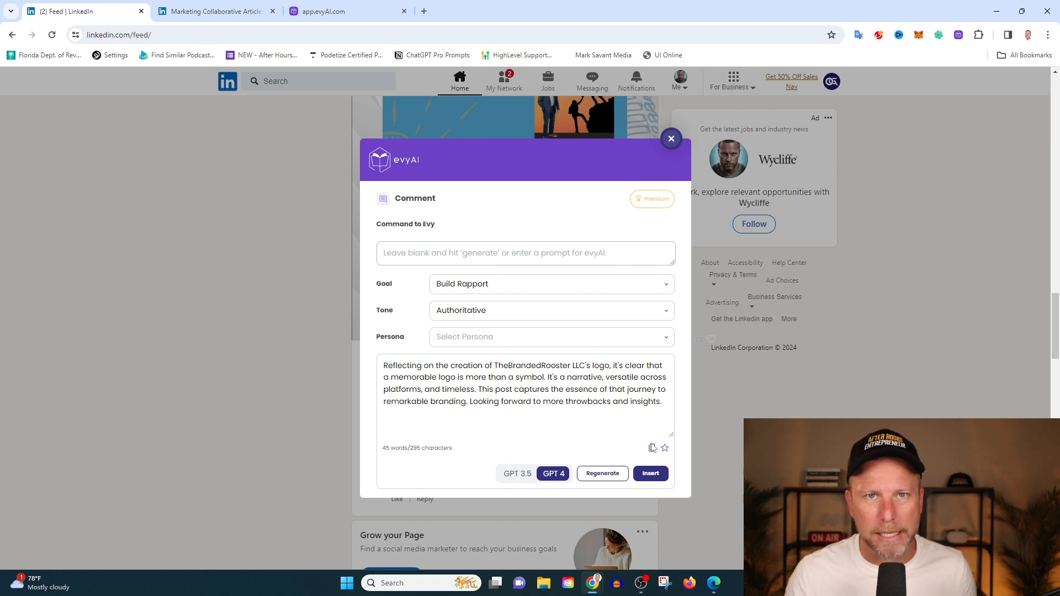
mouse_move(629, 454)
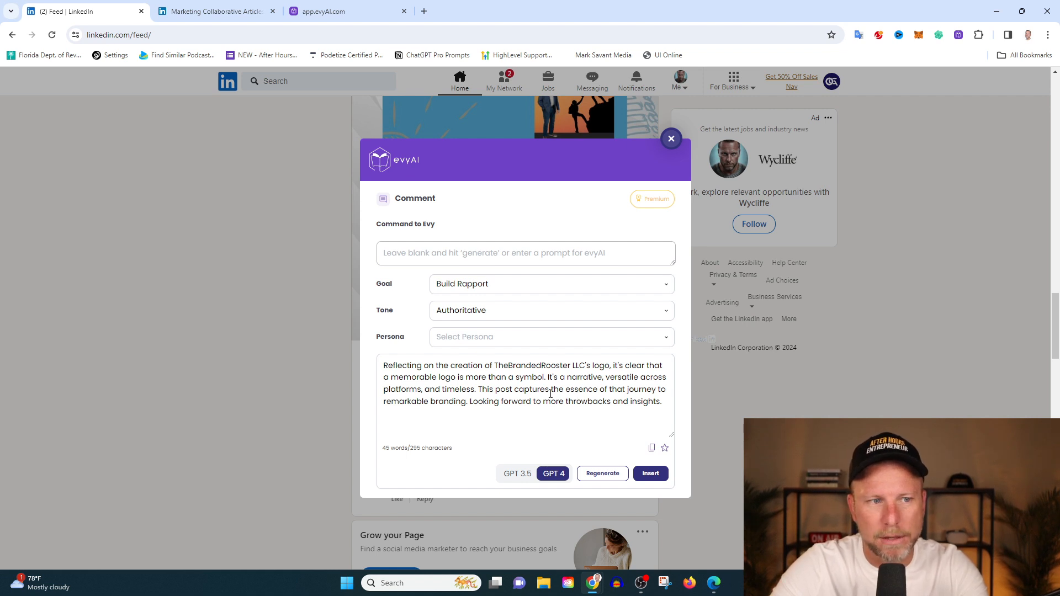
mouse_move(548, 392)
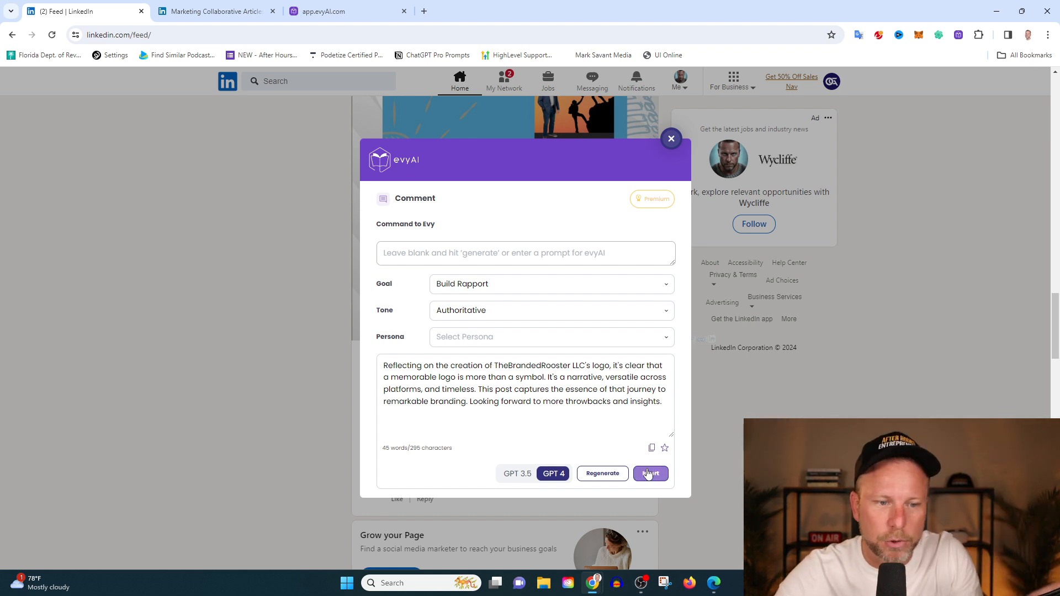
Insert the generated comment, delete its last two sentences, and post it under the logo post
click(649, 474)
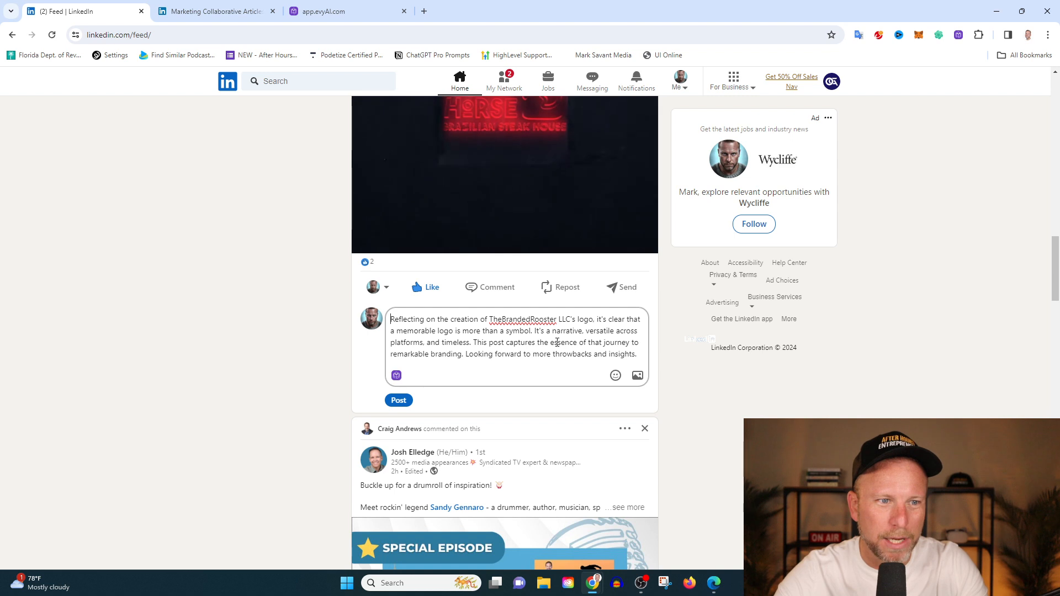
right_click(522, 318)
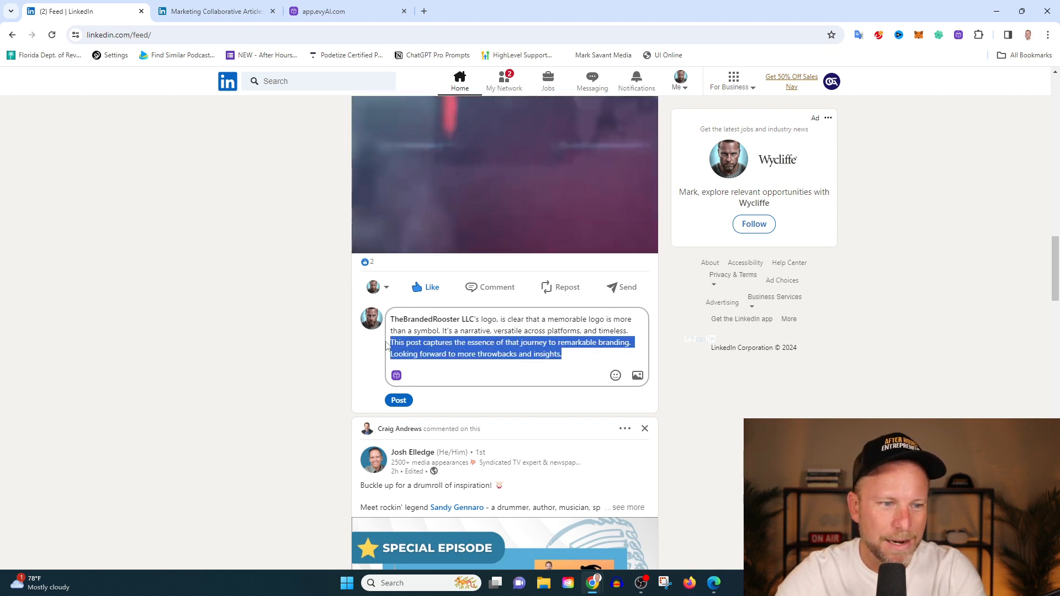
key(Delete)
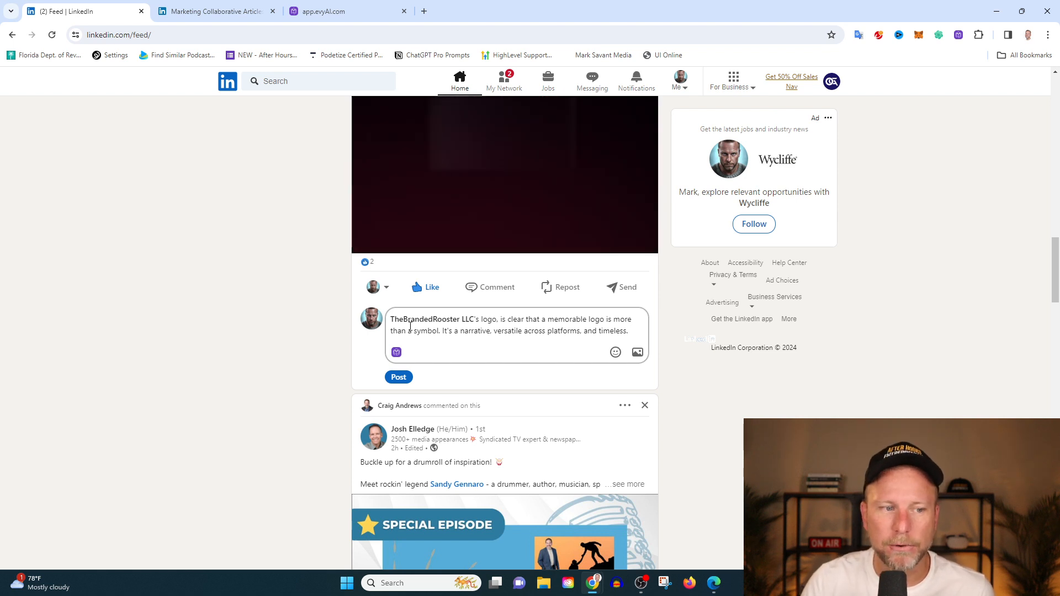
click(397, 376)
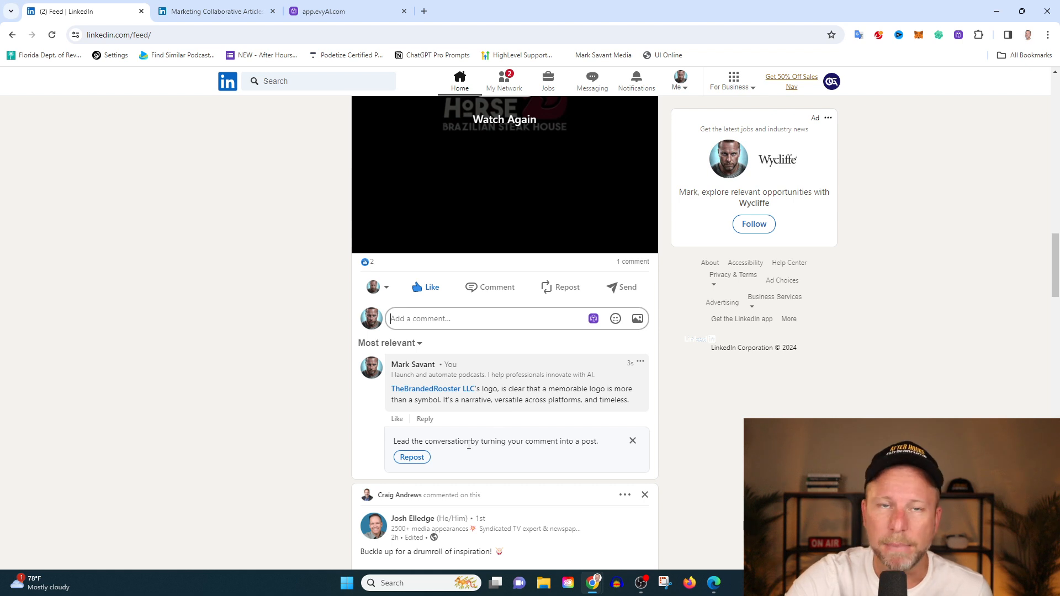
mouse_move(656, 366)
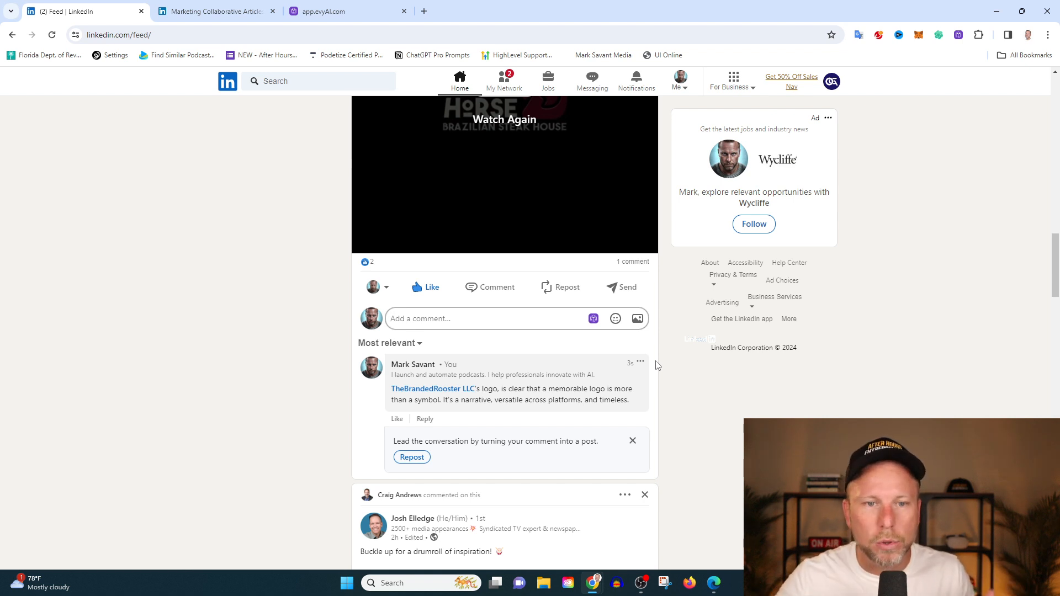
Search for Gary Vaynerchuk and open his too-old-to-follow-your-dream video post
scroll(down, 3)
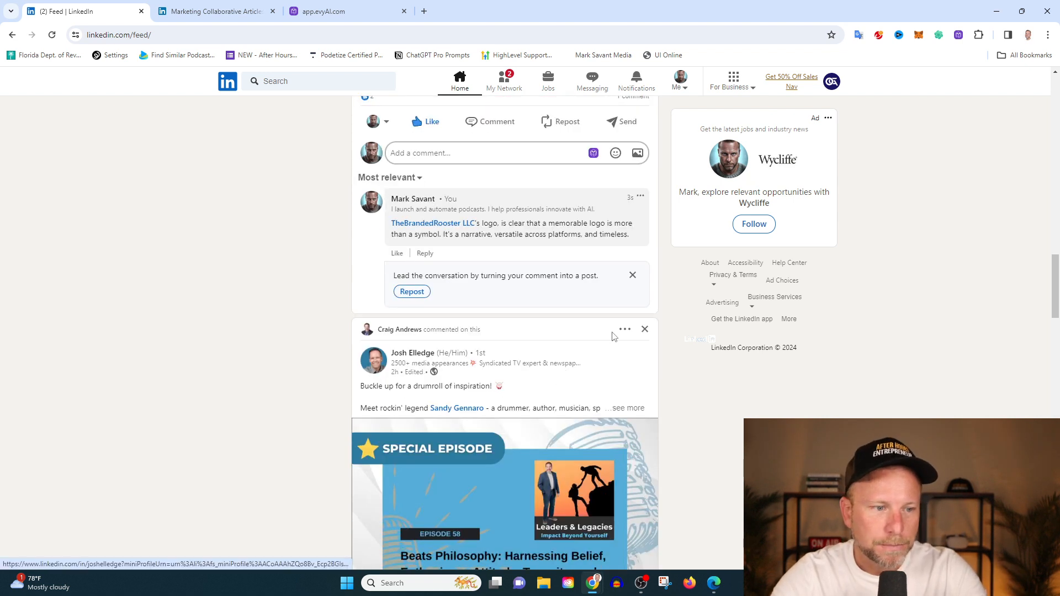
scroll(down, 3)
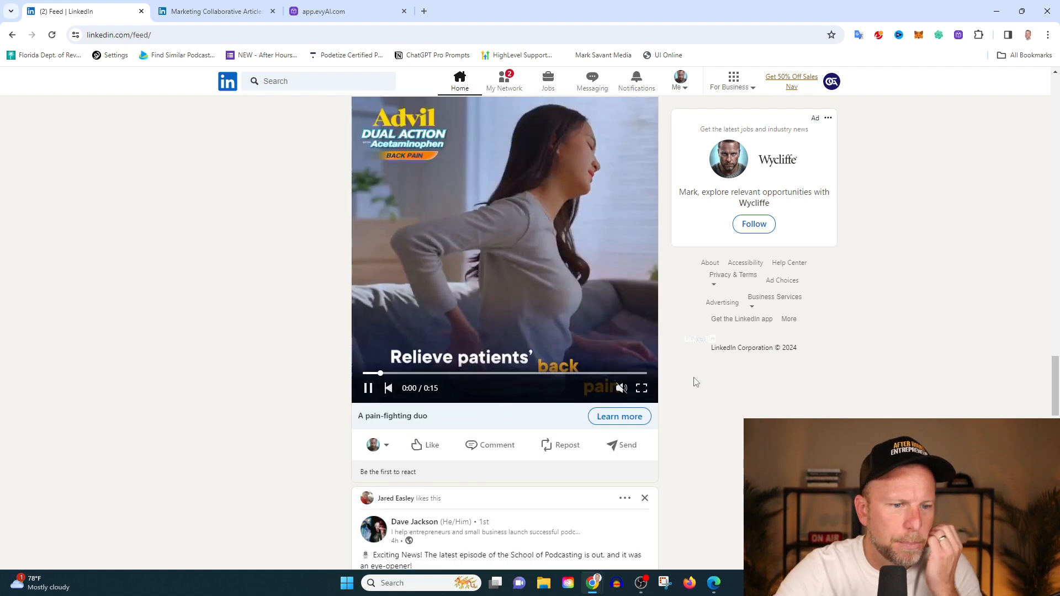
scroll(down, 3)
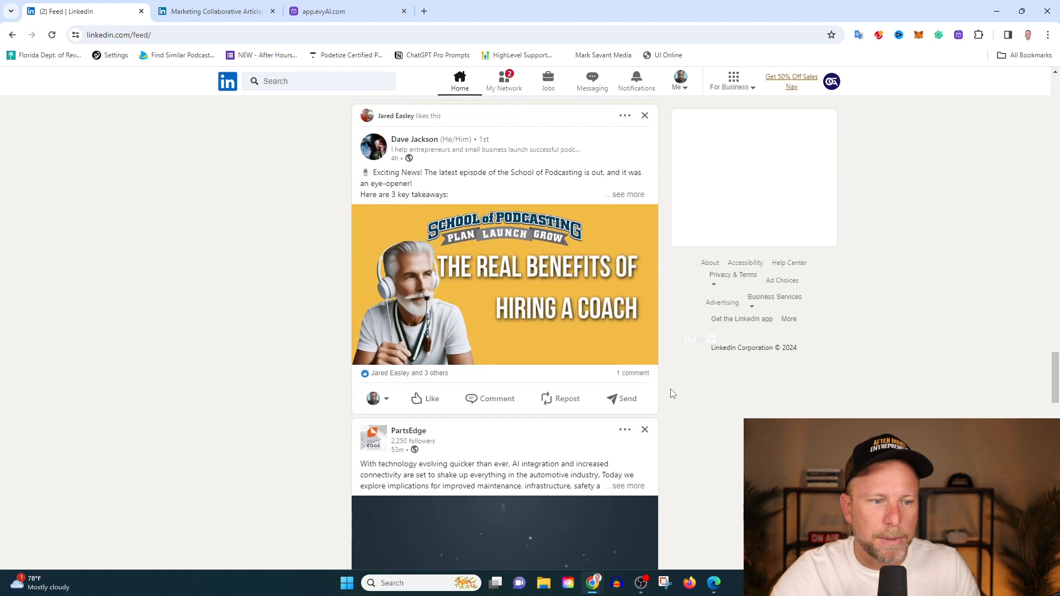
text(gary vaynerchuk)
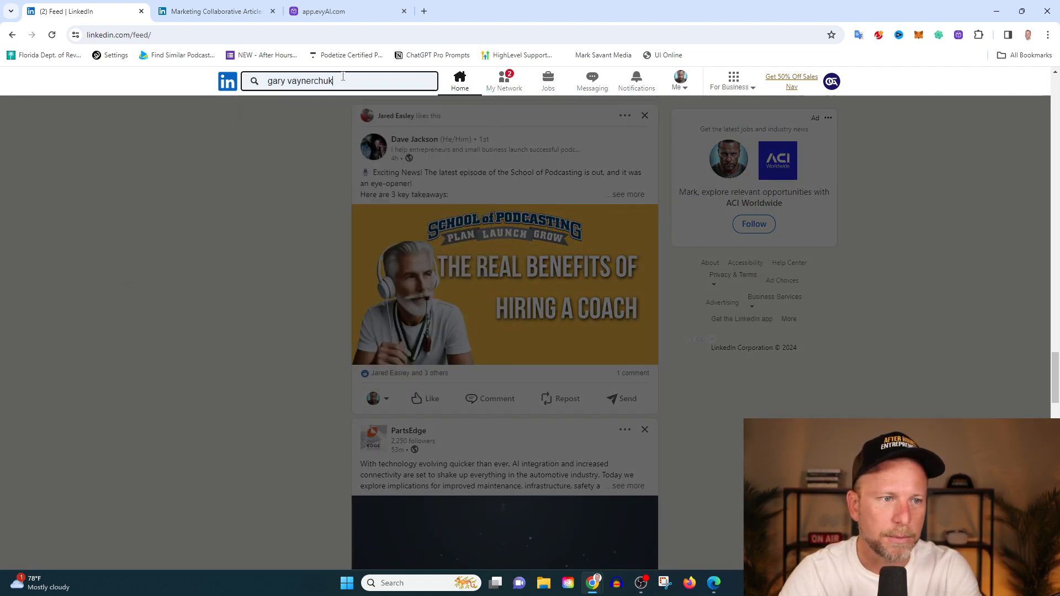
key(Enter)
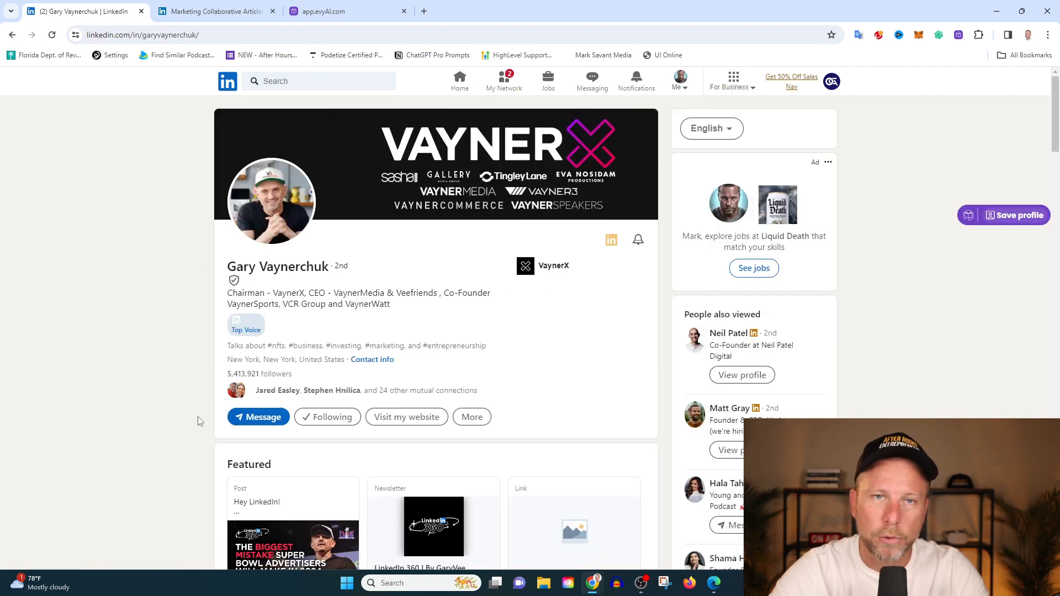
scroll(down, 3)
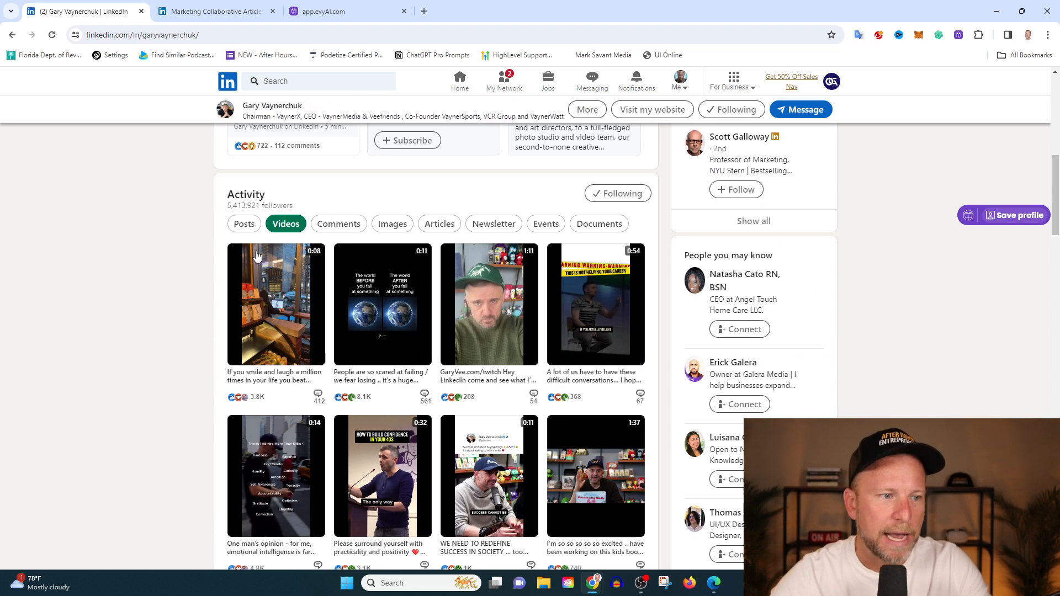
click(243, 225)
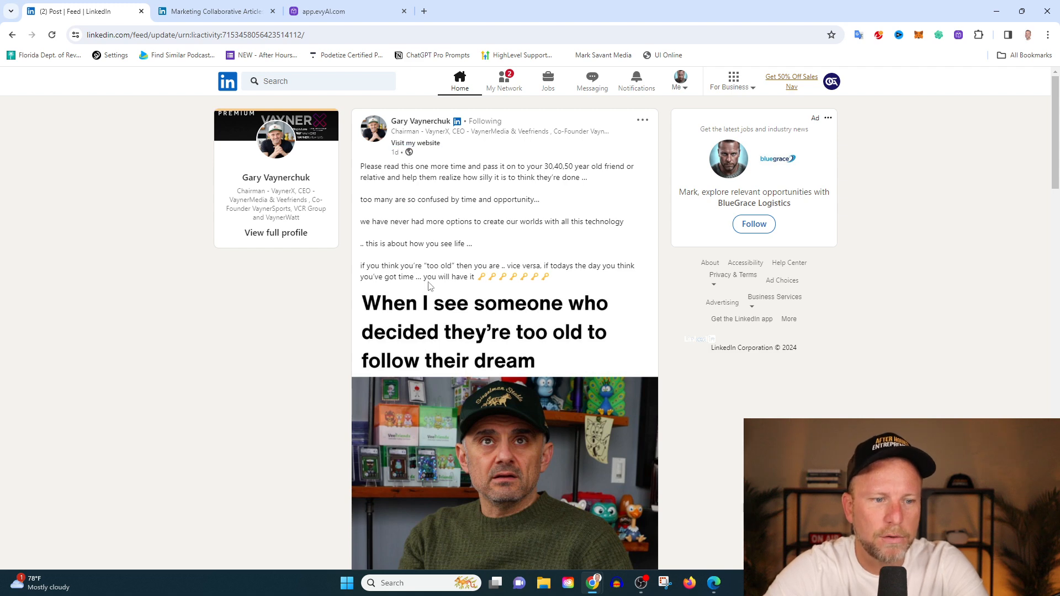
Like Gary Vaynerchuk's post and generate a GPT-4 comment for it with evyAI
scroll(down, 3)
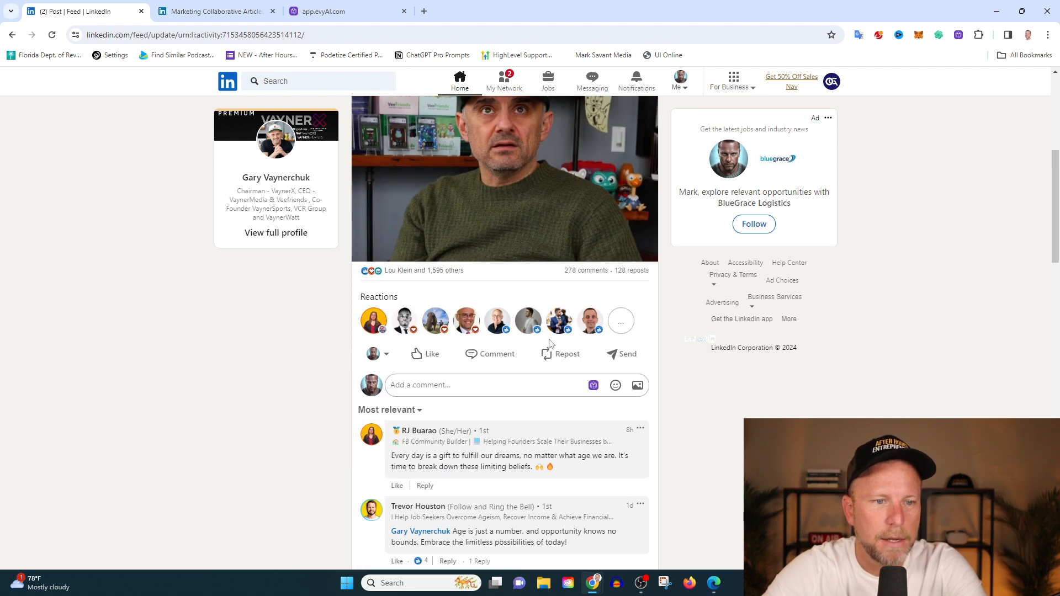
click(426, 354)
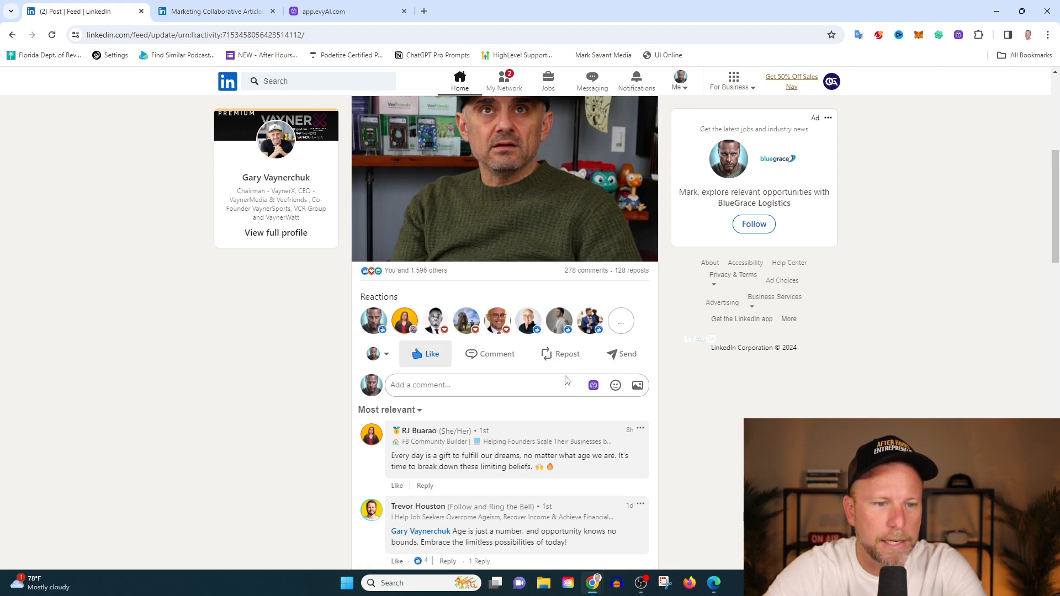
click(593, 384)
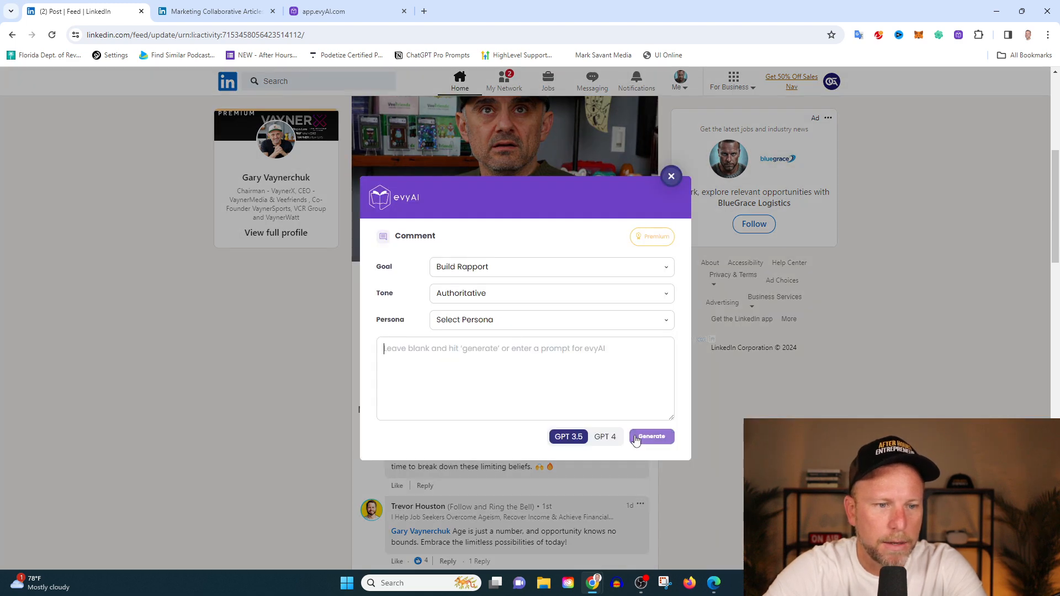
click(604, 436)
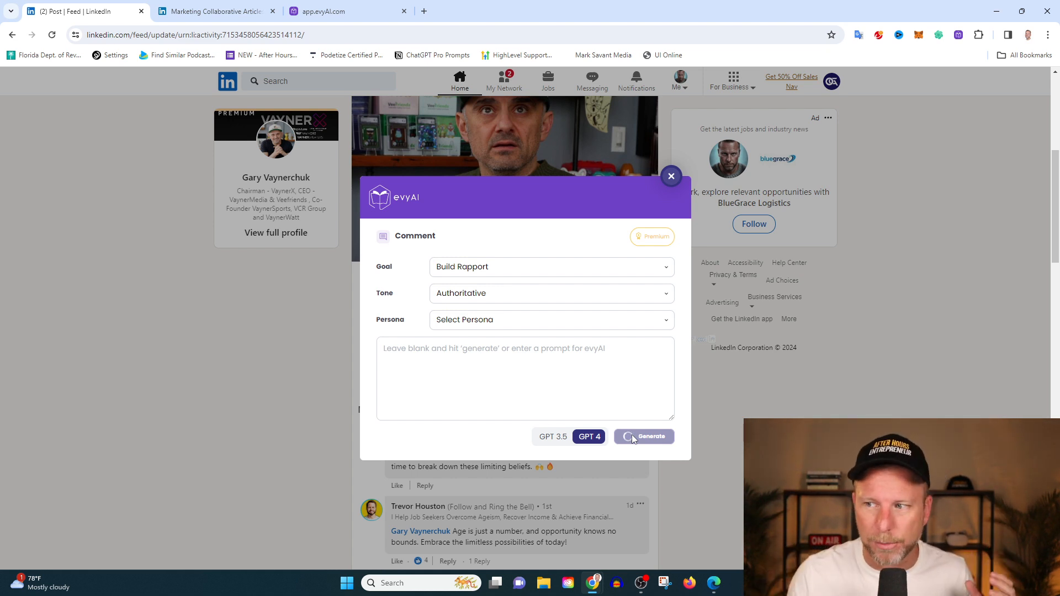
click(651, 436)
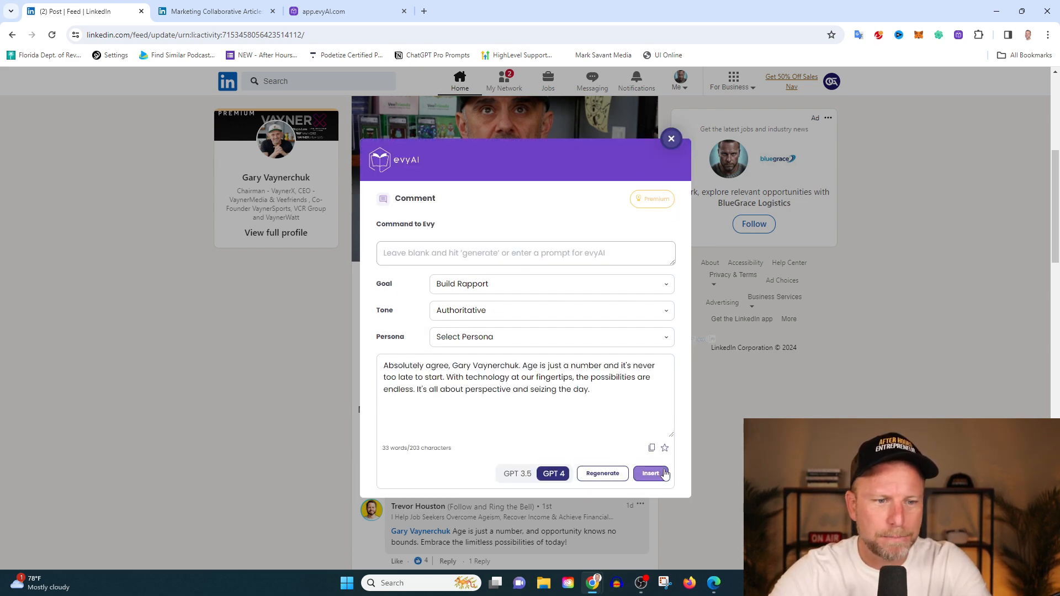
Insert the age-is-just-a-number comment, tag Gary Vaynerchuk, and post it
click(650, 472)
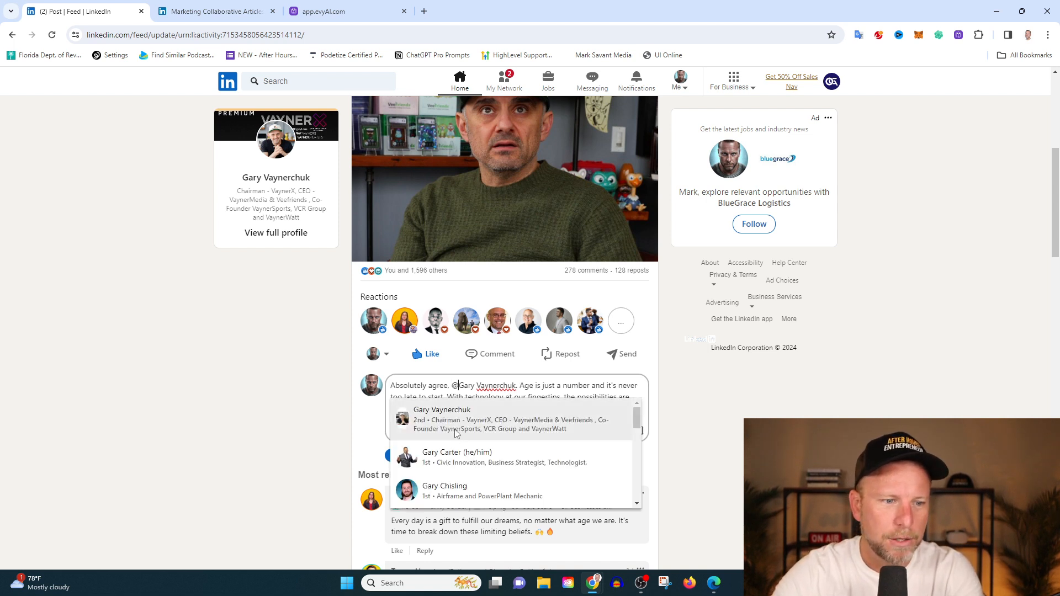
click(442, 420)
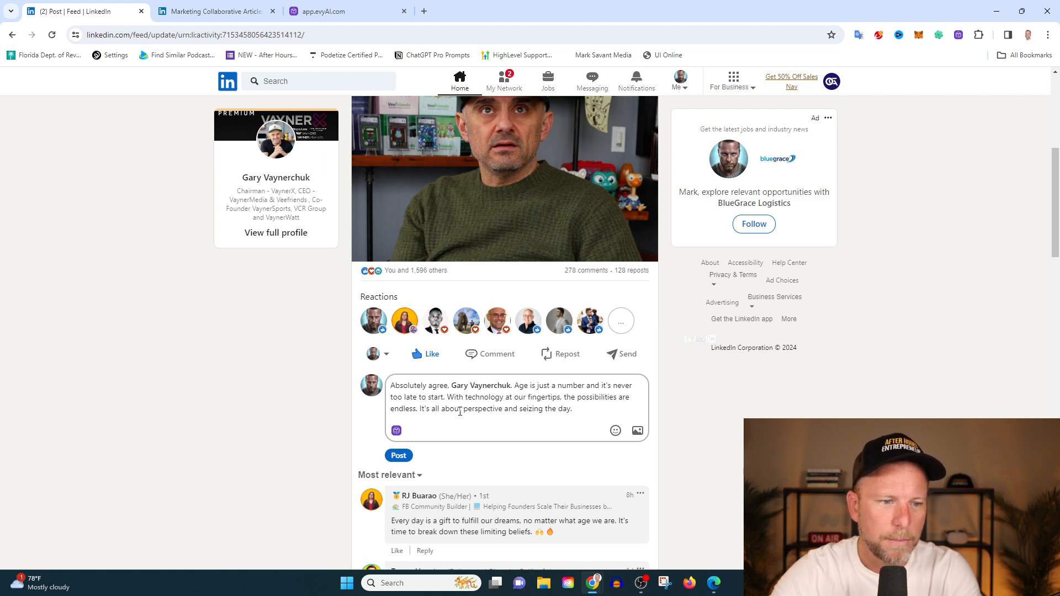
click(398, 455)
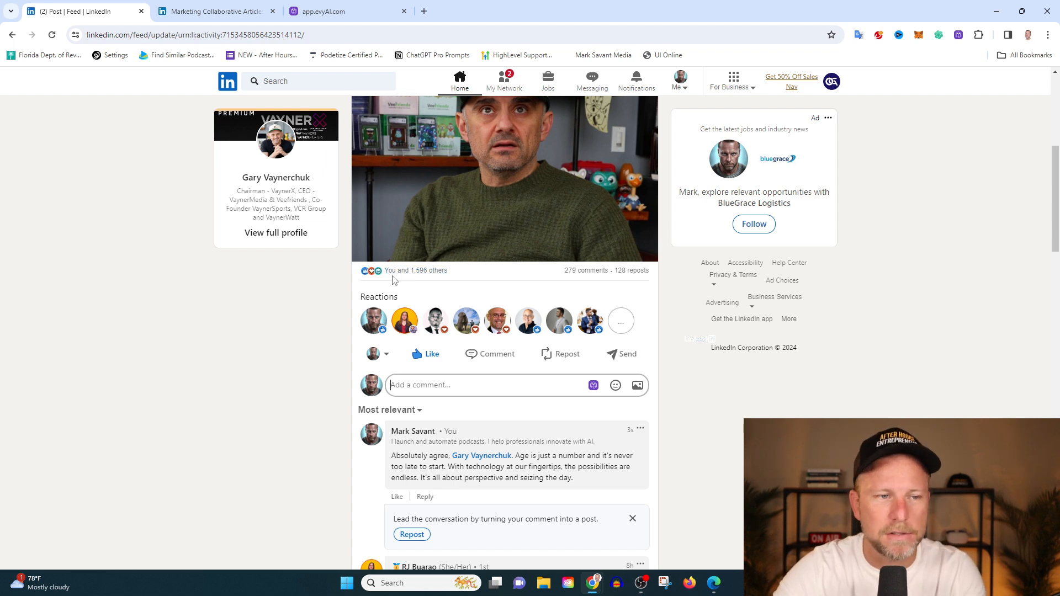
mouse_move(446, 478)
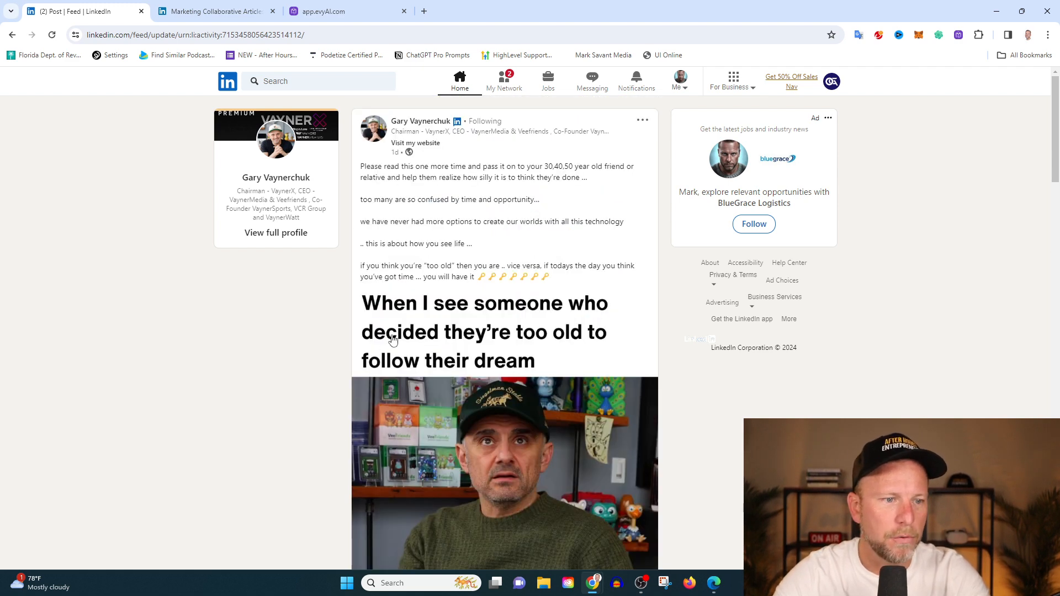
mouse_move(420, 121)
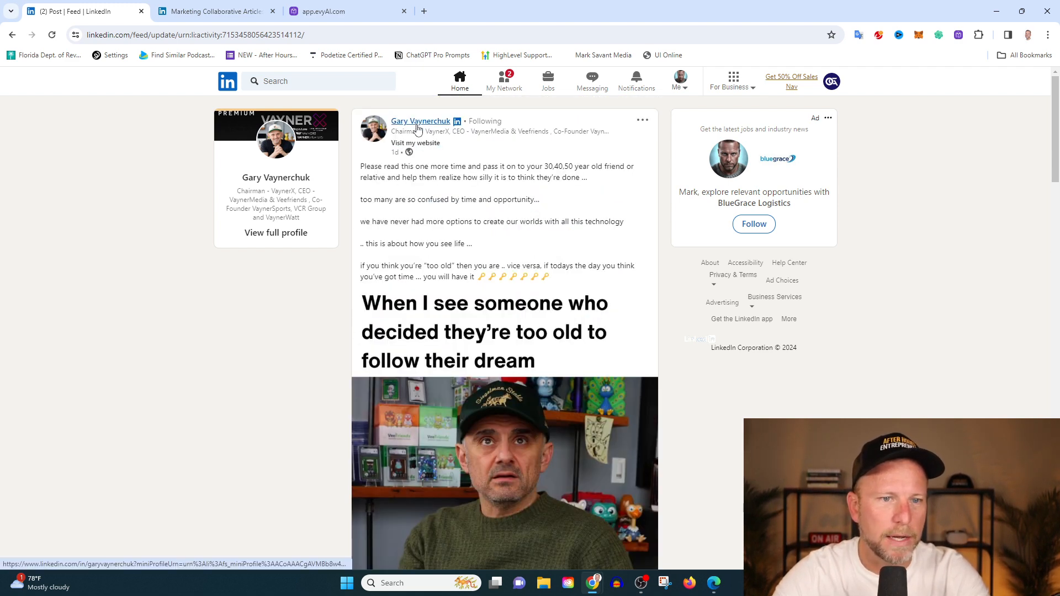
mouse_move(477, 263)
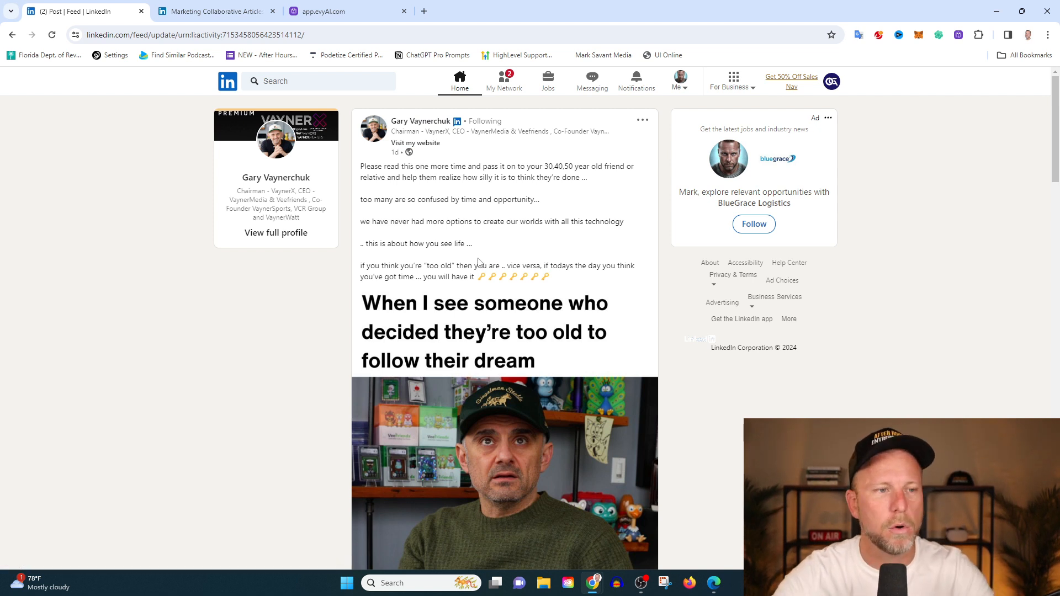
mouse_move(419, 121)
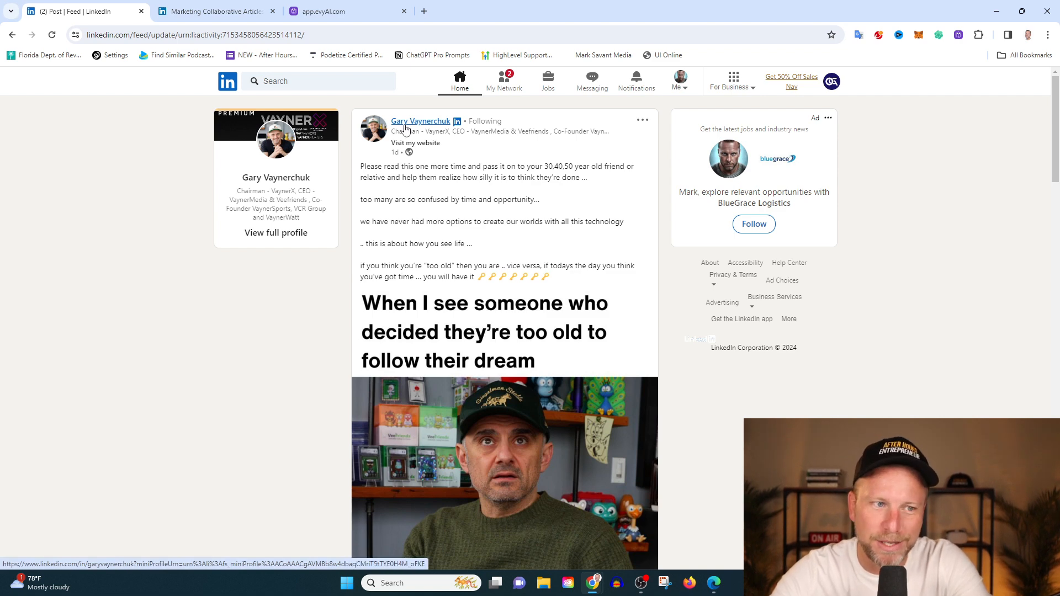
click(419, 122)
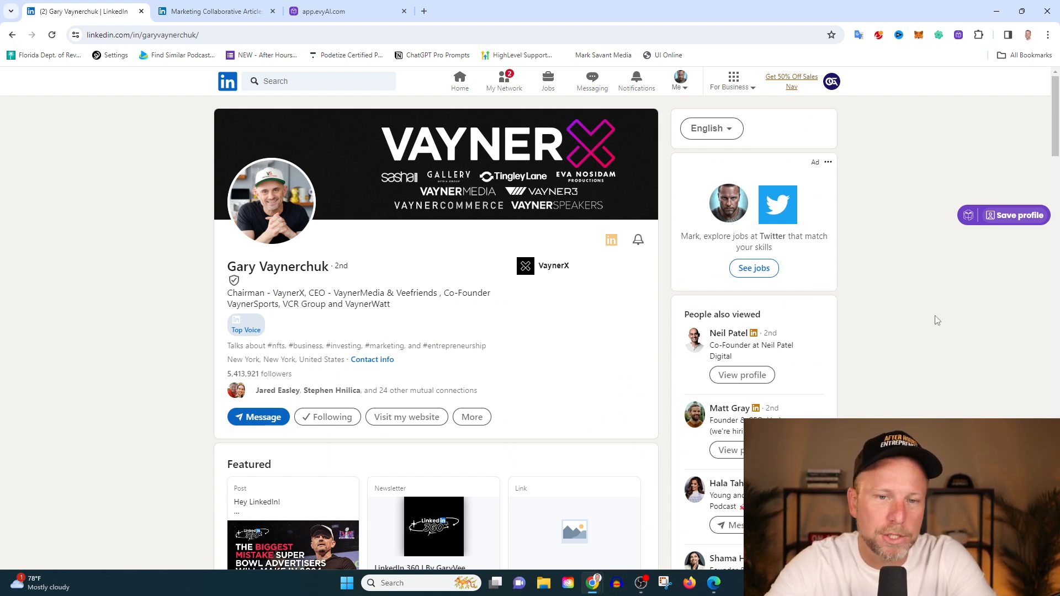
mouse_move(390, 318)
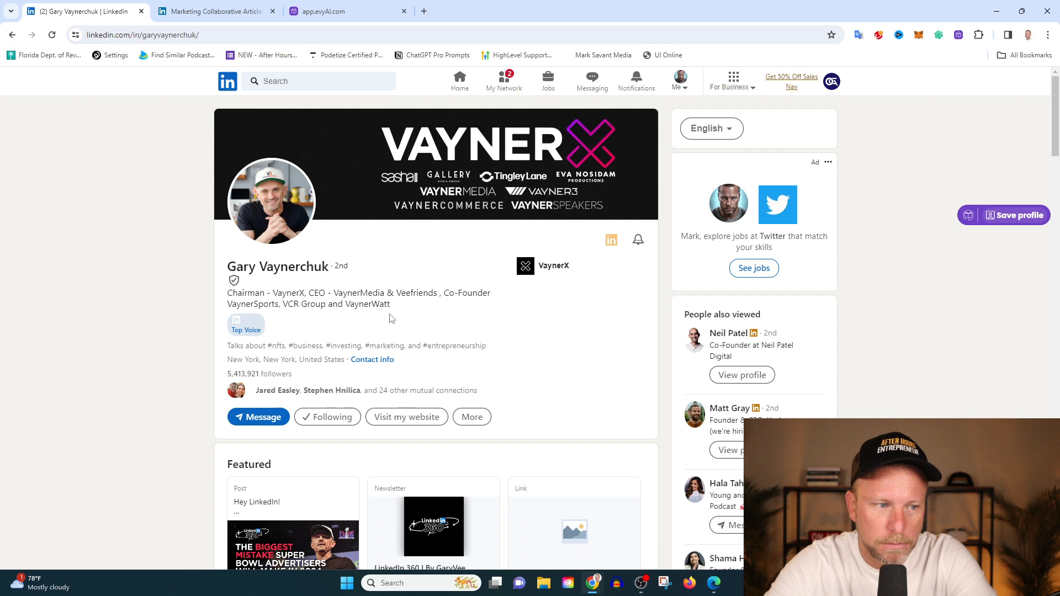
mouse_move(1013, 220)
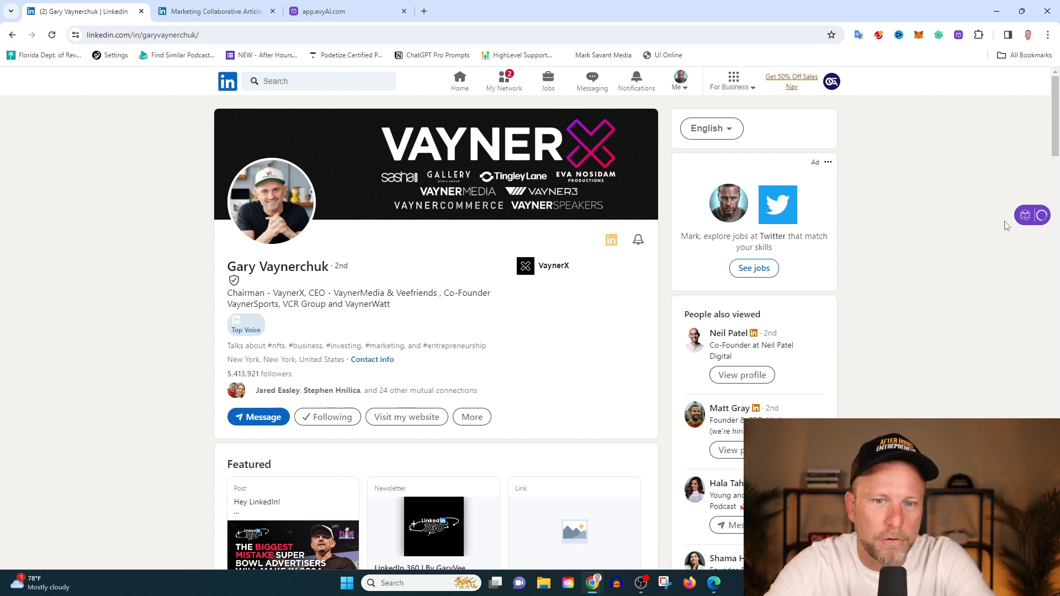
click(1033, 215)
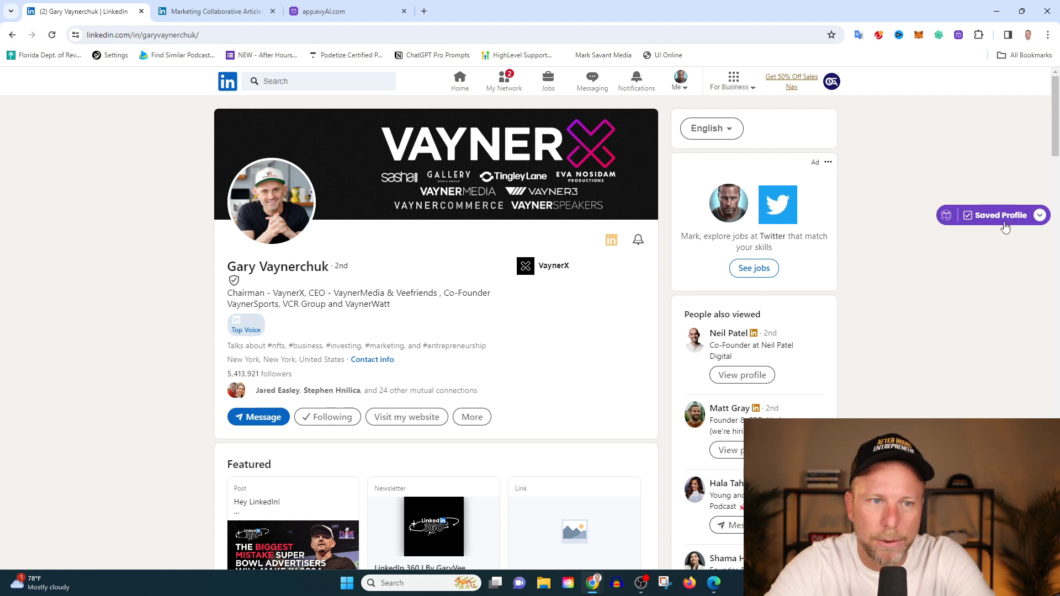
click(1039, 215)
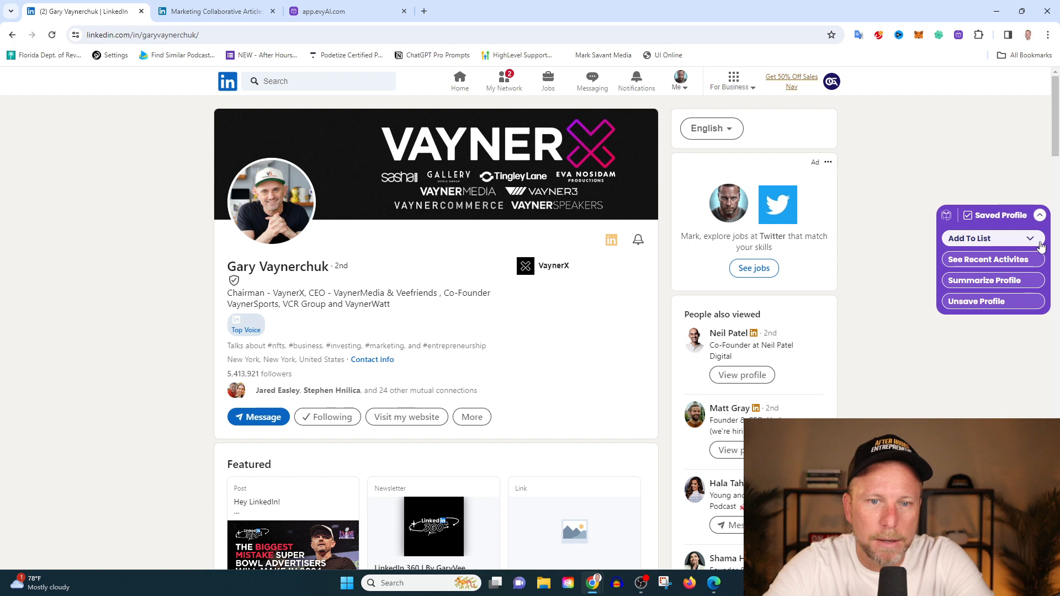
click(989, 239)
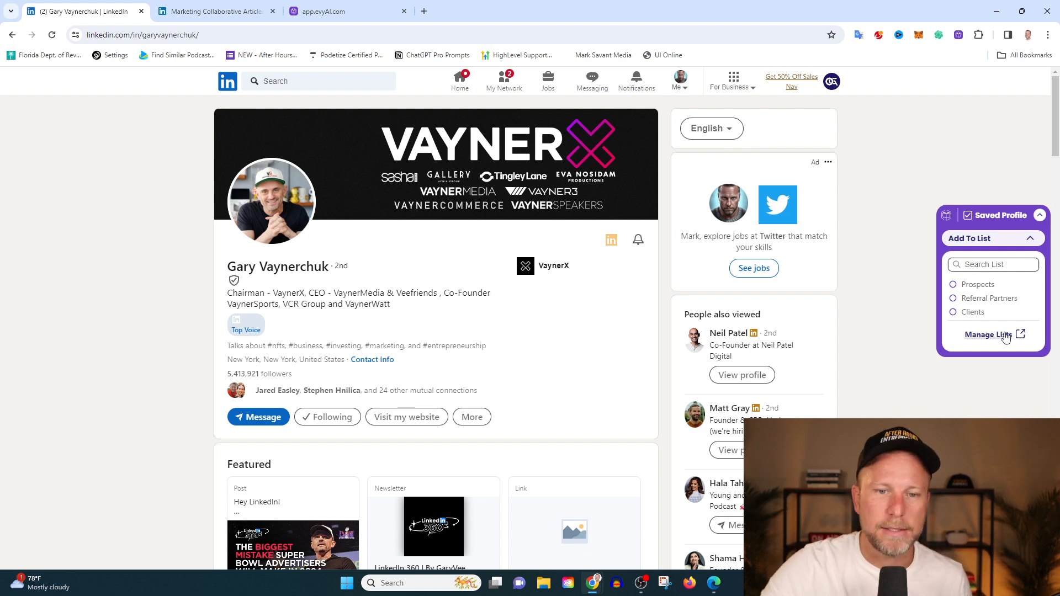
click(990, 335)
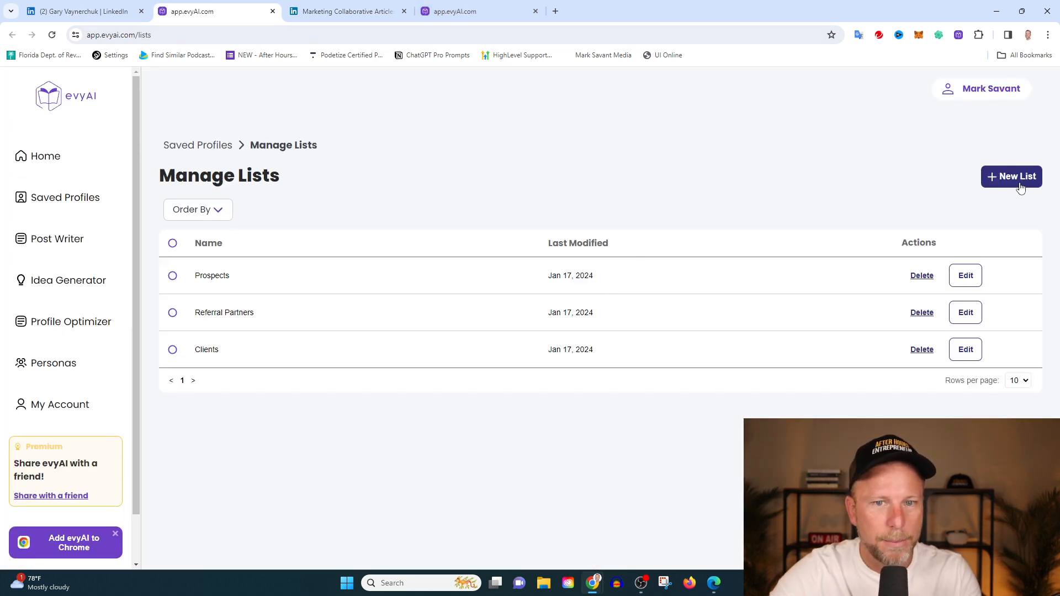
click(1012, 177)
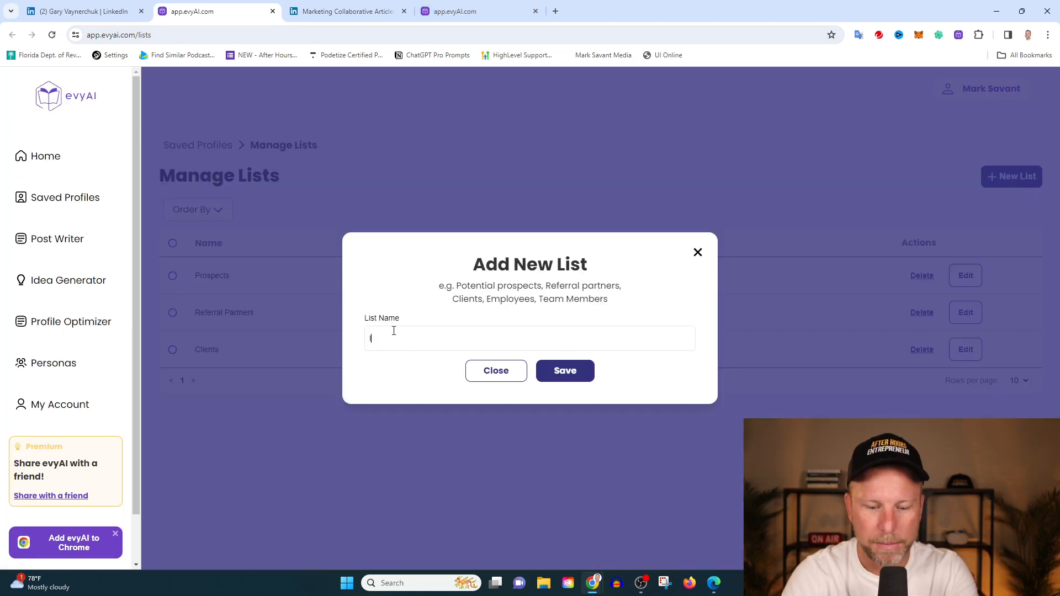
text(Influencers)
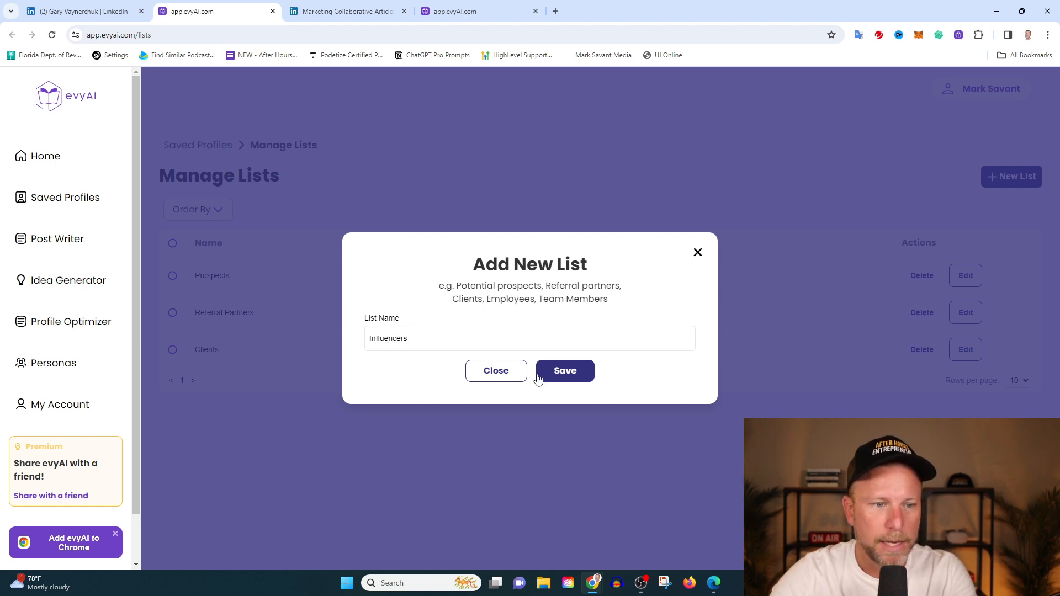
click(564, 371)
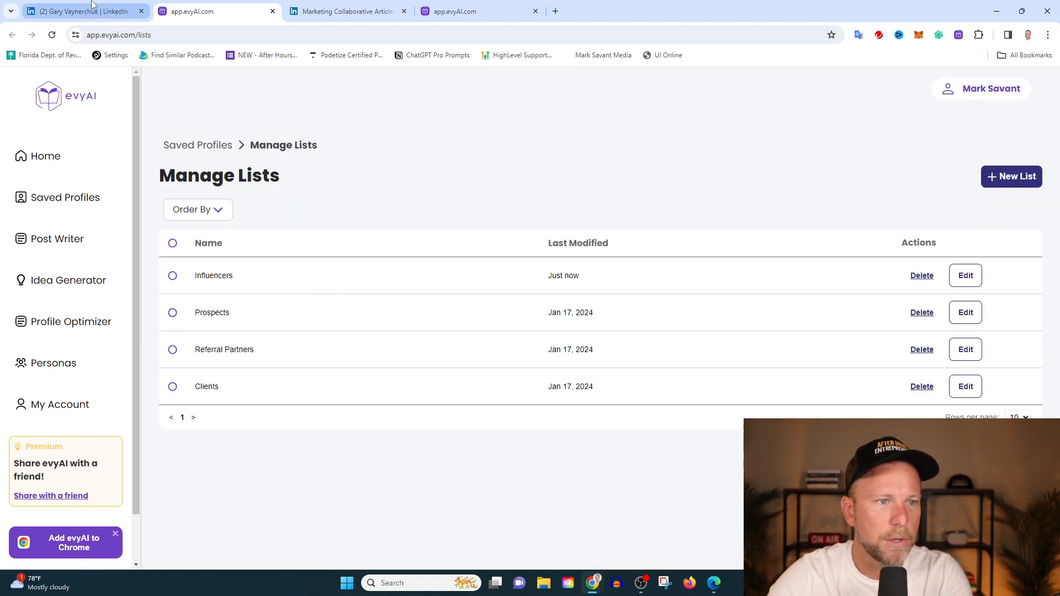
click(80, 11)
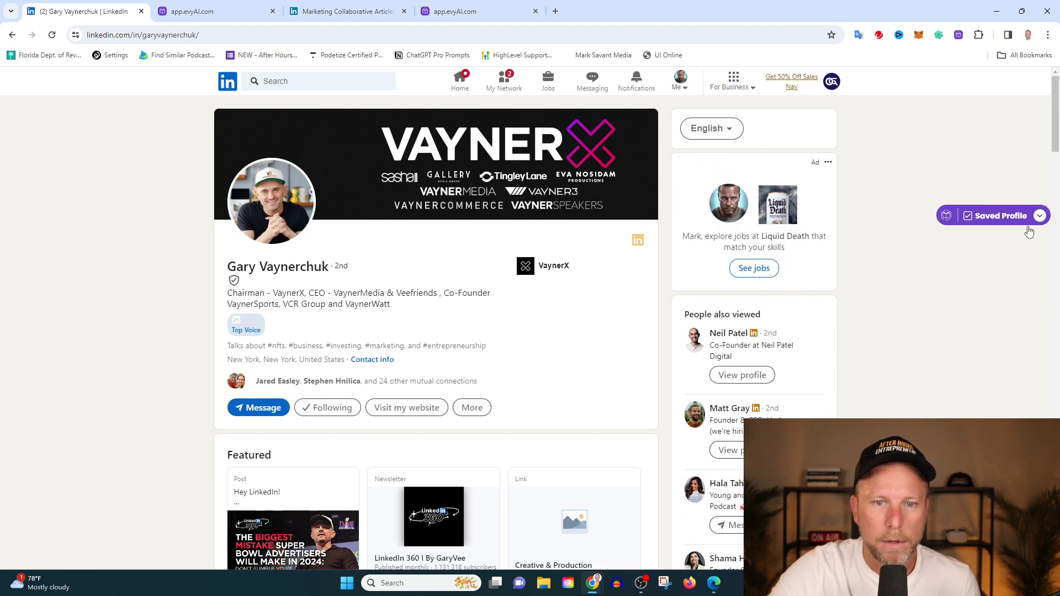
Add Gary Vaynerchuk's saved profile to the Influencers list, then return to the evyAI lists page
click(1040, 216)
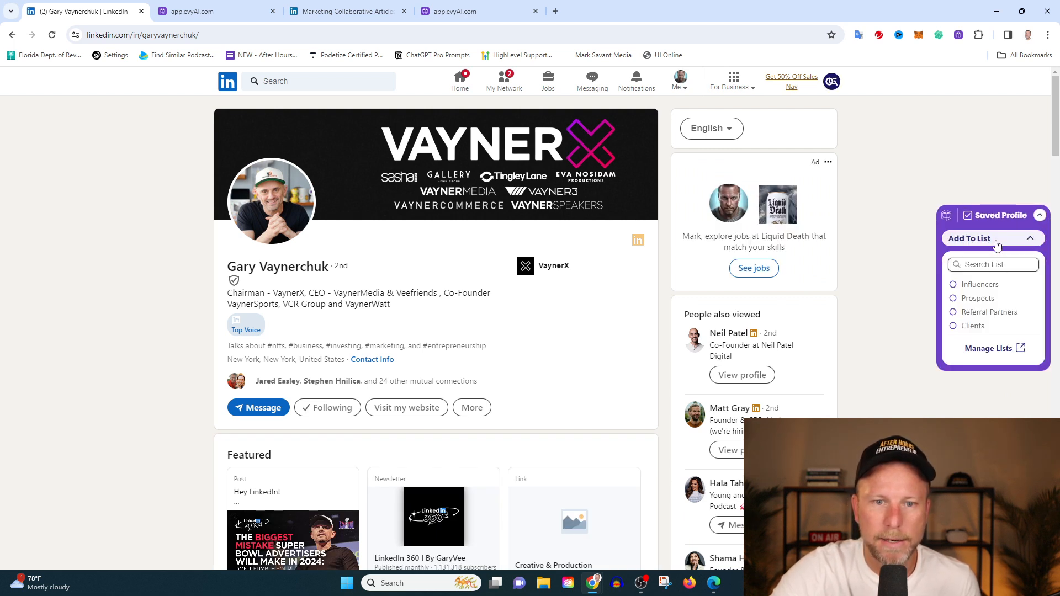
click(953, 285)
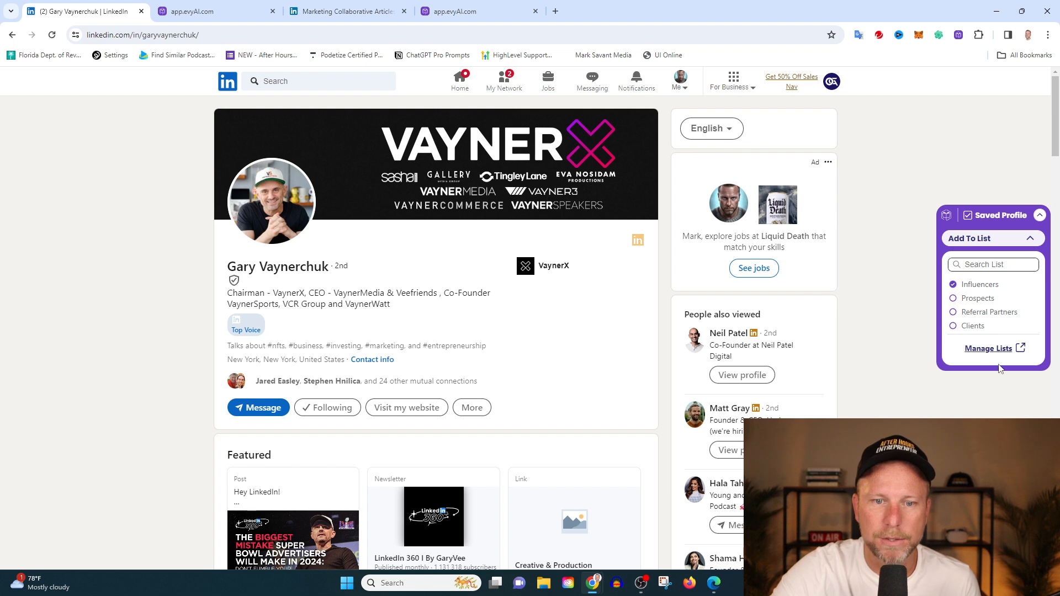
mouse_move(932, 417)
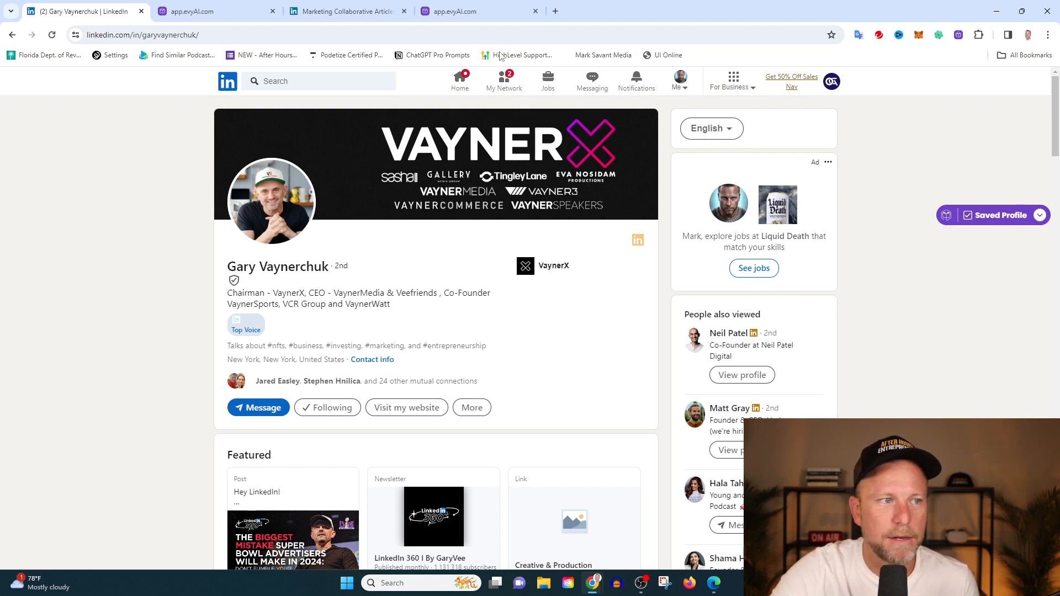
click(213, 11)
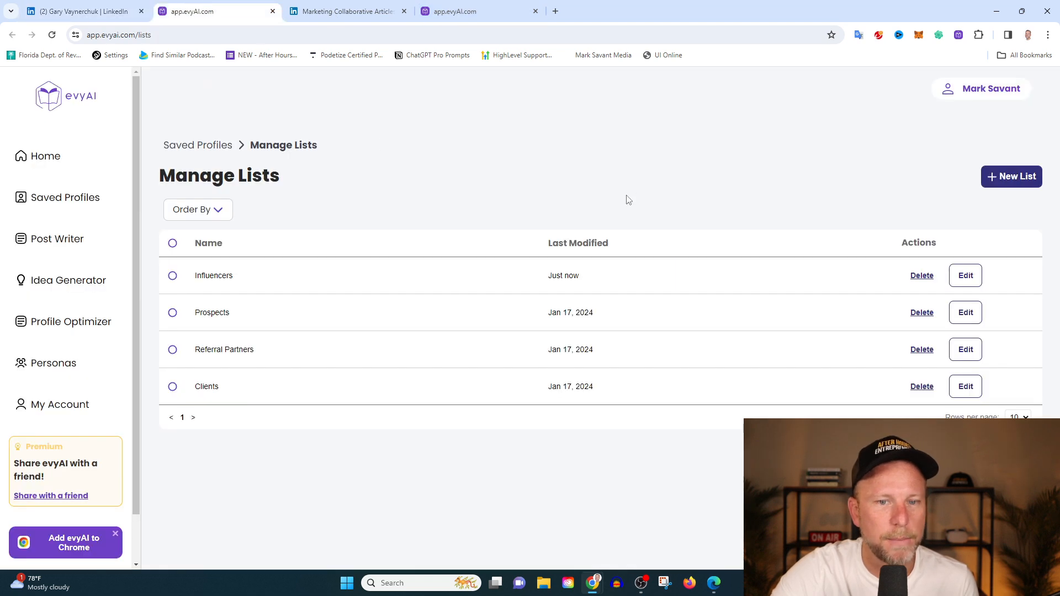
mouse_move(80, 291)
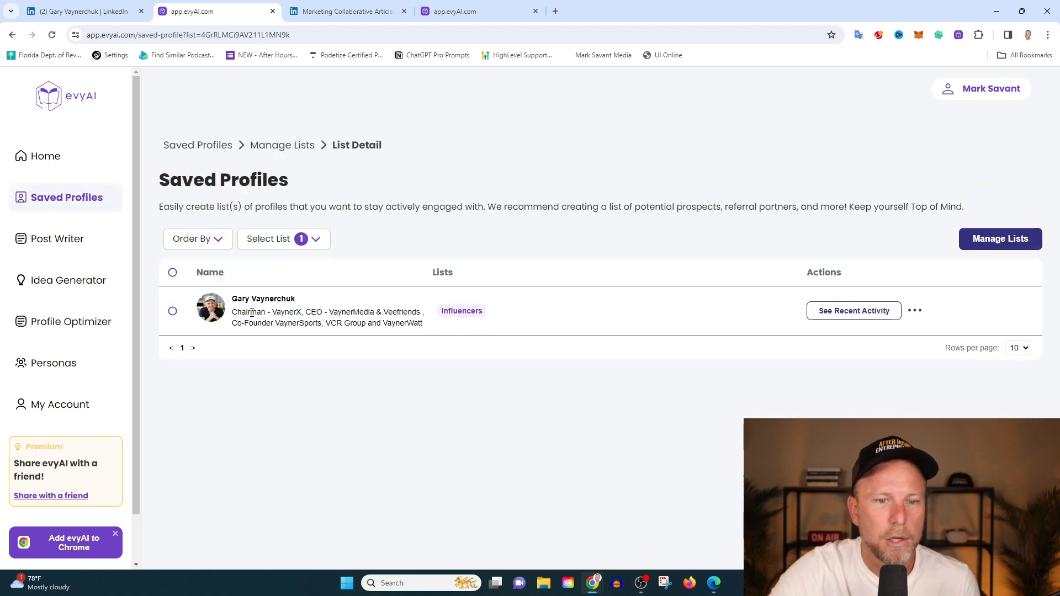
mouse_move(345, 342)
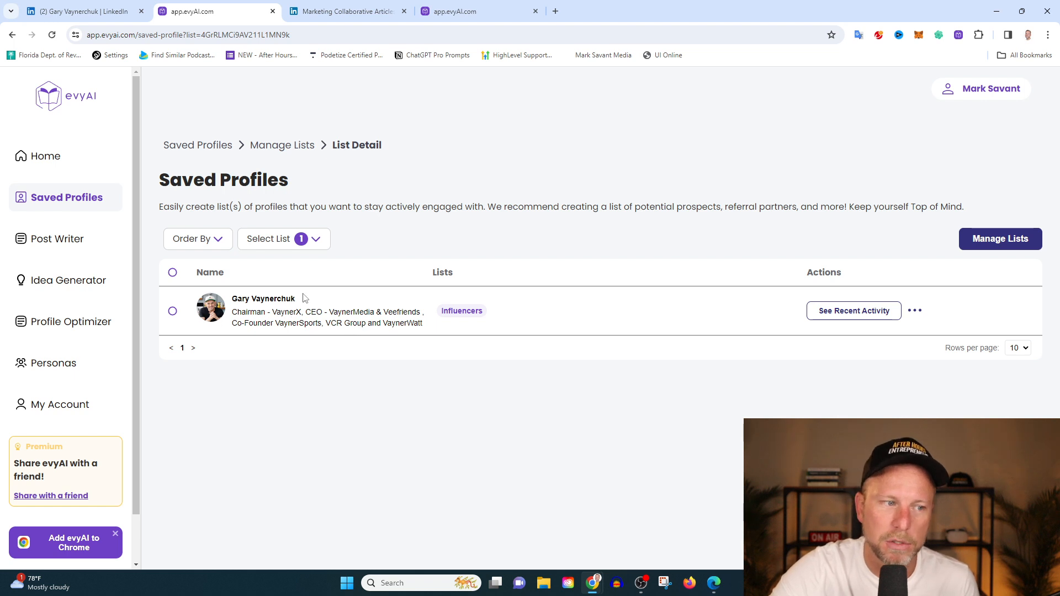
mouse_move(304, 305)
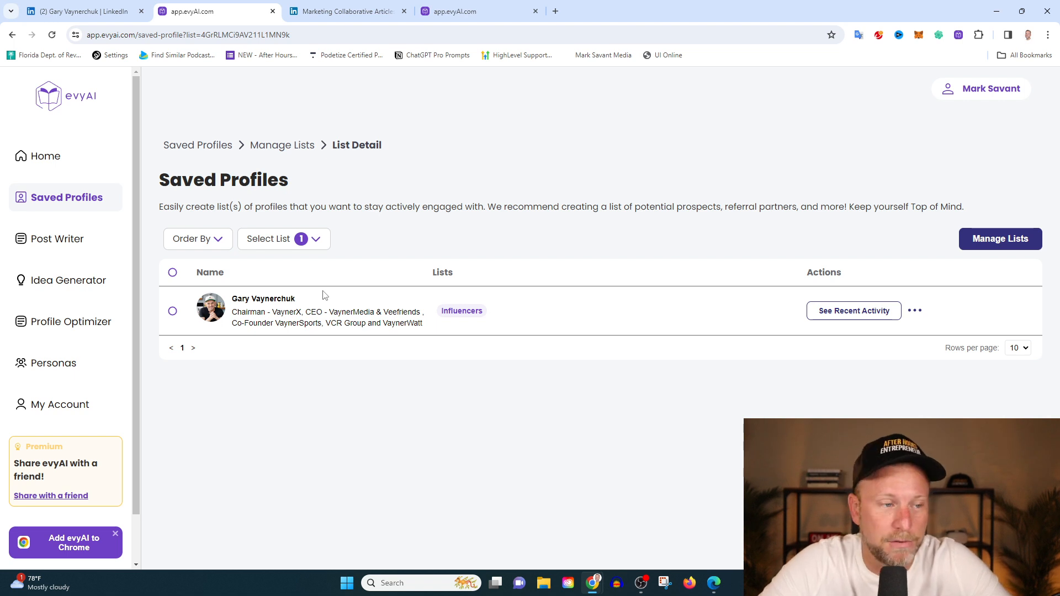
mouse_move(58, 159)
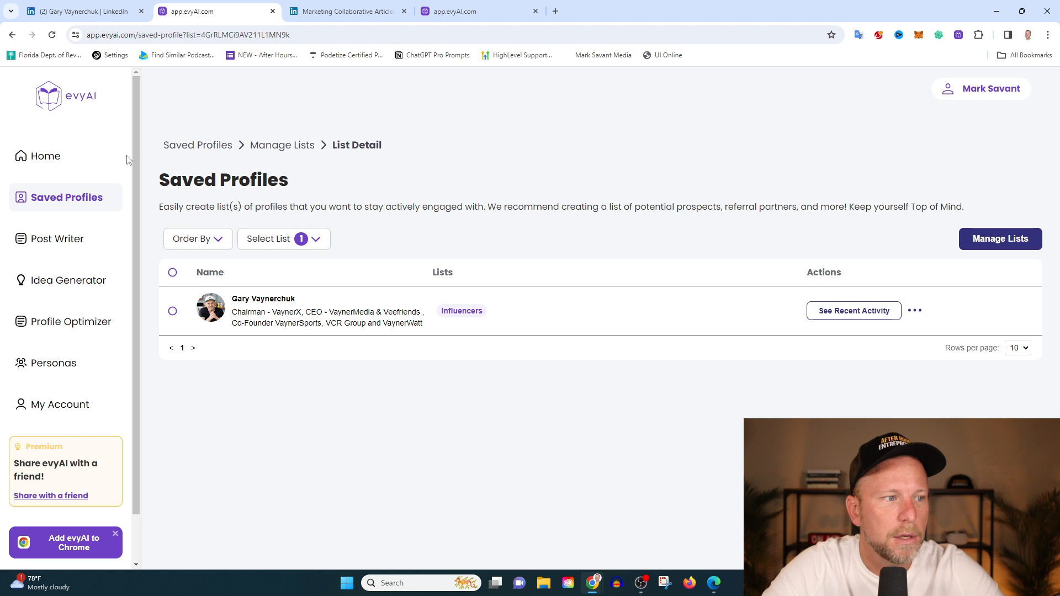
mouse_move(53, 162)
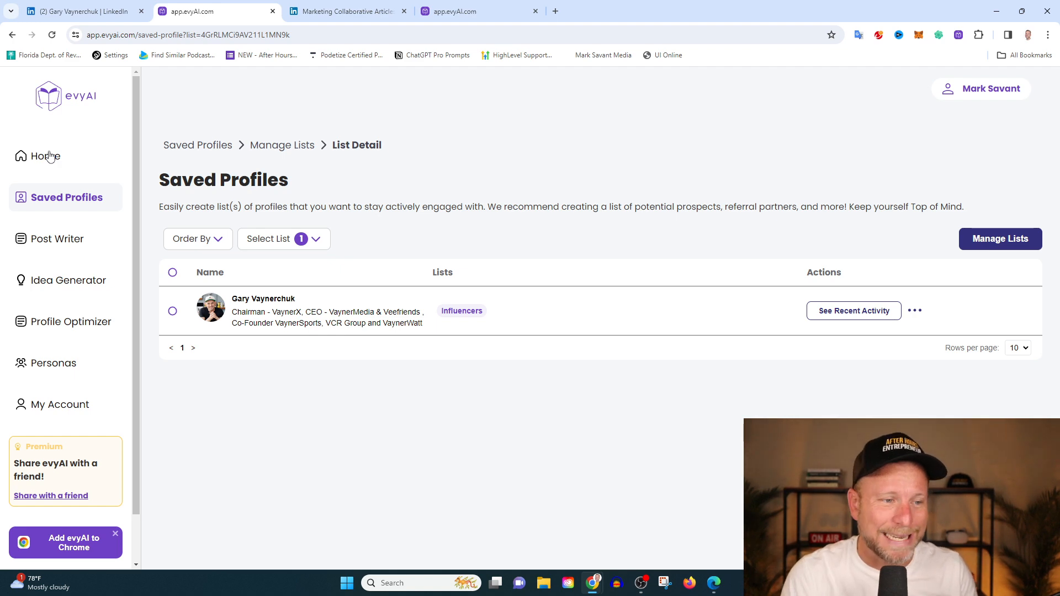
Return to Gary Vaynerchuk's LinkedIn profile after viewing him in the Influencers list
click(81, 11)
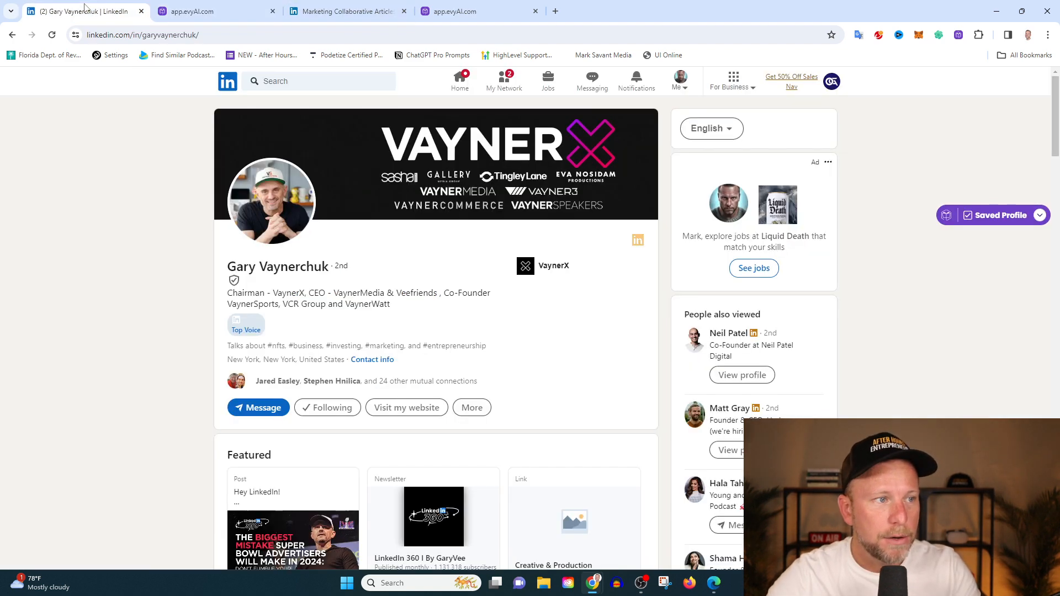
Open LinkedIn messaging and preview evyAI's direct message writer on a conversation
click(590, 81)
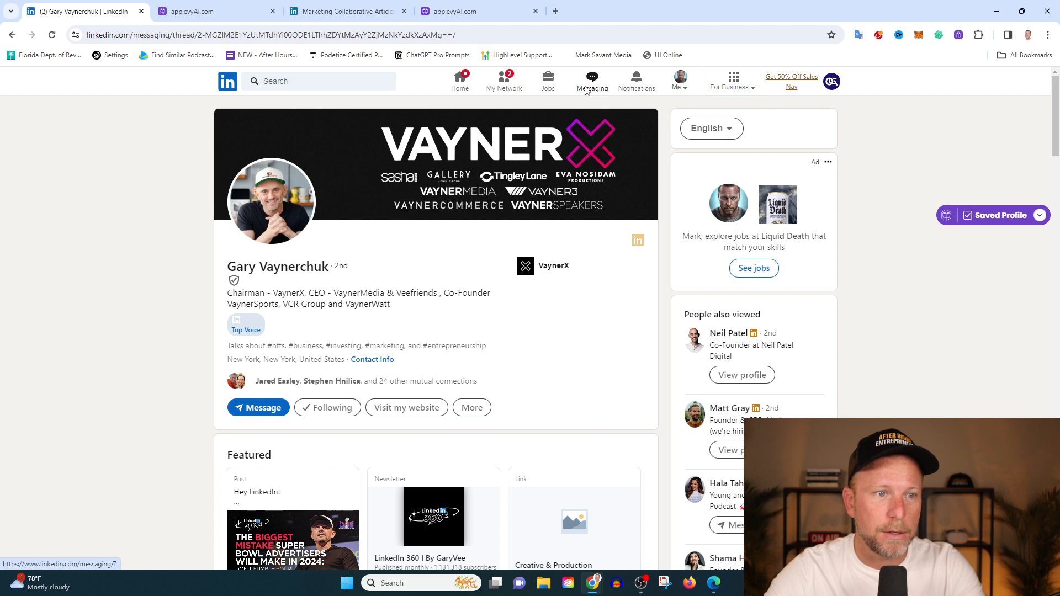
click(591, 80)
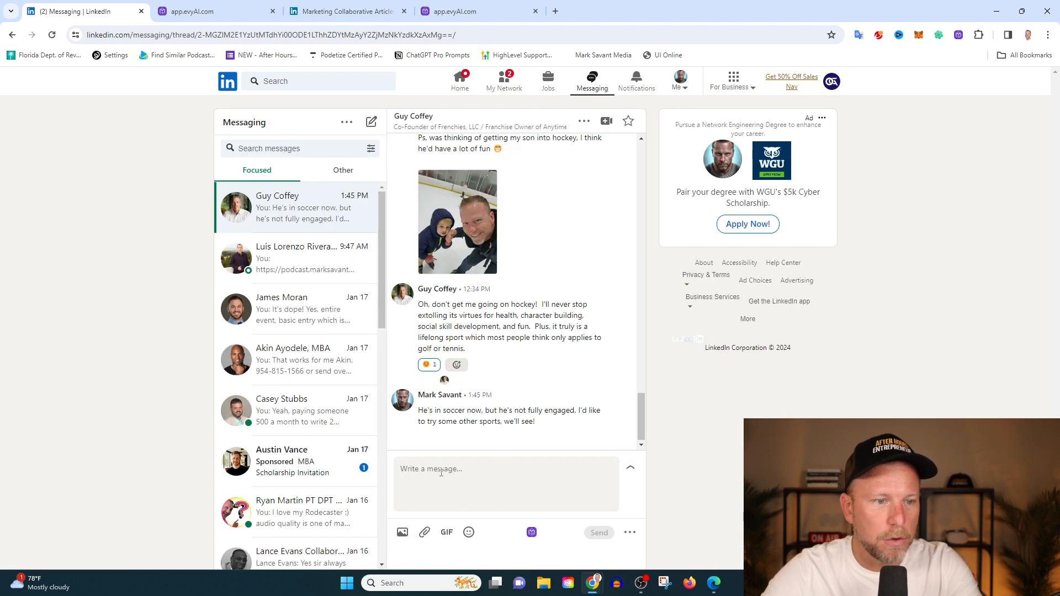
click(531, 532)
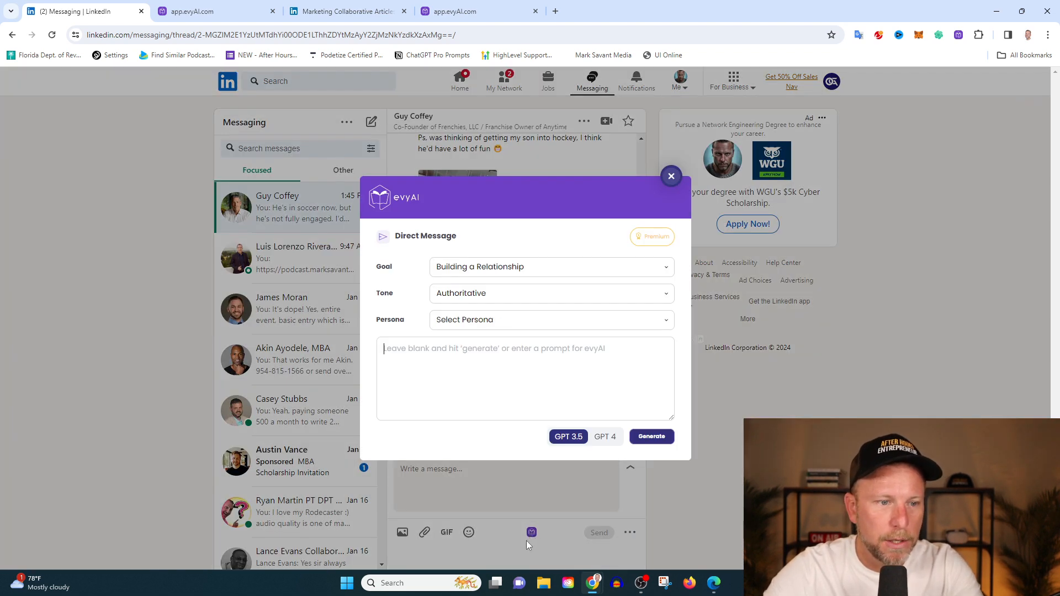
mouse_move(154, 290)
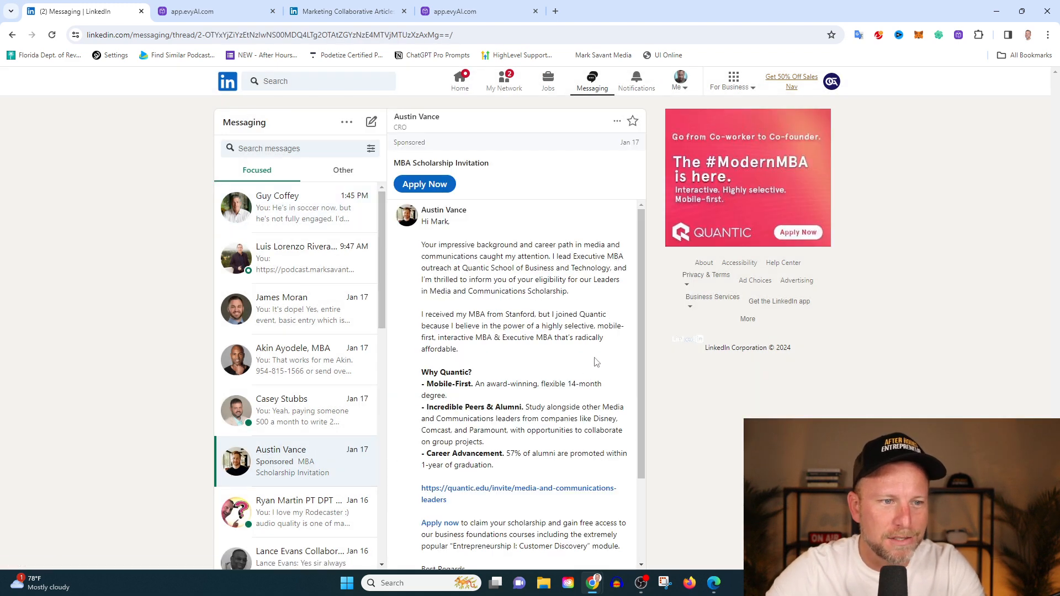
mouse_move(503, 303)
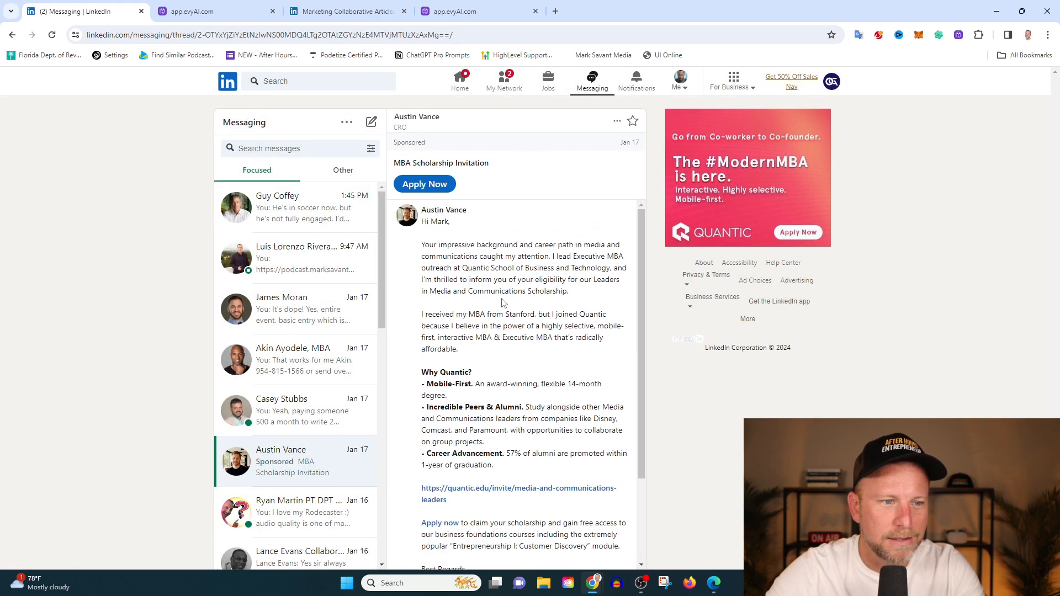
scroll(down, 3)
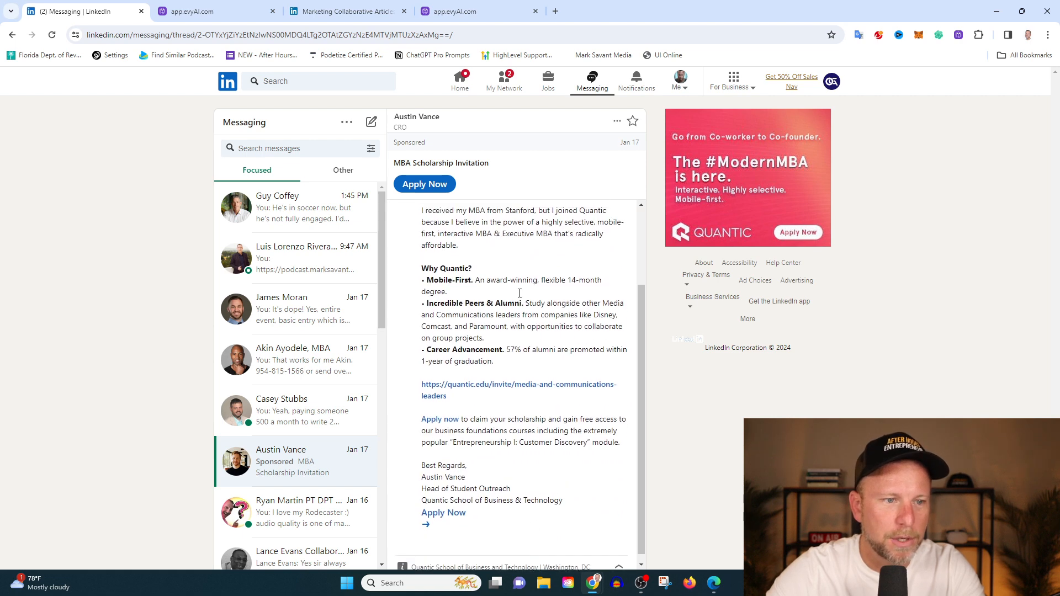
scroll(down, 3)
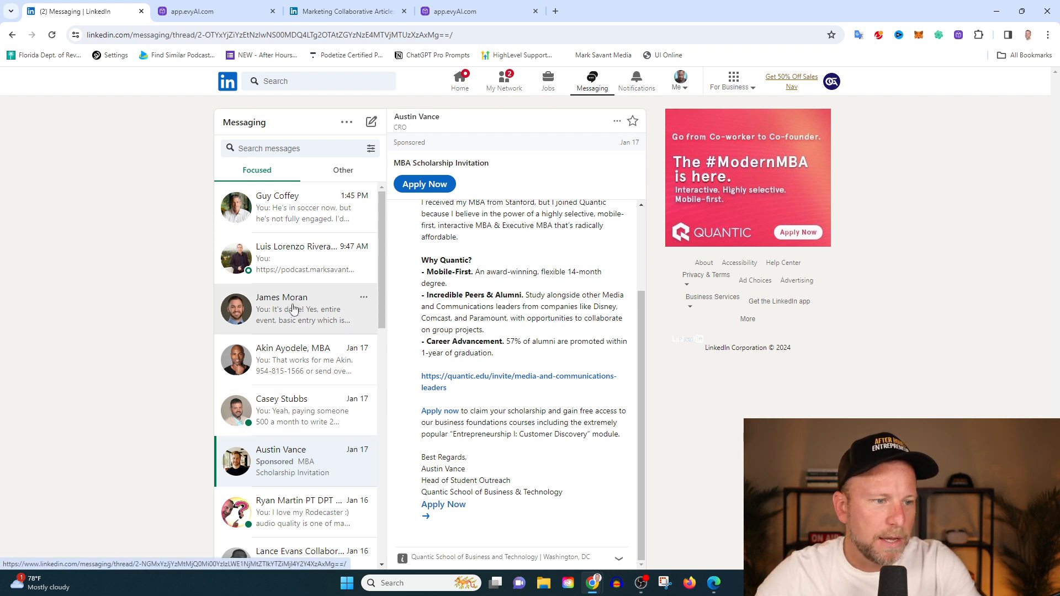
Show the Other inbox and open the August 2022 message request conversation
click(342, 170)
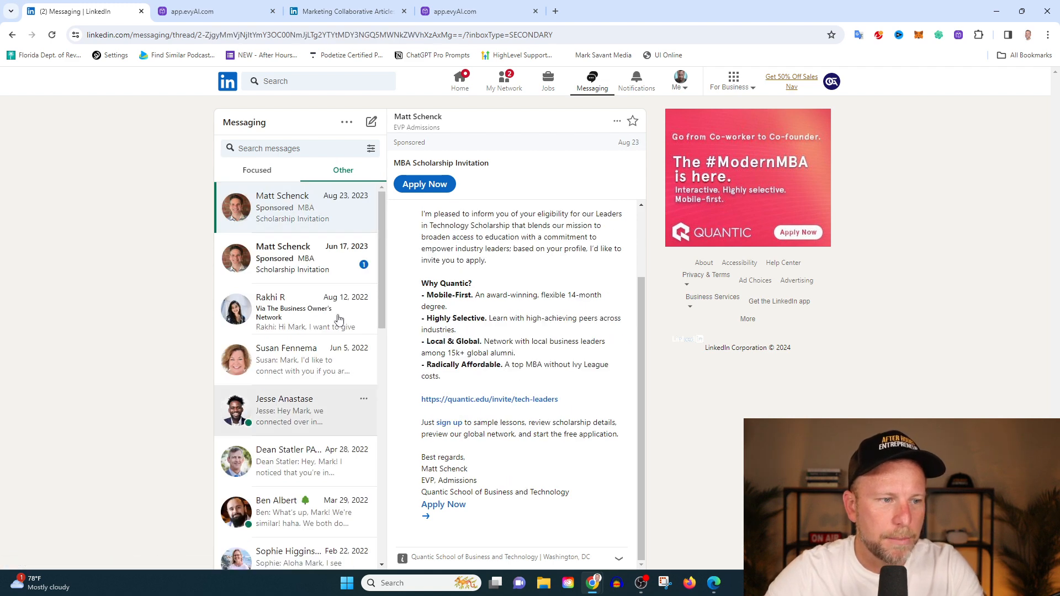
click(297, 309)
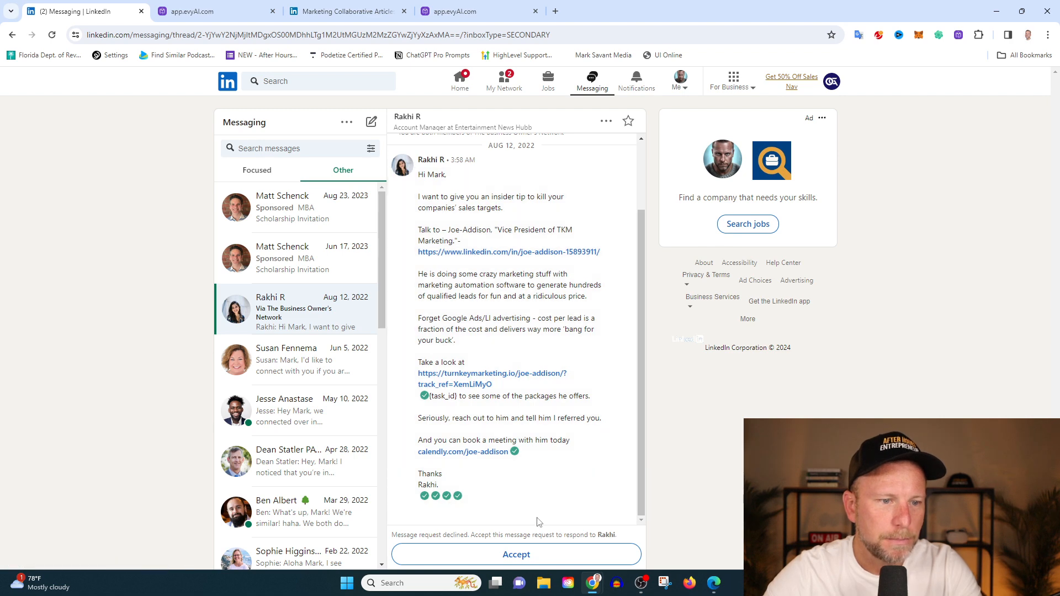
Accept Rakhi's message request and insert an evyAI GPT-4 thank-you reply about the insider tip
click(515, 554)
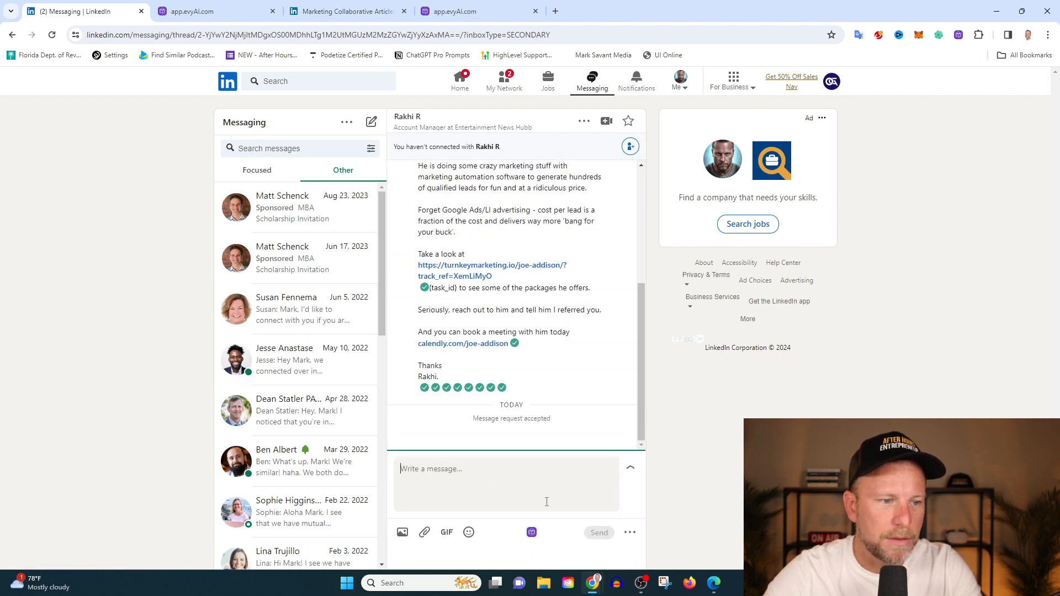
click(531, 532)
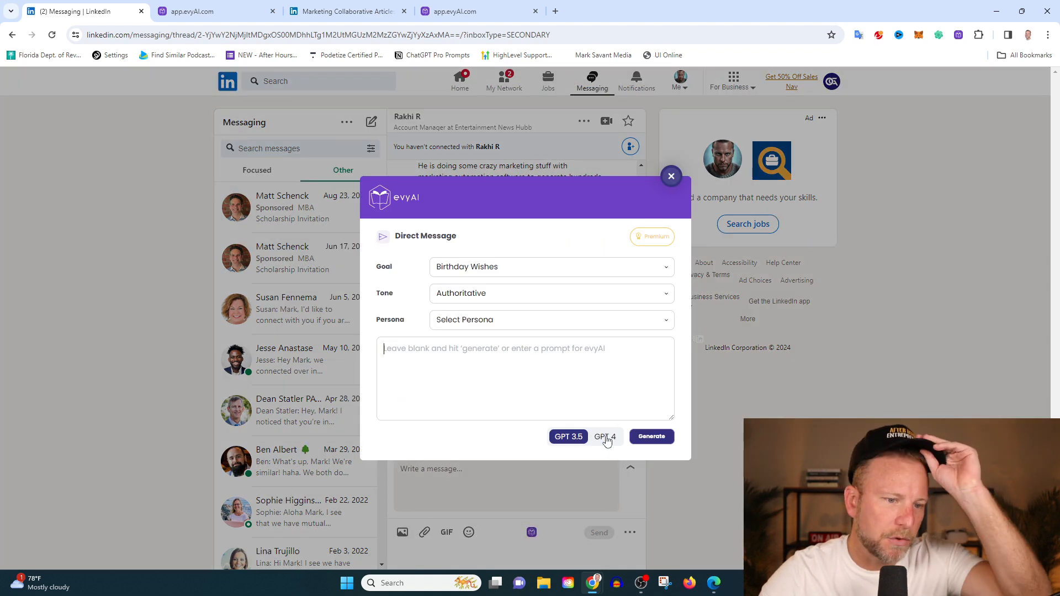
click(604, 436)
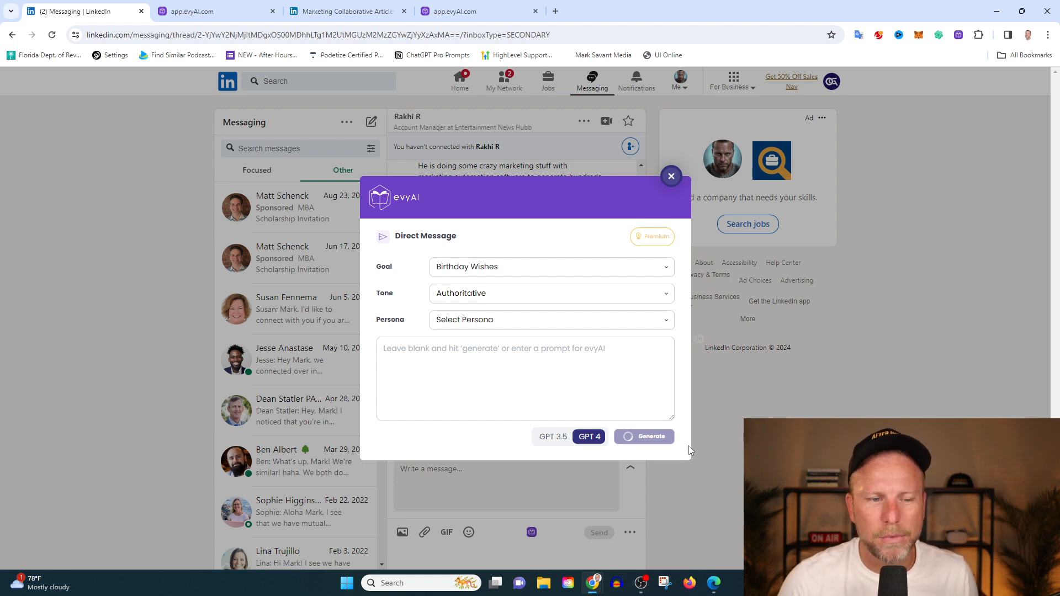
click(642, 436)
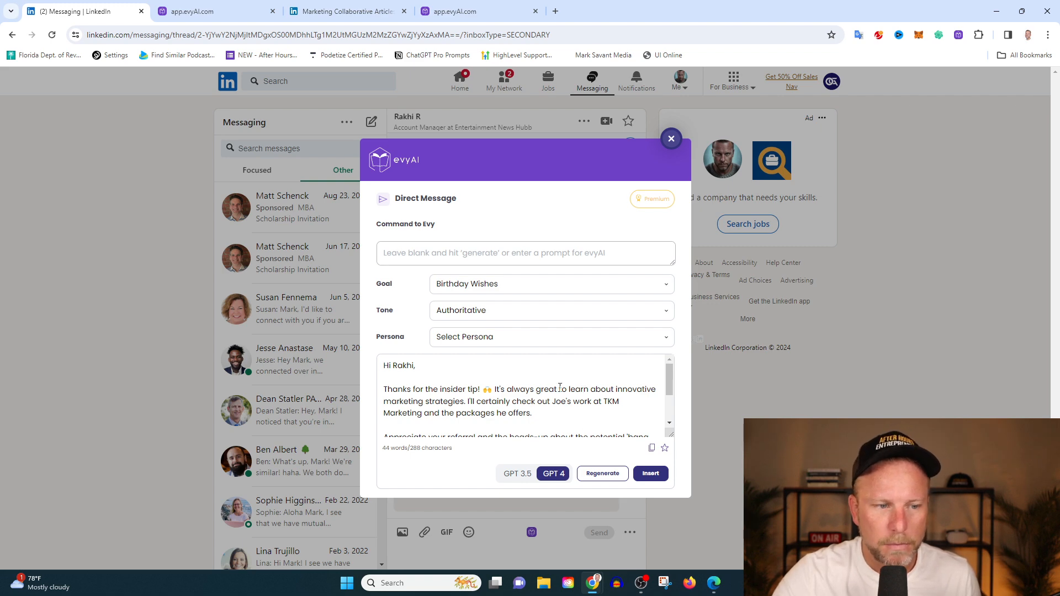
mouse_move(649, 473)
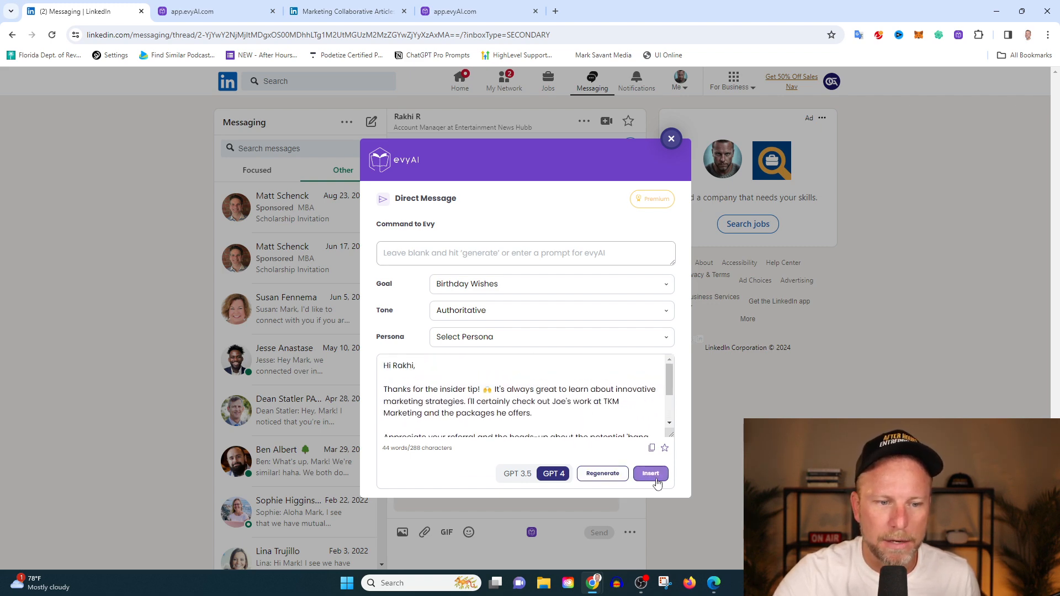
click(649, 473)
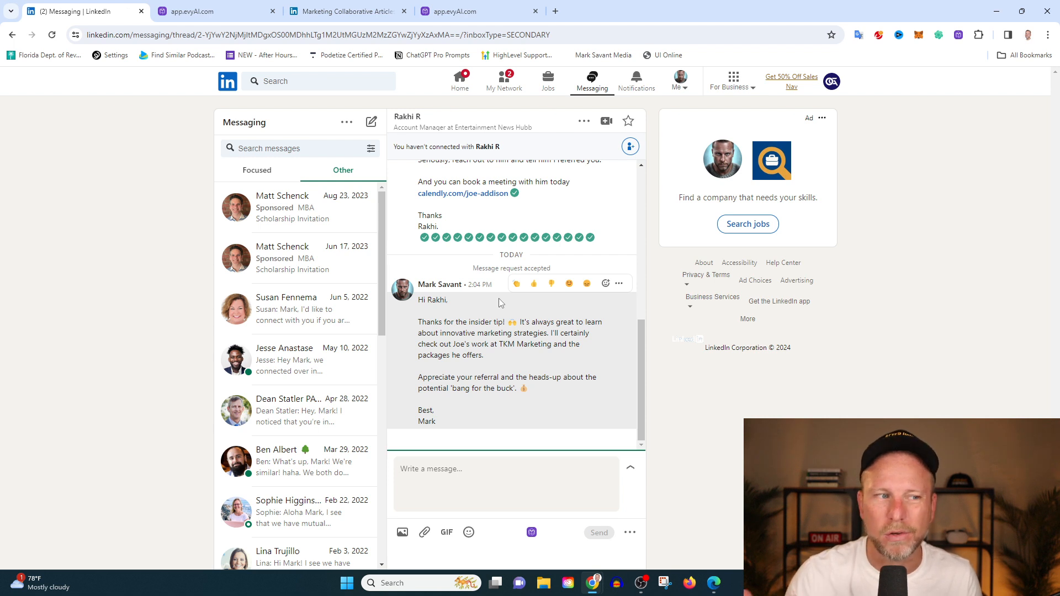
mouse_move(411, 311)
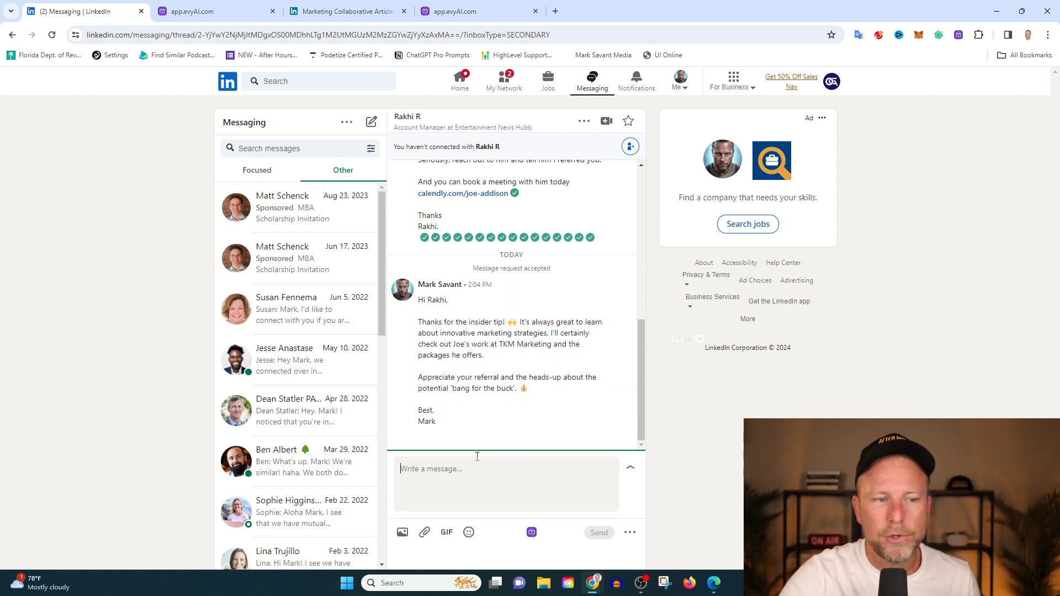
mouse_move(507, 366)
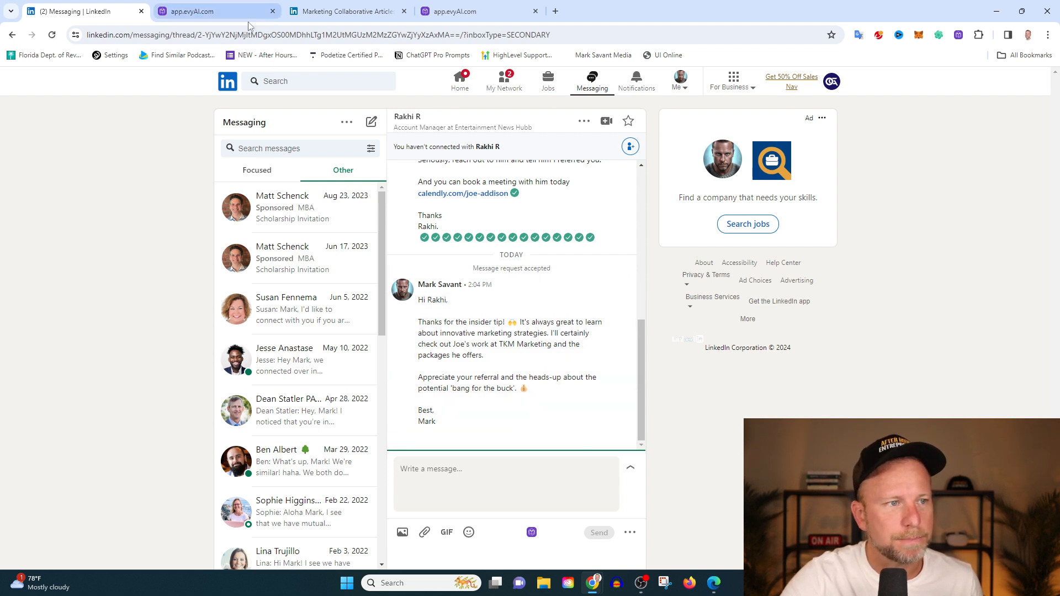
mouse_move(344, 11)
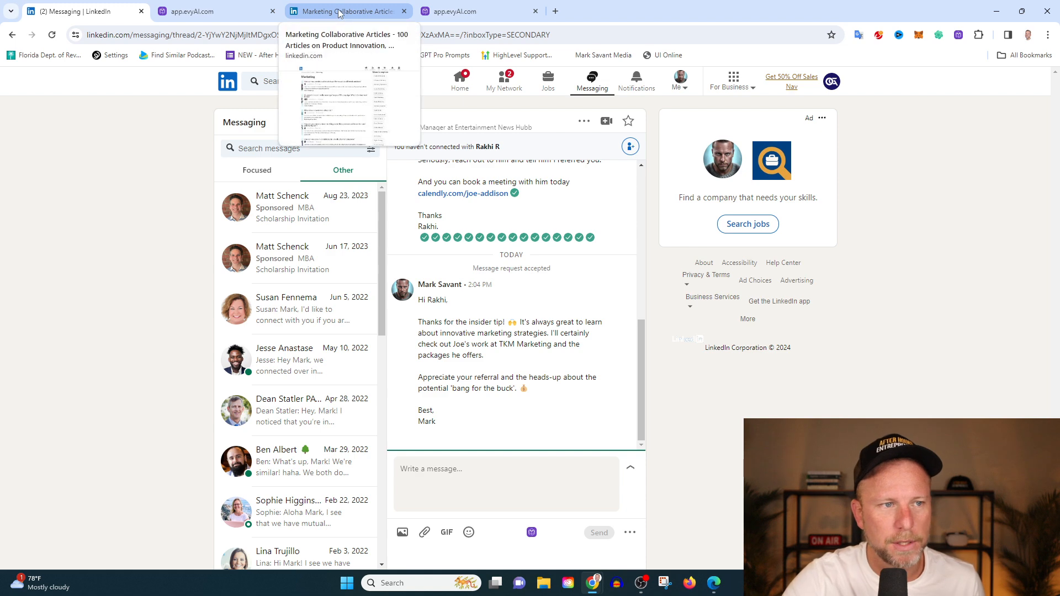
Search LinkedIn for 'jordan' and open Jordan Wilson's Everyday AI founder profile
click(343, 11)
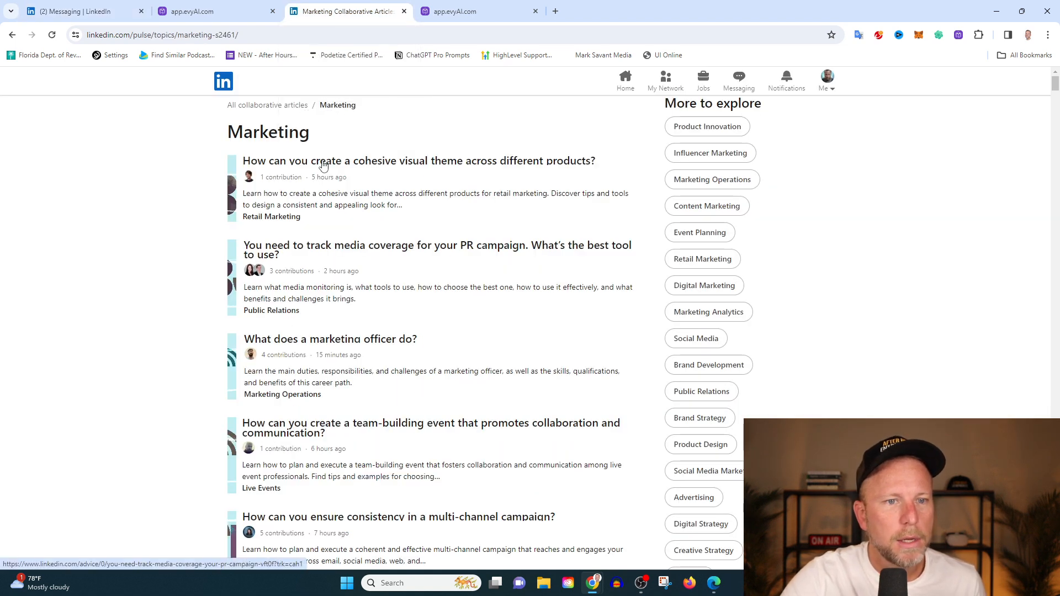
click(80, 11)
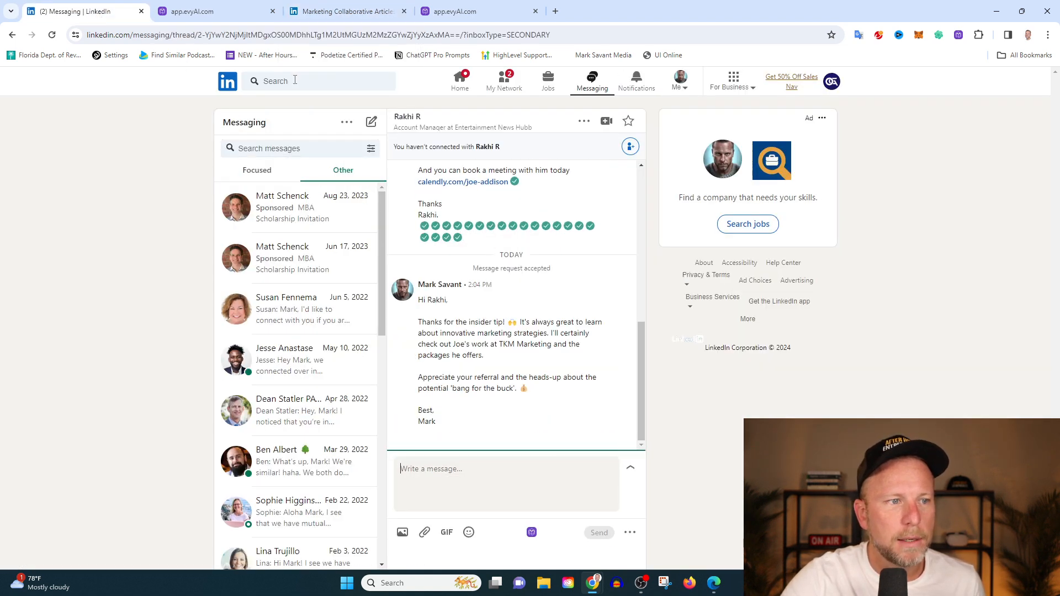
click(317, 80)
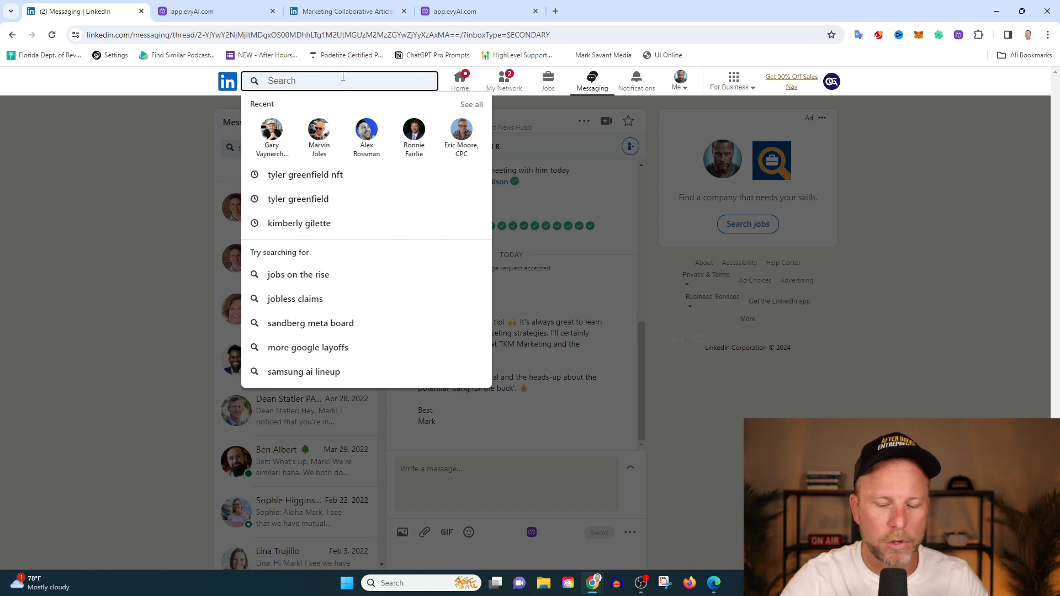
text(jordan)
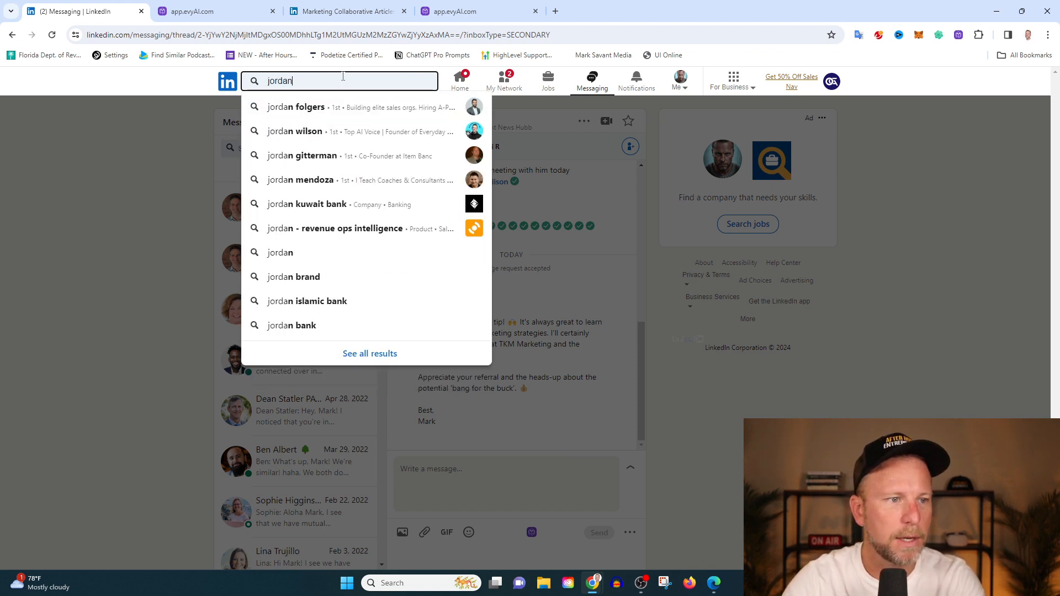
click(294, 131)
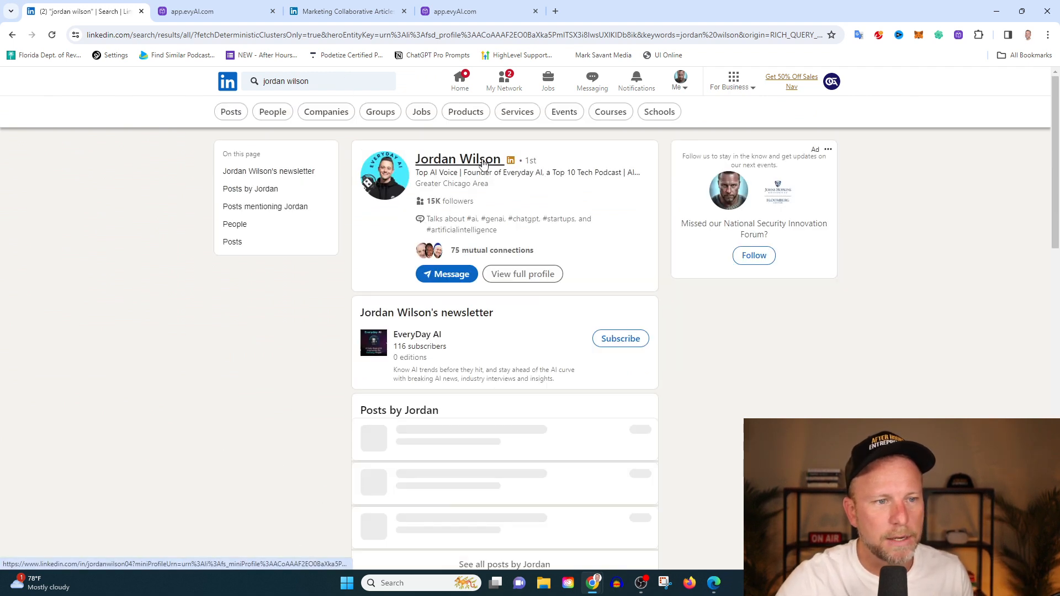
click(459, 159)
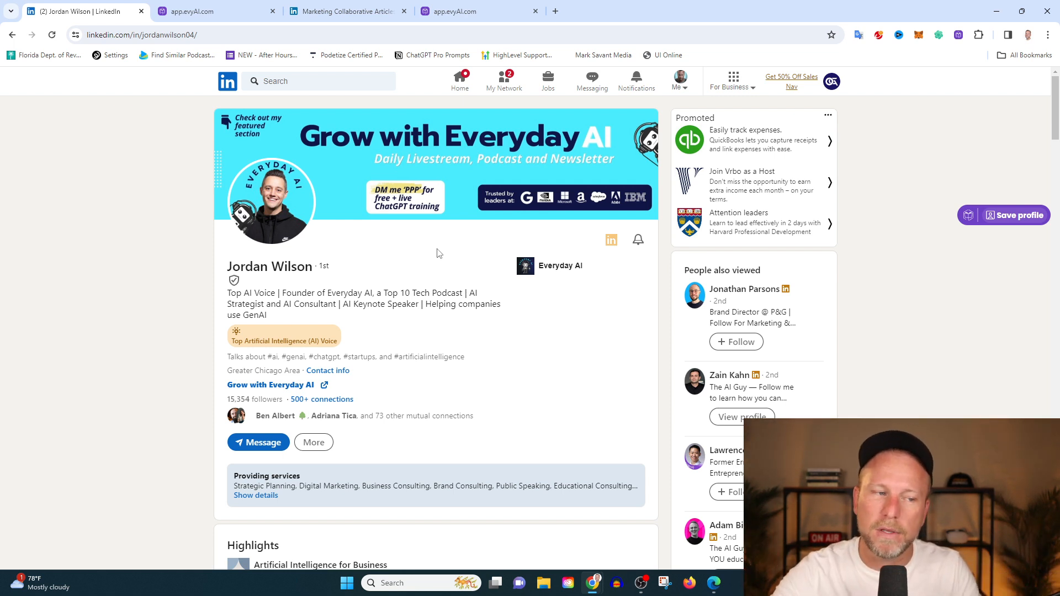
click(345, 11)
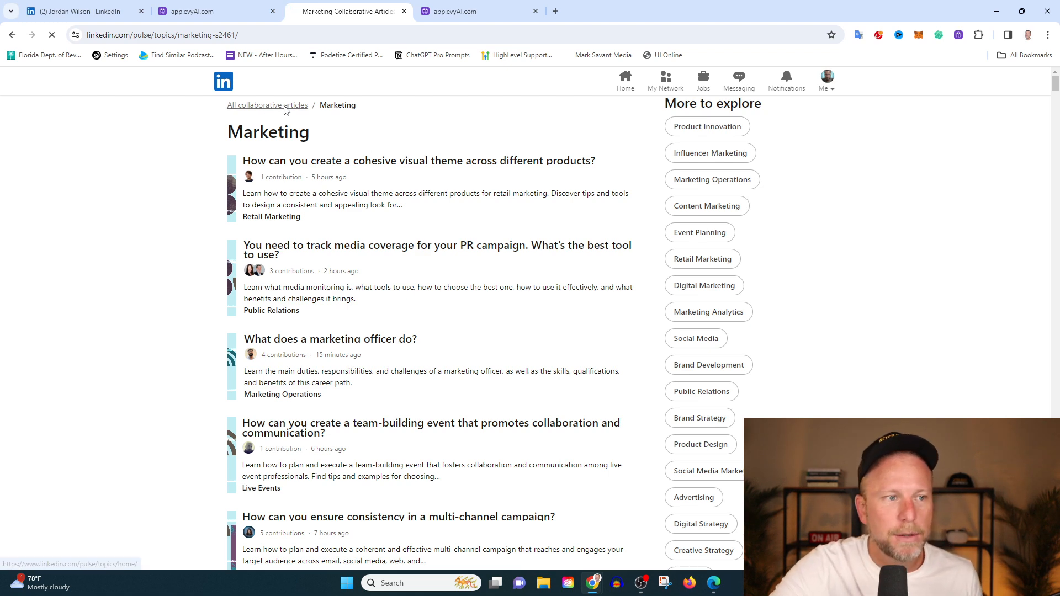
Browse from all collaborative articles into Marketing, then Digital Marketing, and scroll its article list
click(267, 105)
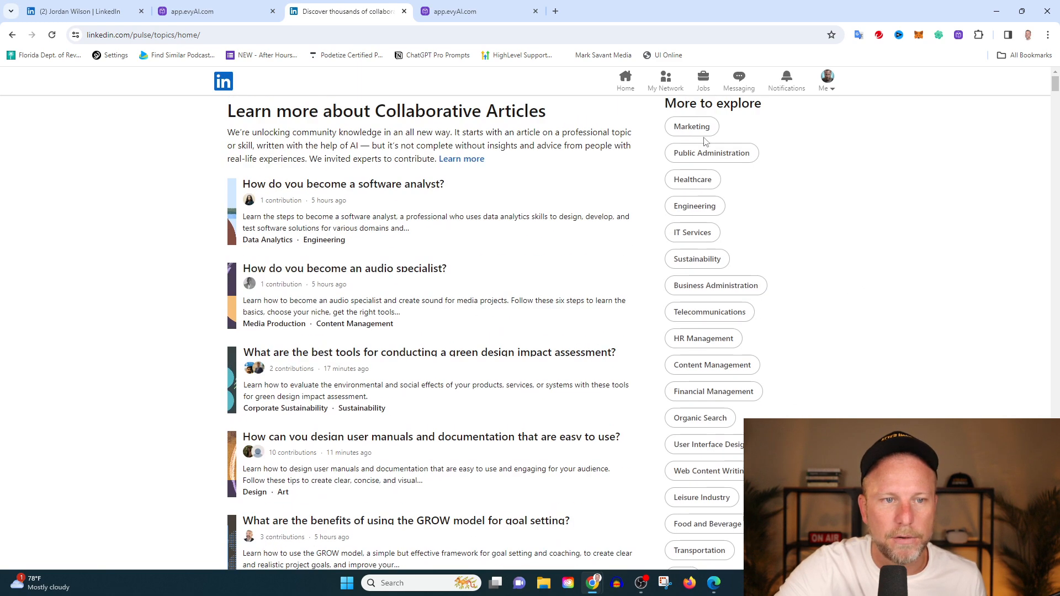
mouse_move(695, 207)
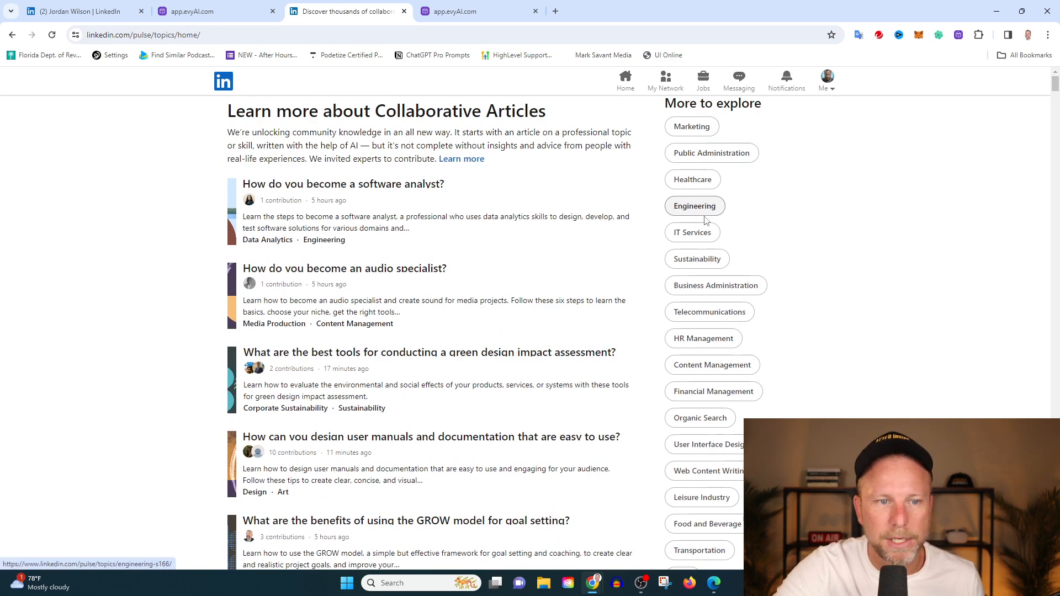
scroll(down, 3)
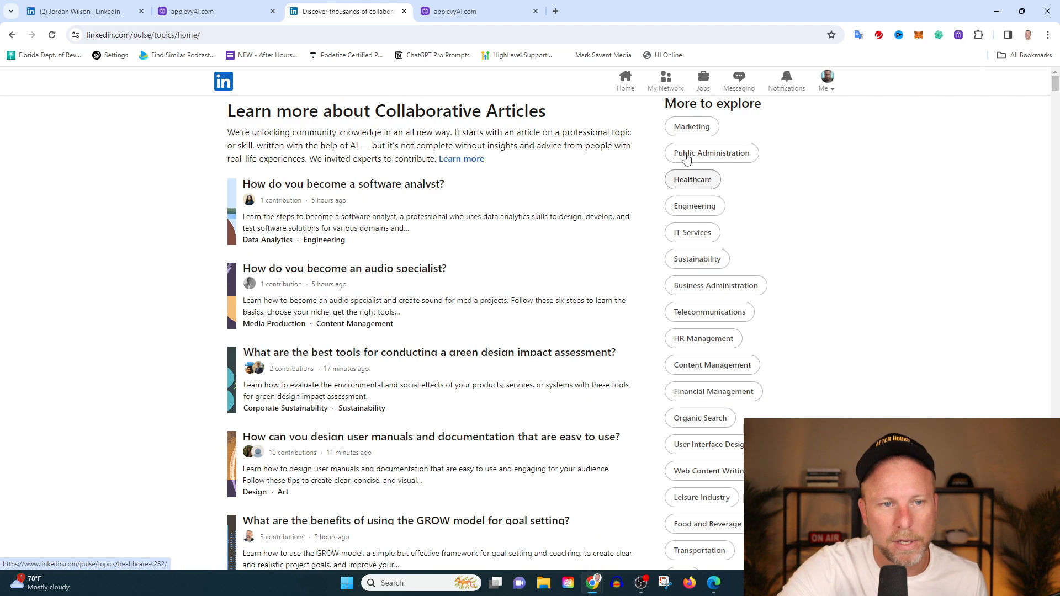
click(690, 126)
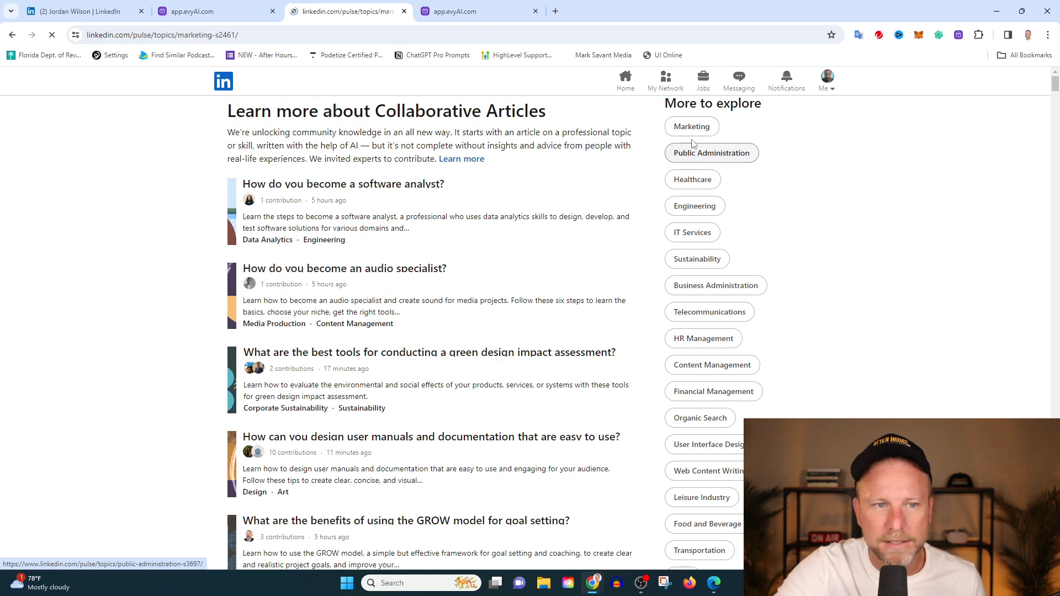
click(690, 126)
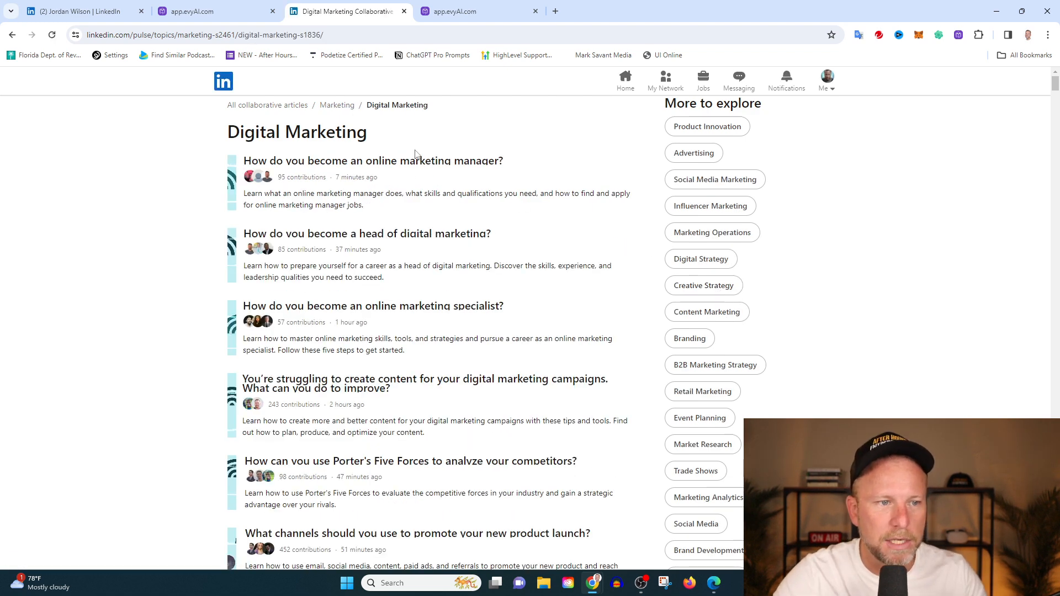
scroll(down, 3)
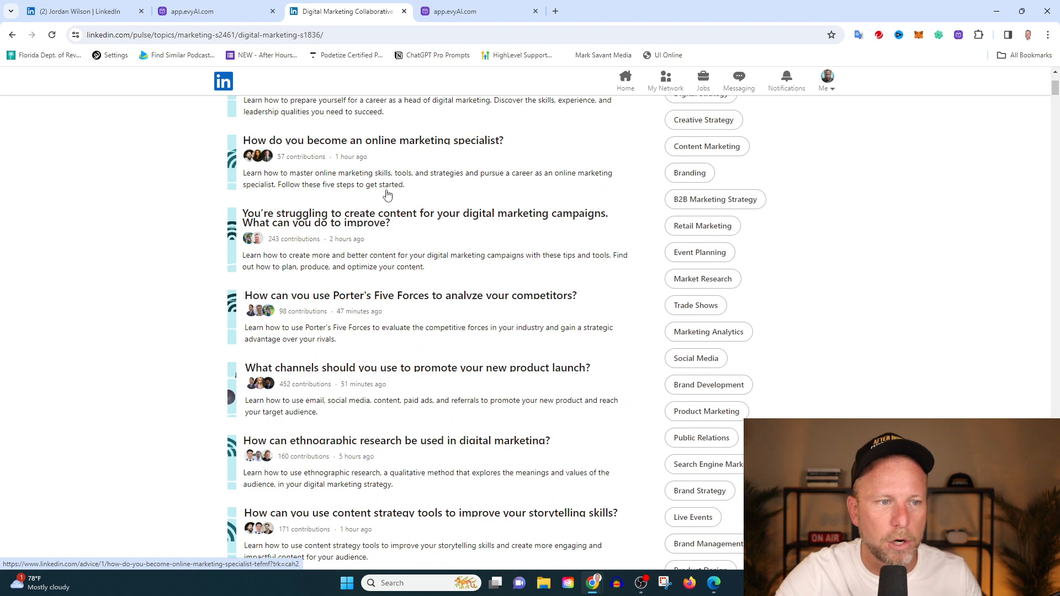
mouse_move(354, 167)
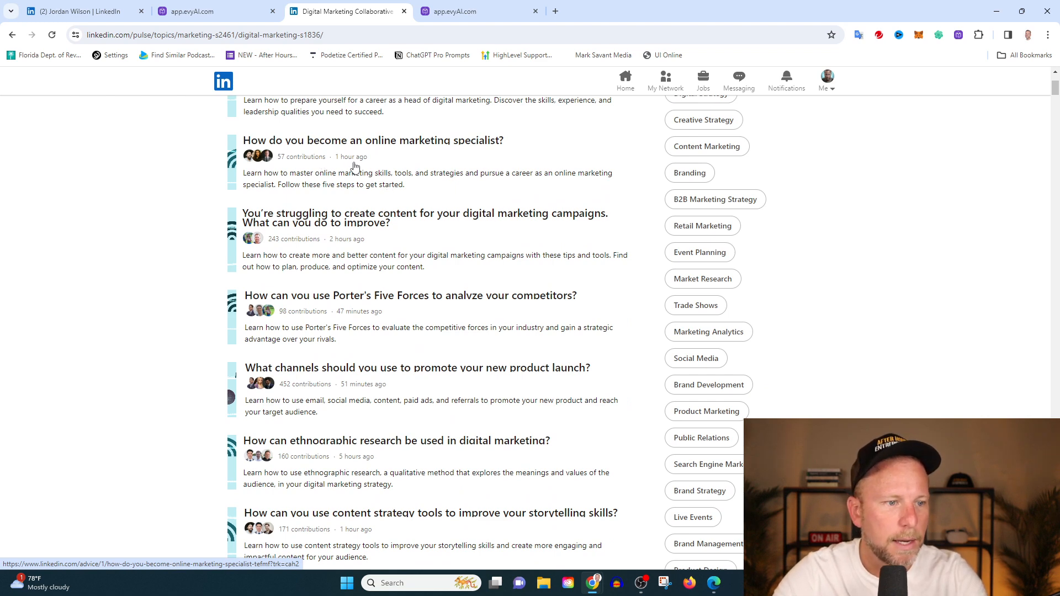
scroll(down, 3)
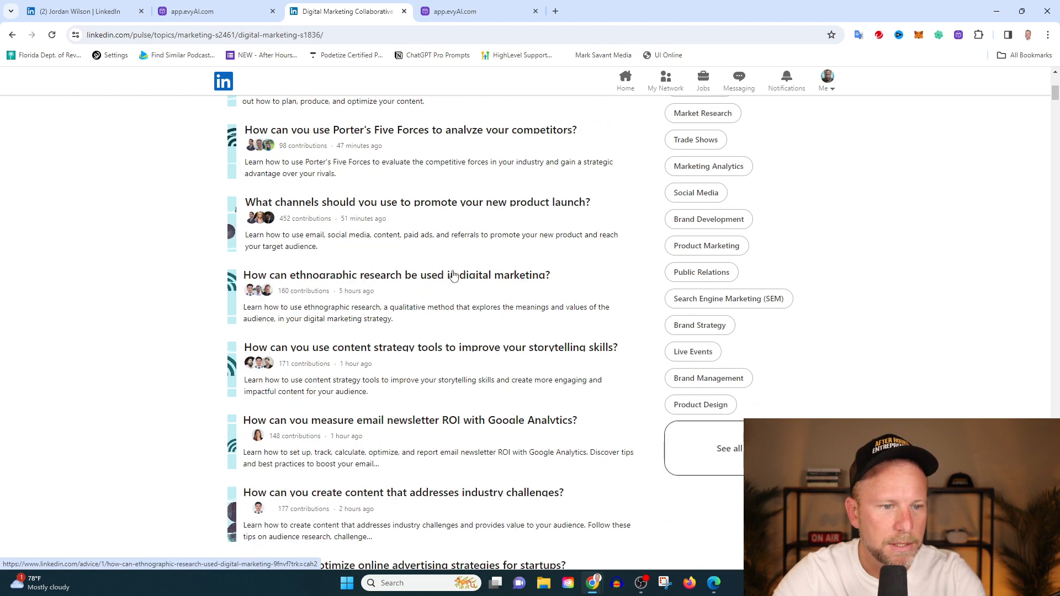
mouse_move(410, 227)
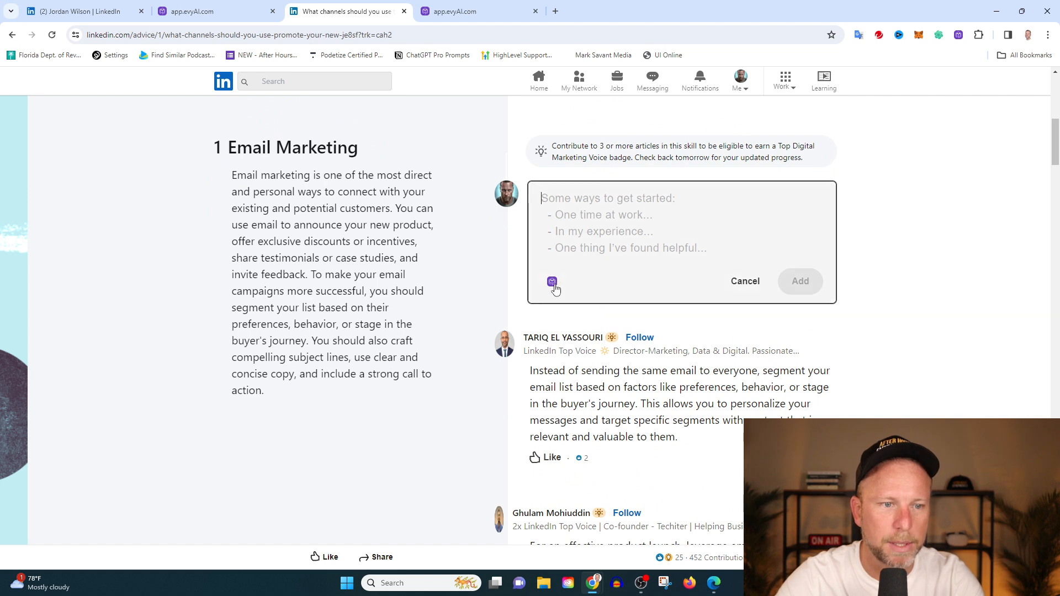
Generate an evyAI GPT-4 contribution on personalised email marketing with the persona and insert it
click(552, 281)
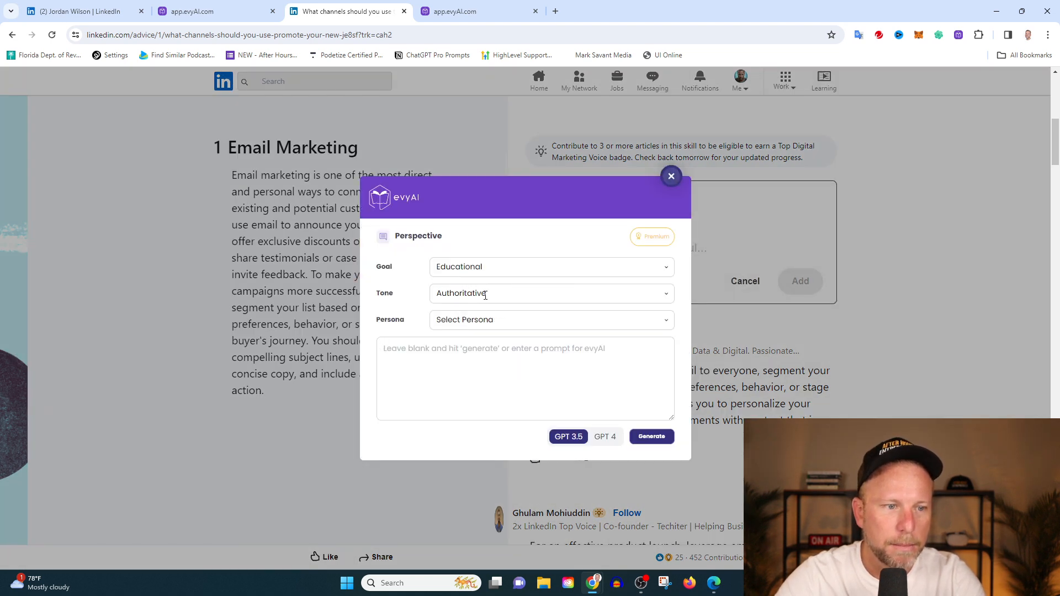
click(550, 319)
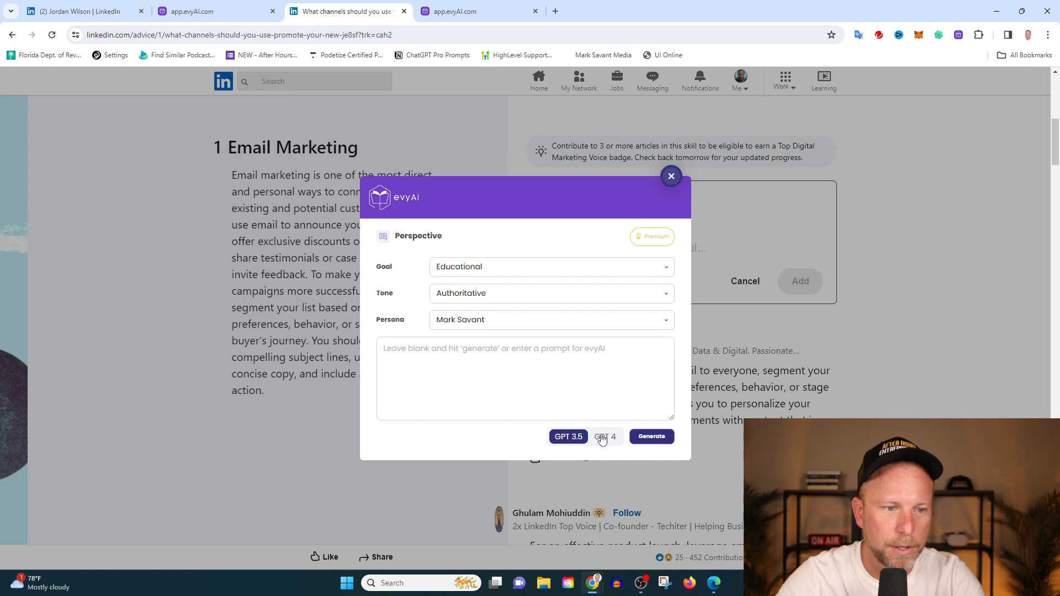
click(605, 436)
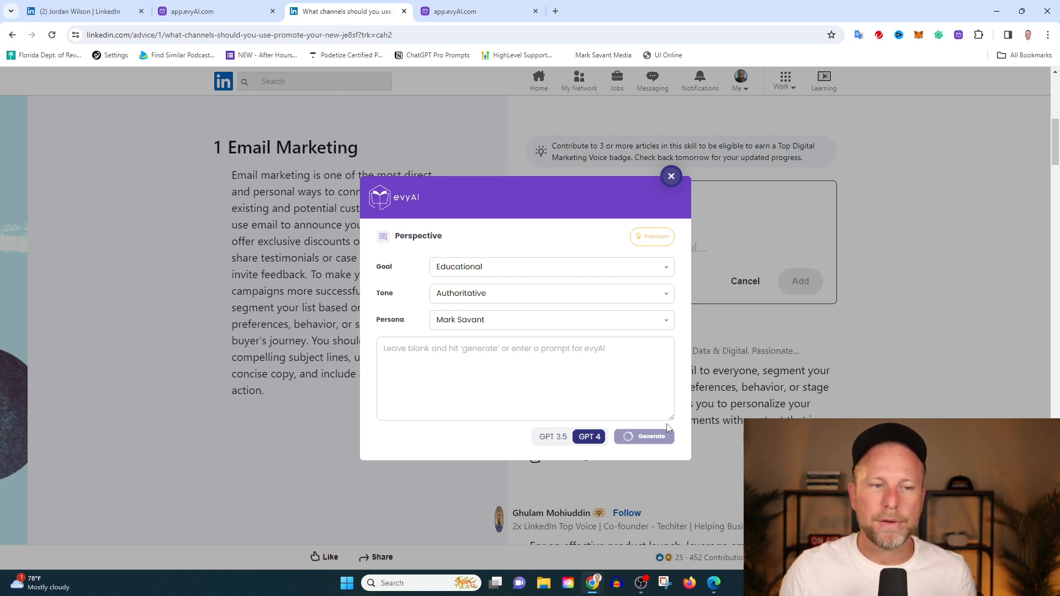
click(642, 437)
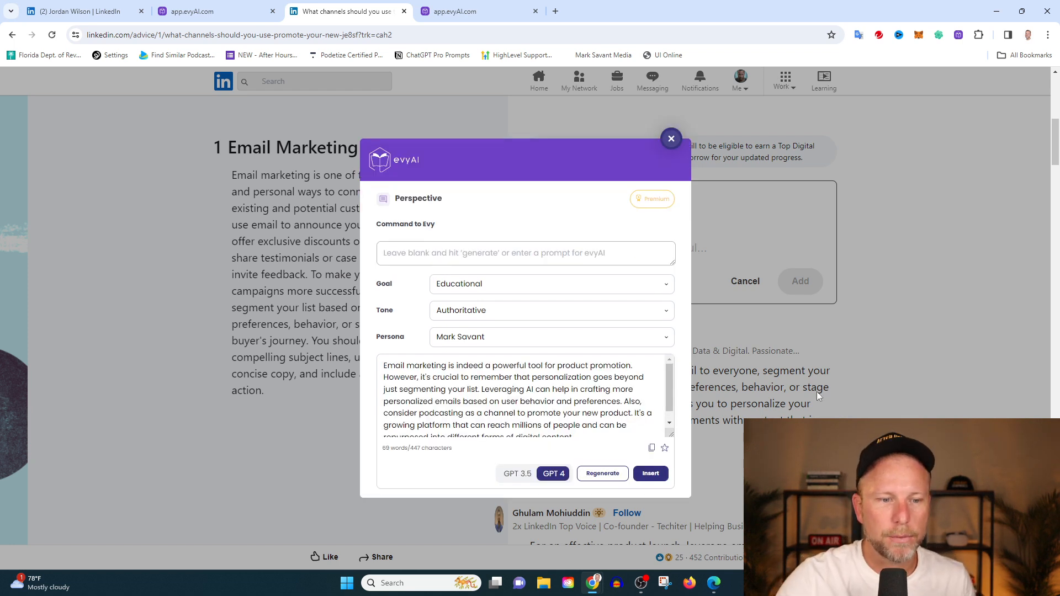
click(649, 474)
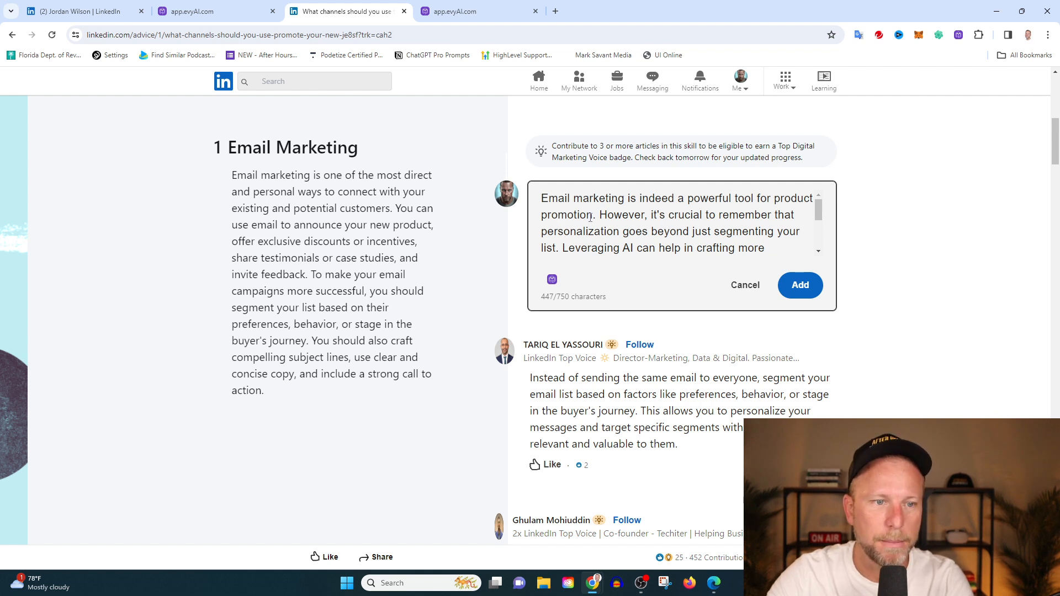
Edit the inserted text to mention 'and s'ales, review it, and add it to Email Marketing
text(and s)
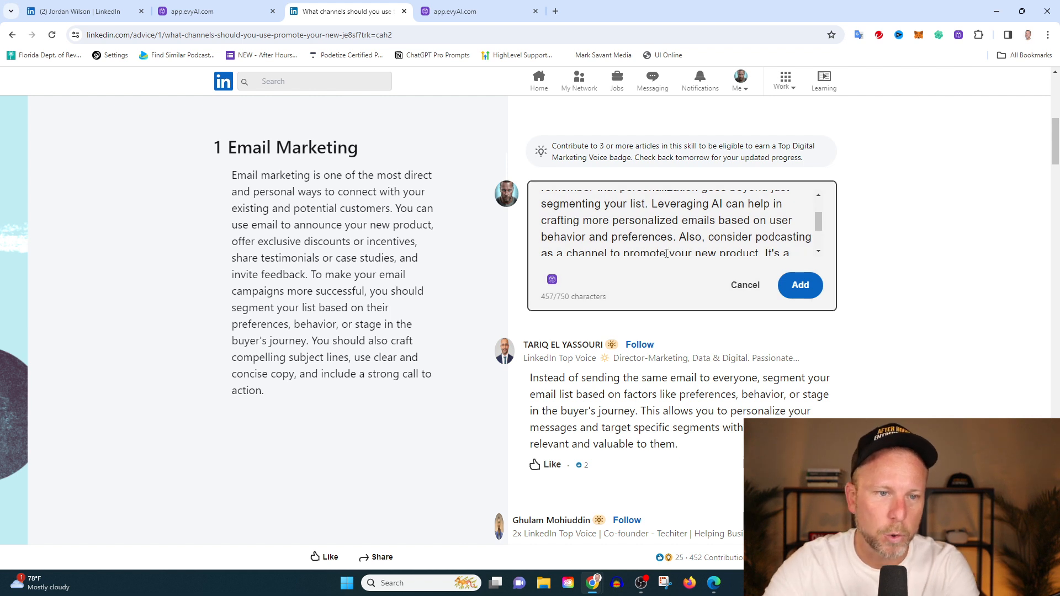
mouse_move(594, 270)
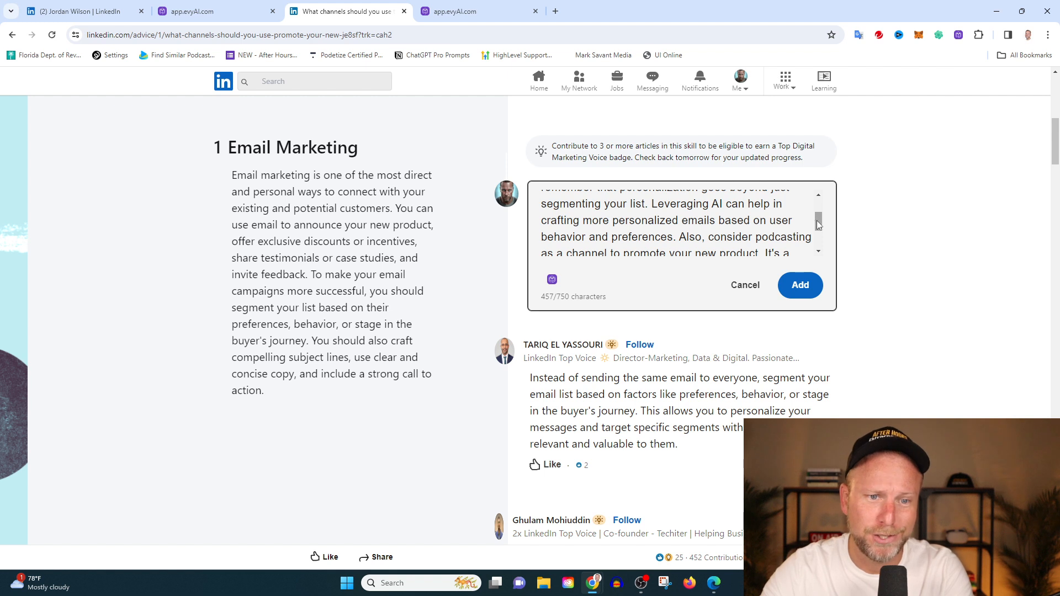
scroll(down, 3)
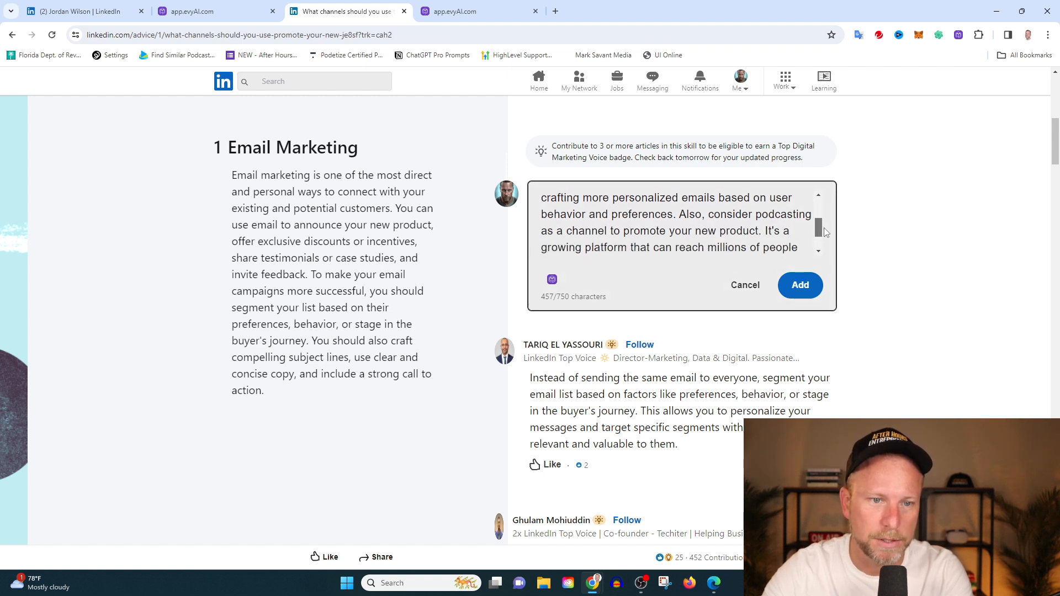
scroll(down, 3)
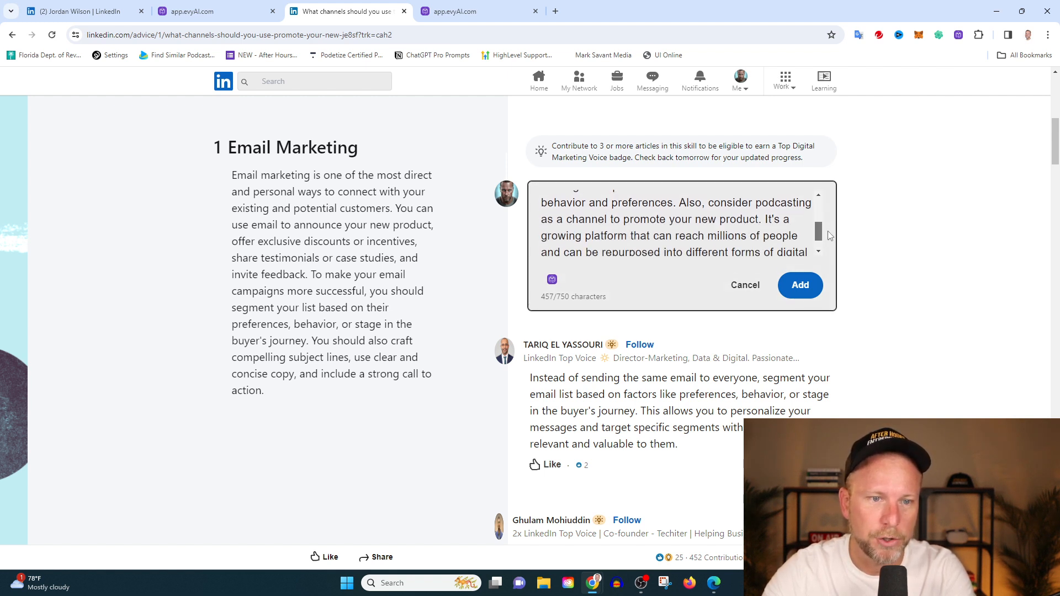
scroll(down, 3)
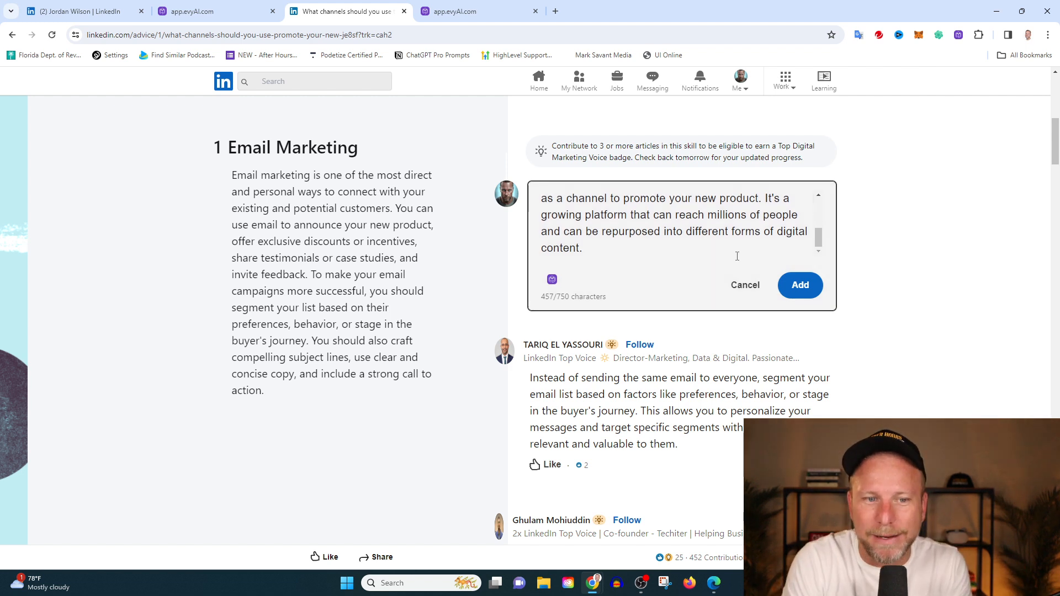
click(799, 284)
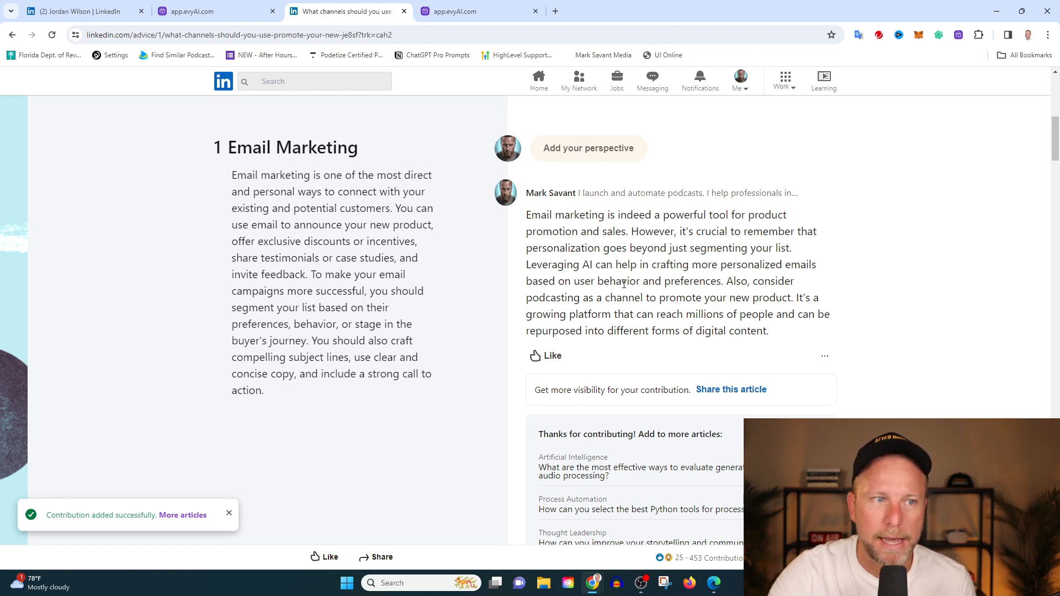
click(191, 11)
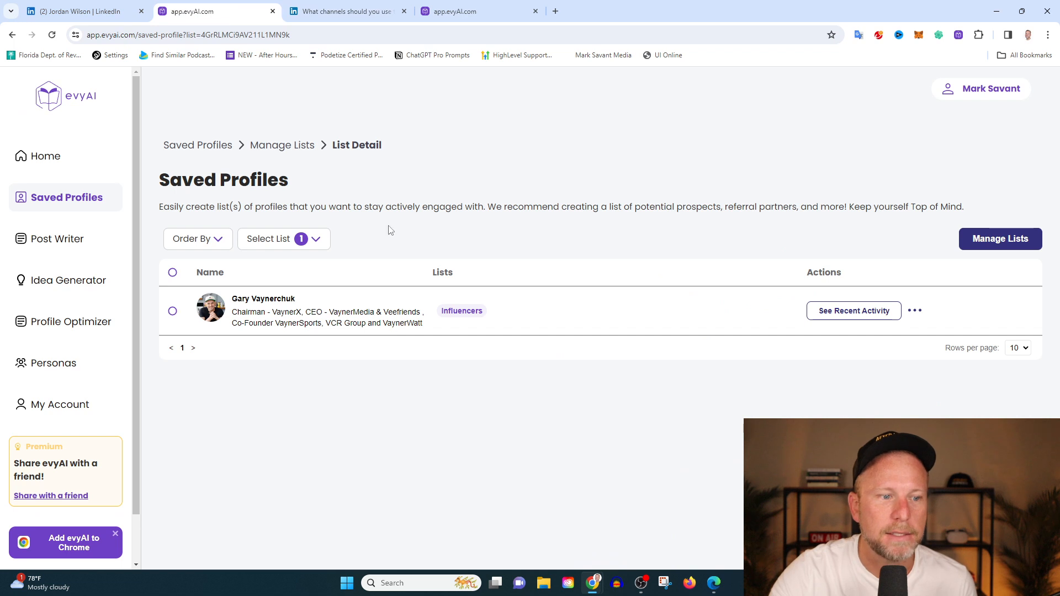
click(72, 321)
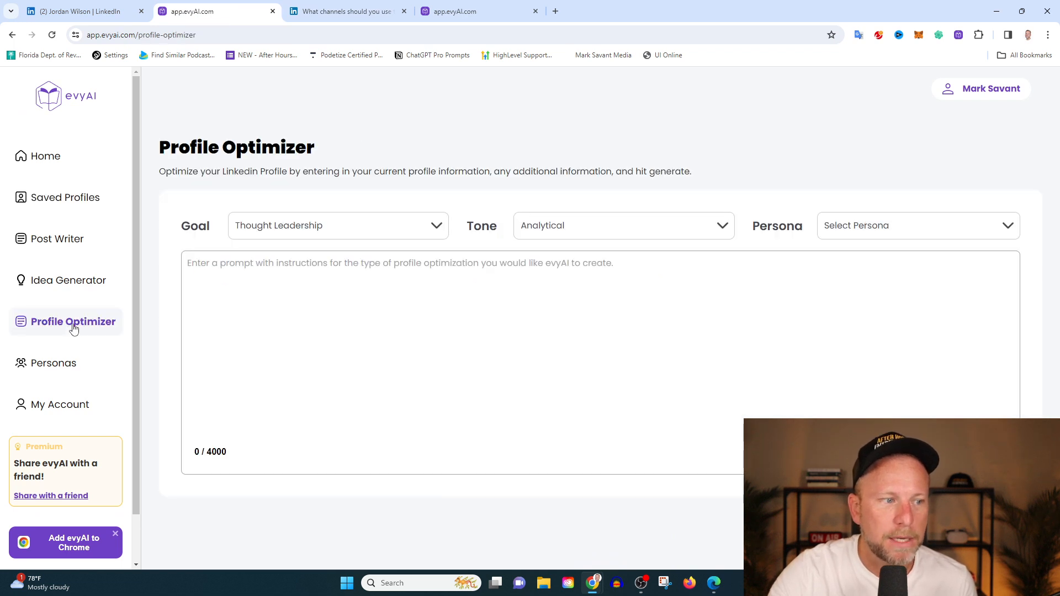
click(53, 363)
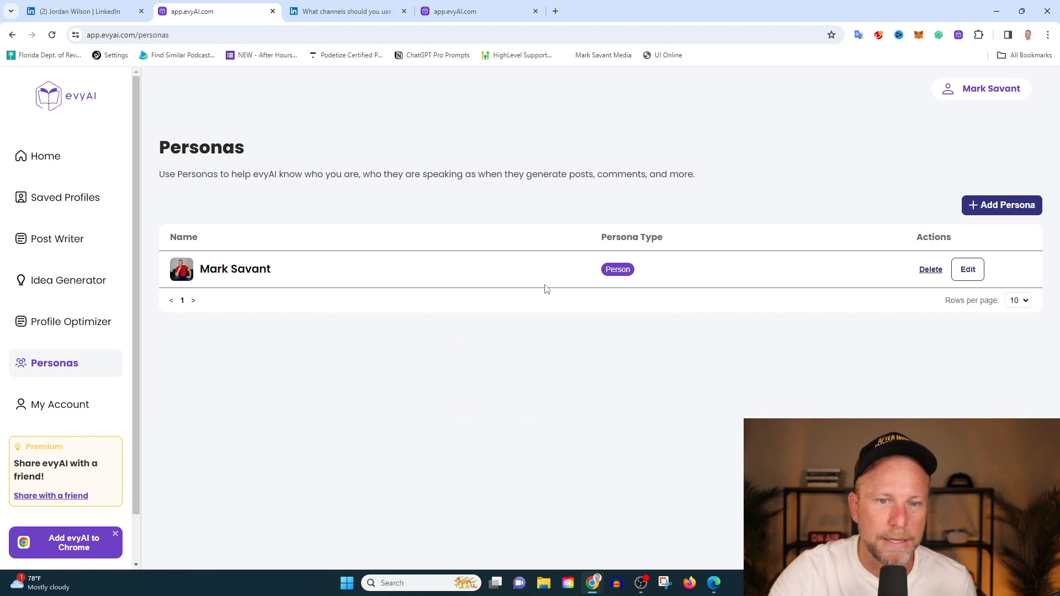
mouse_move(588, 287)
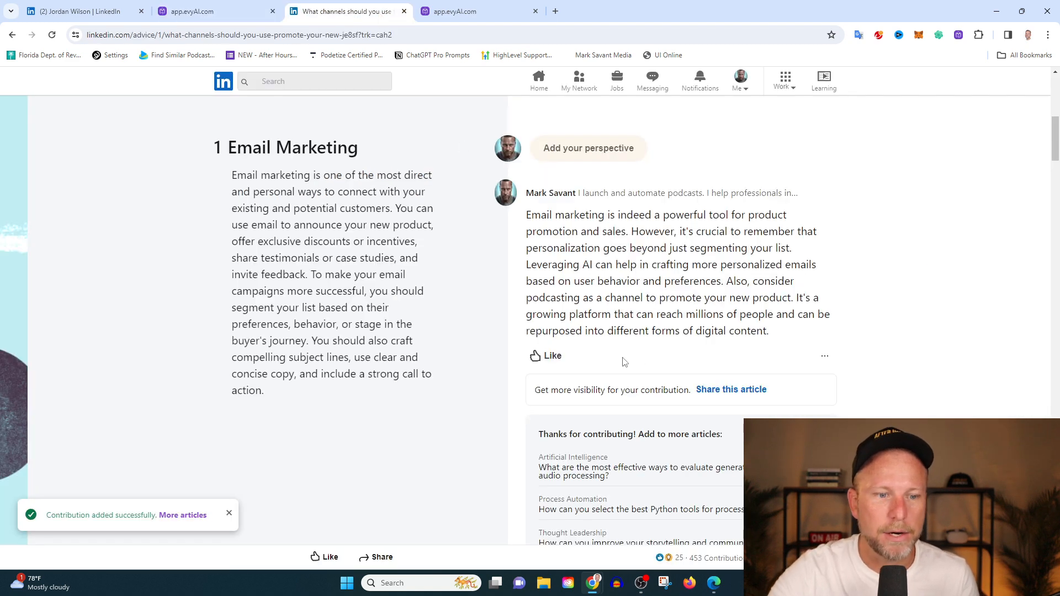
Start a Social Media perspective and generate an evyAI GPT-4 draft on AI and podcasting
scroll(down, 3)
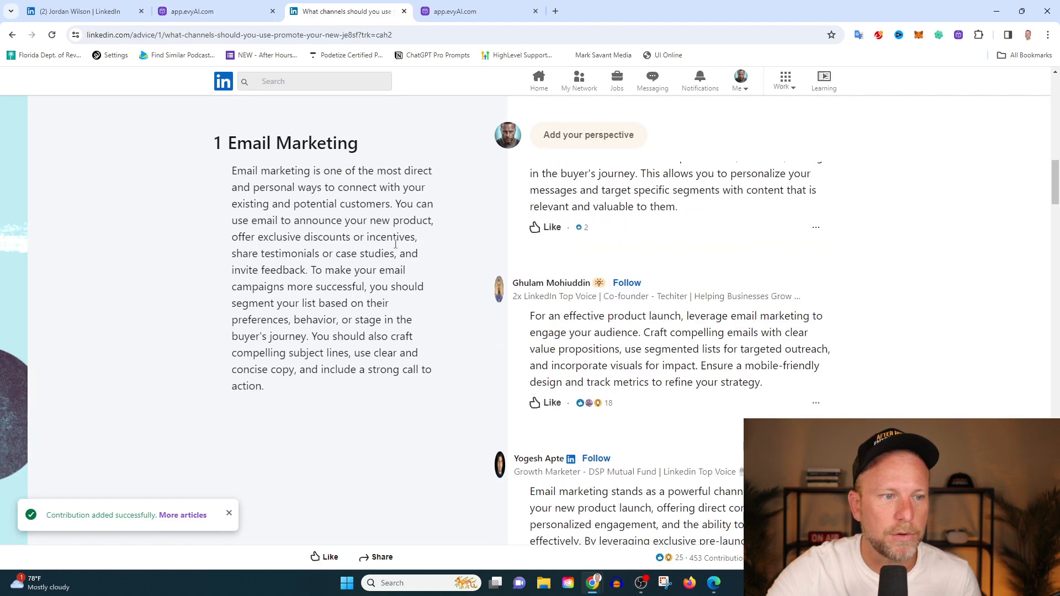
scroll(down, 3)
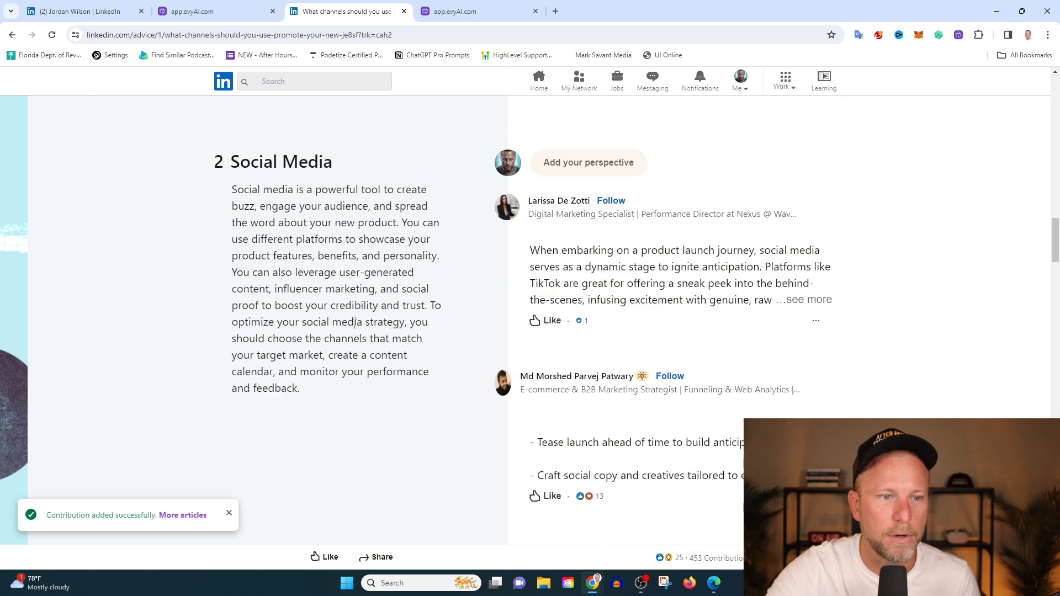
click(588, 162)
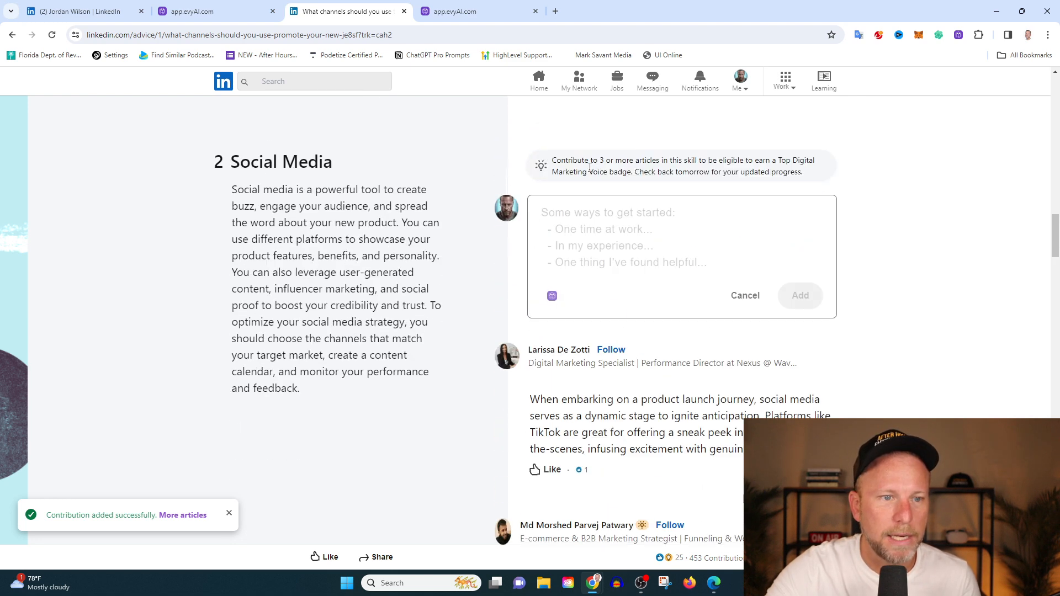
click(552, 296)
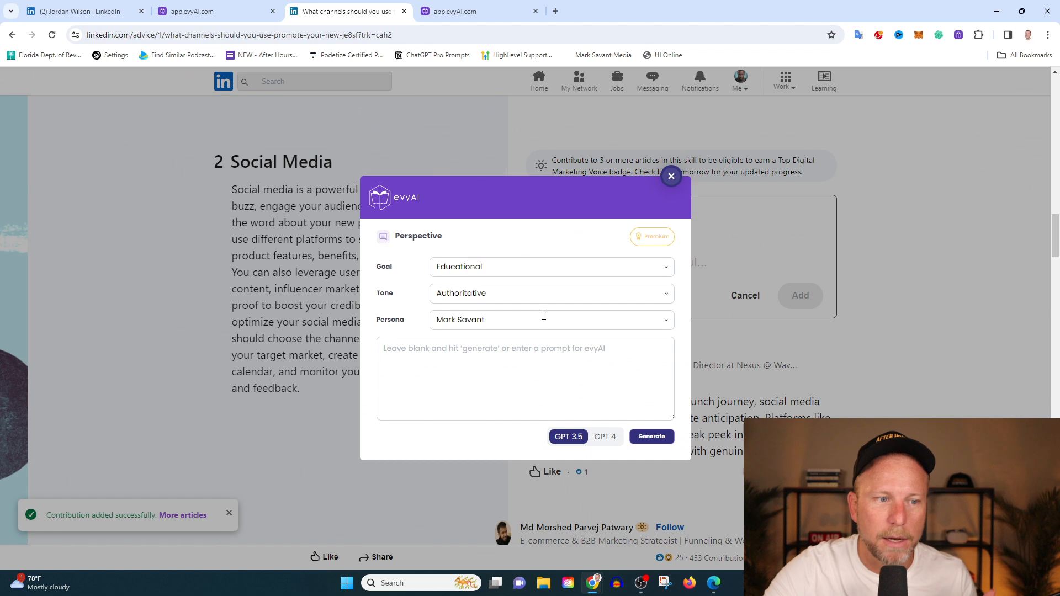
click(604, 436)
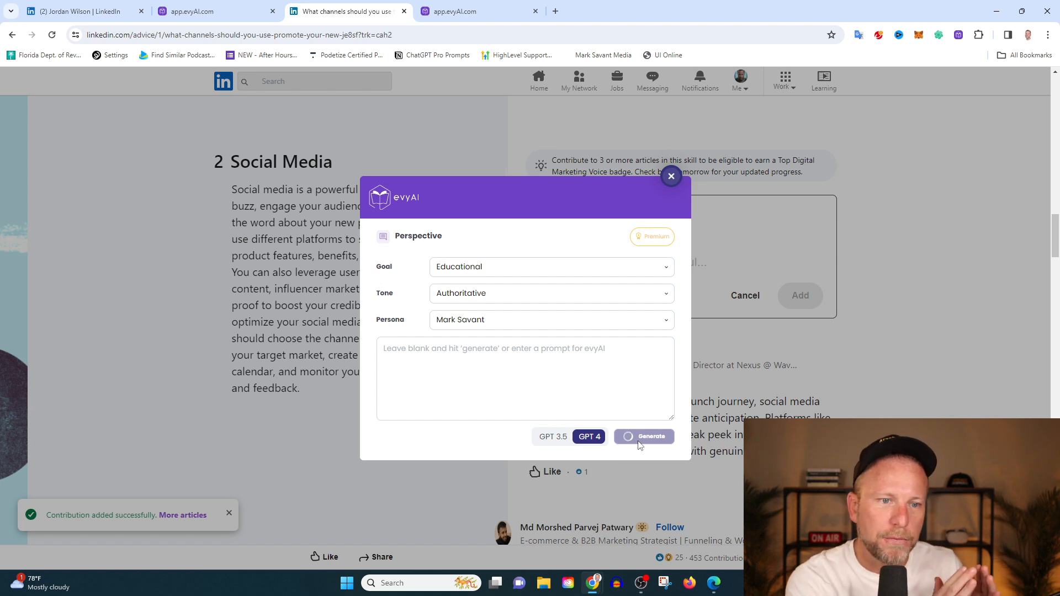
click(650, 436)
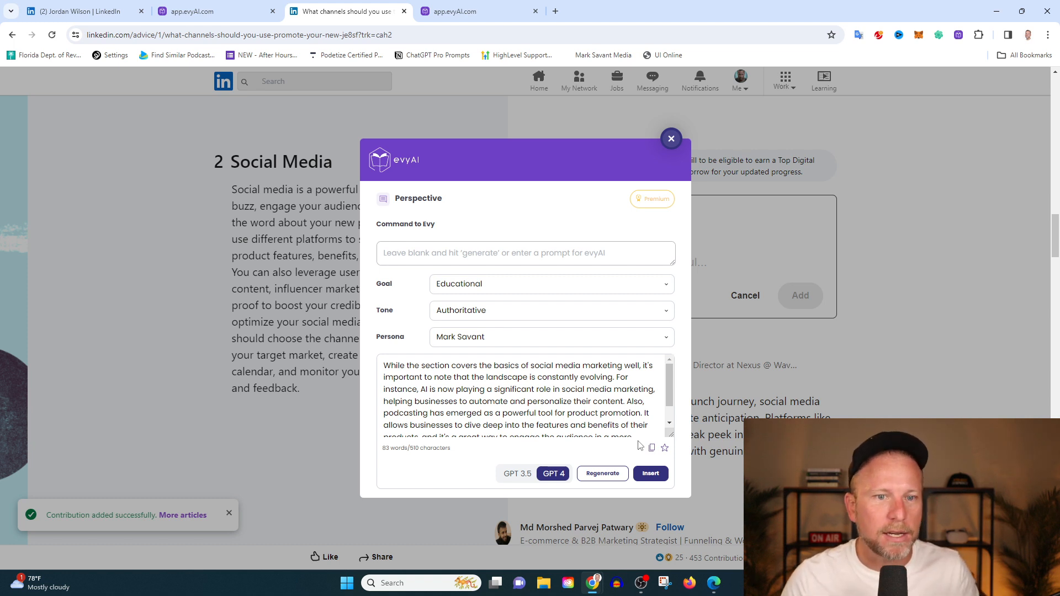
mouse_move(639, 445)
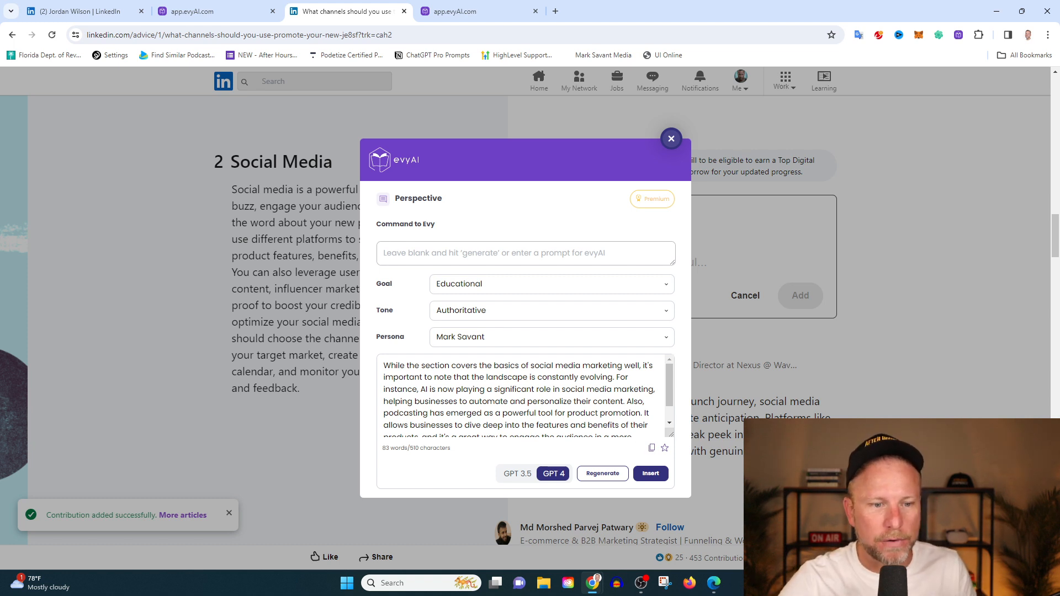
Insert the generated draft into the contribution and delete its ending after the promotion part
click(649, 474)
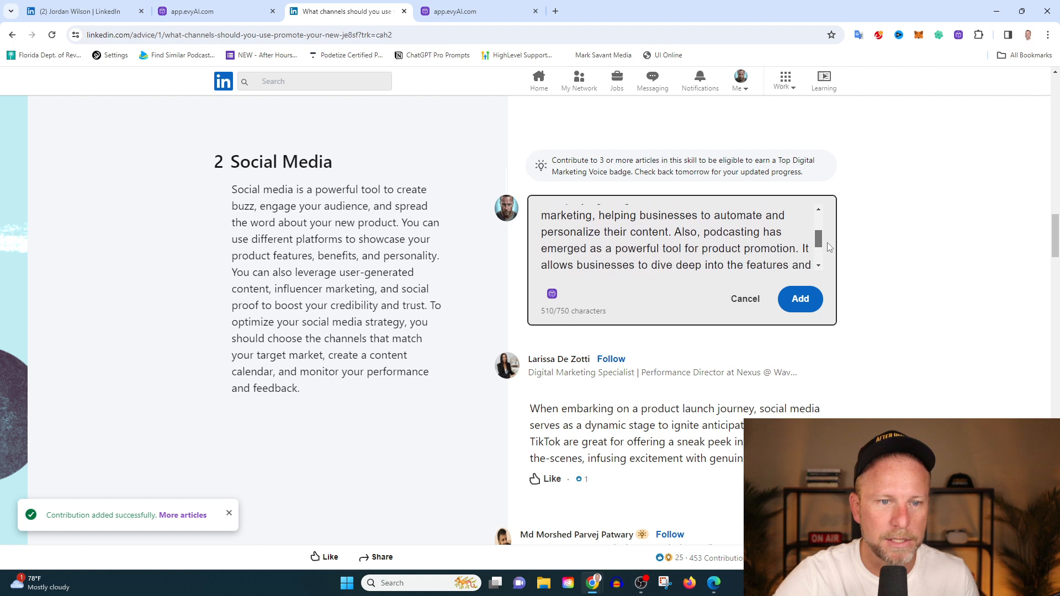
scroll(down, 3)
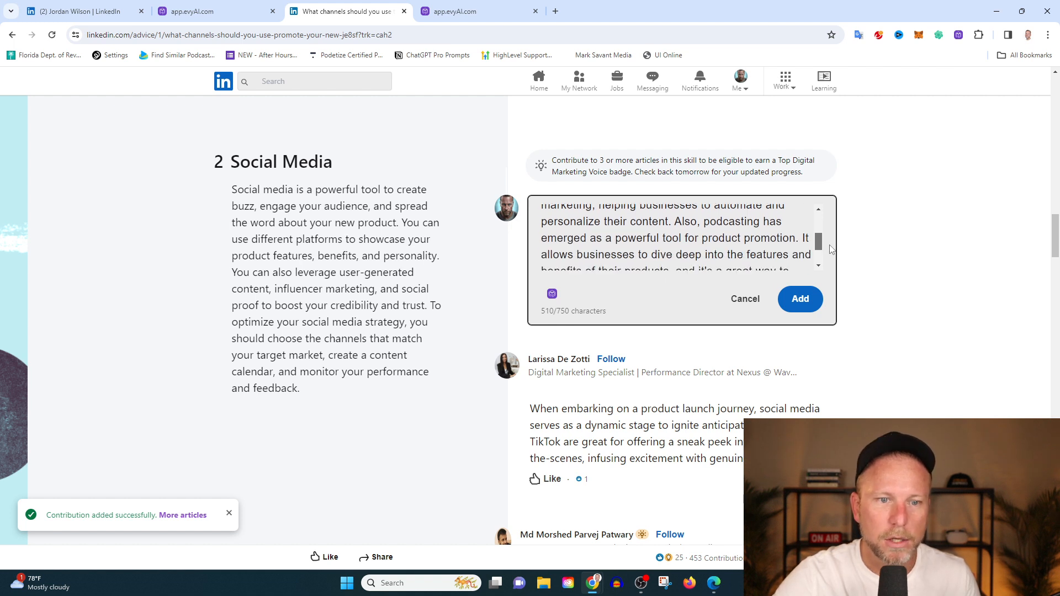
scroll(down, 3)
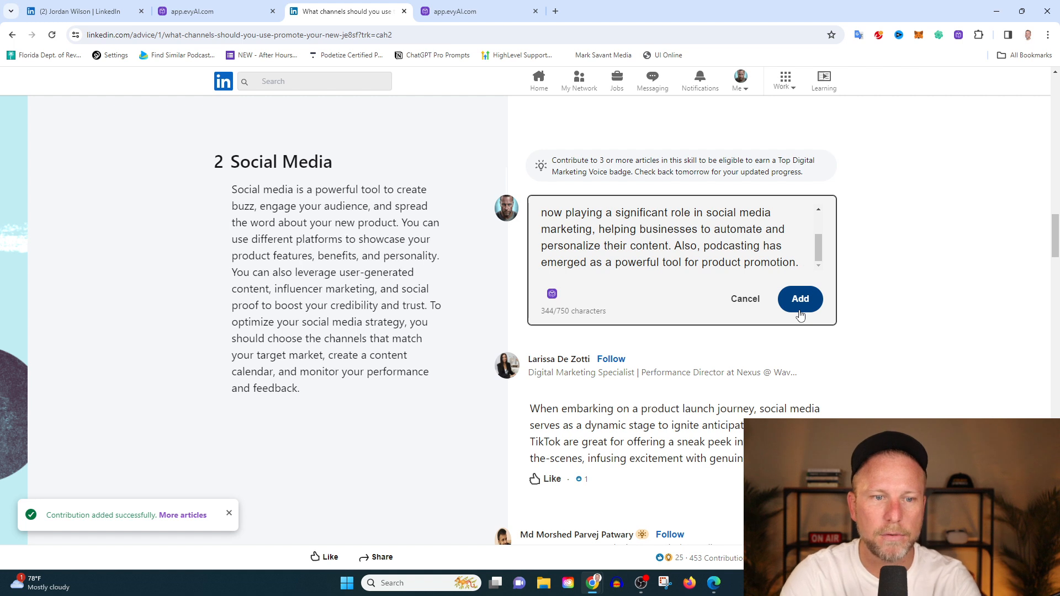
key(Backspace)
text( and content)
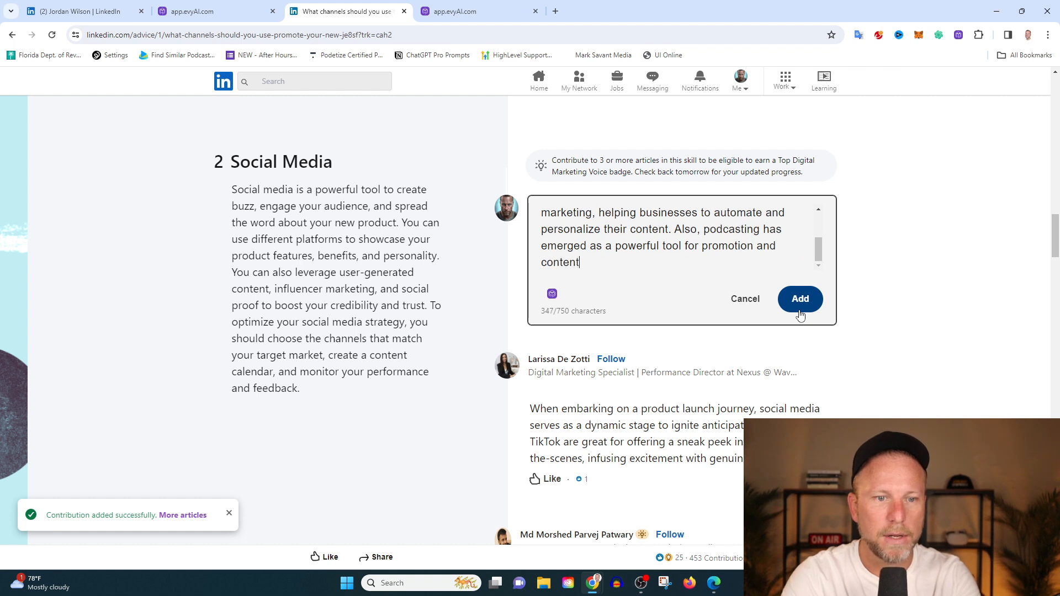
Add the example of a 15 minute zoom call converted into dozens of clips and post it to Social Media
text(For e)
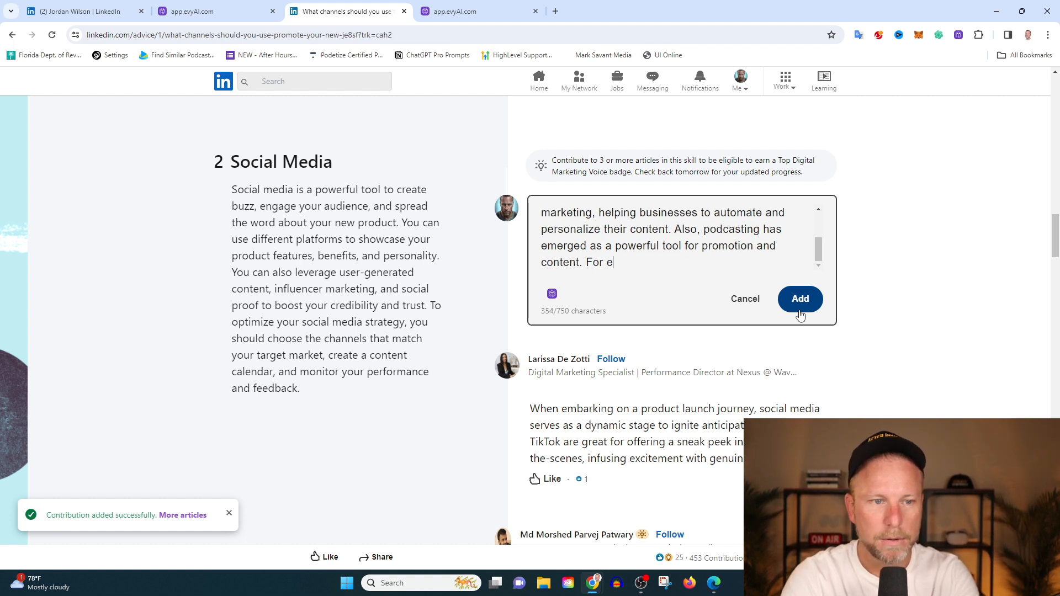
text(xample, a 15)
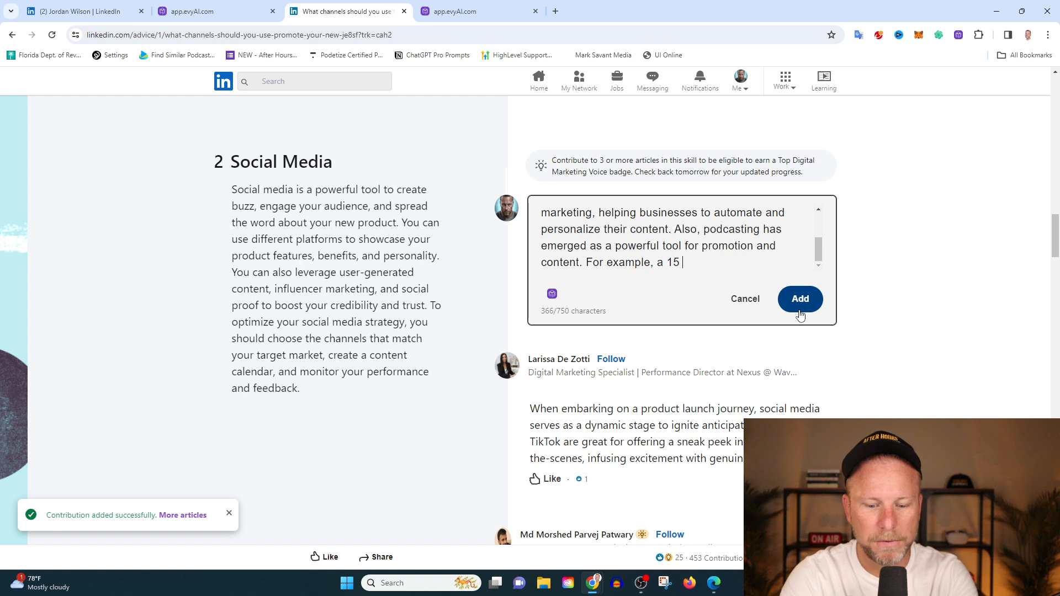
text(minute zoom call can be)
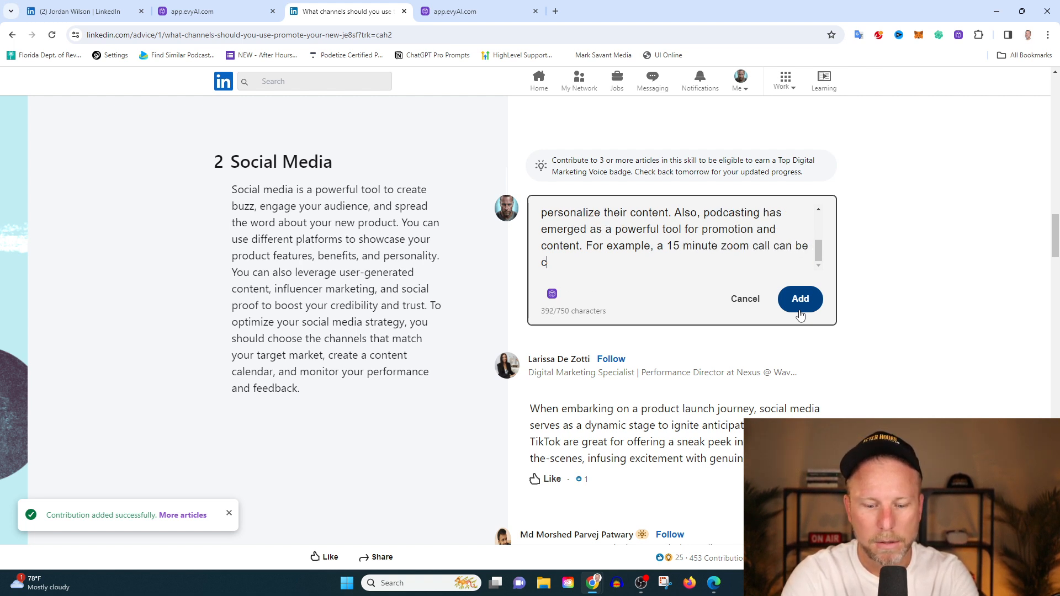
text(onverted into)
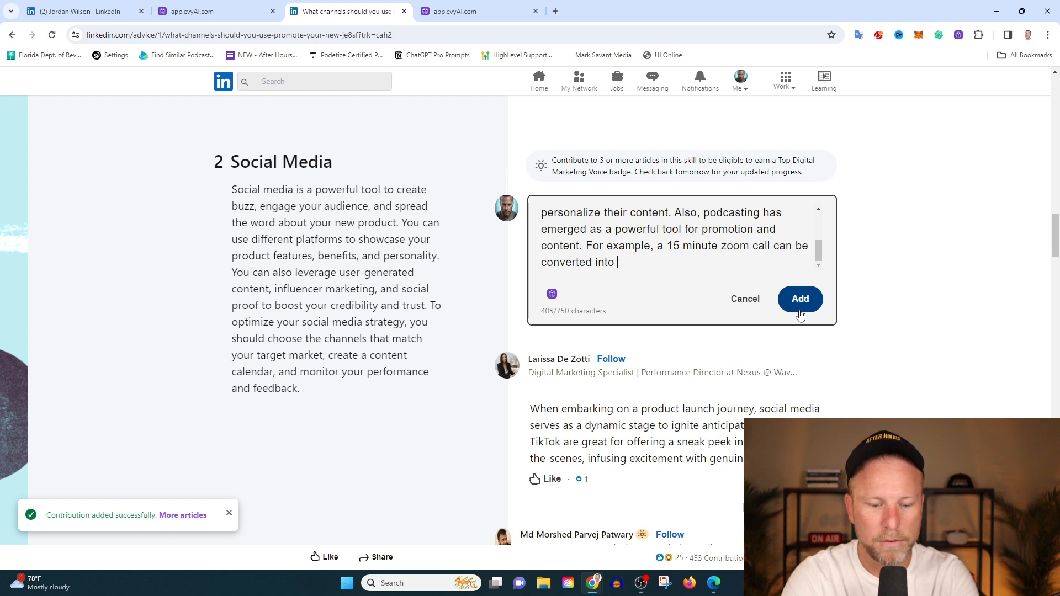
text(dozens of social media clip)
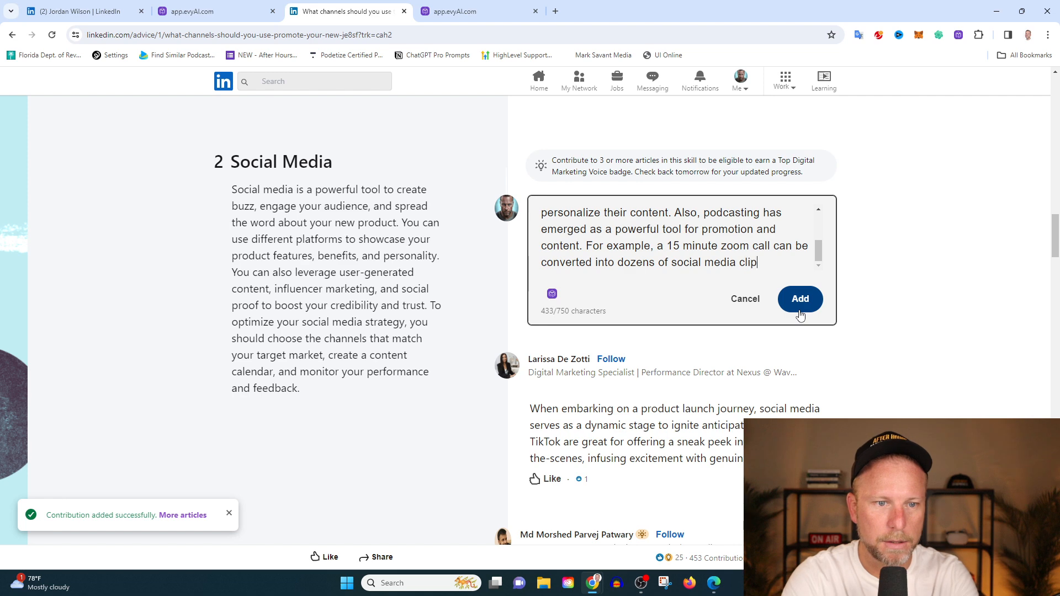
text(s.)
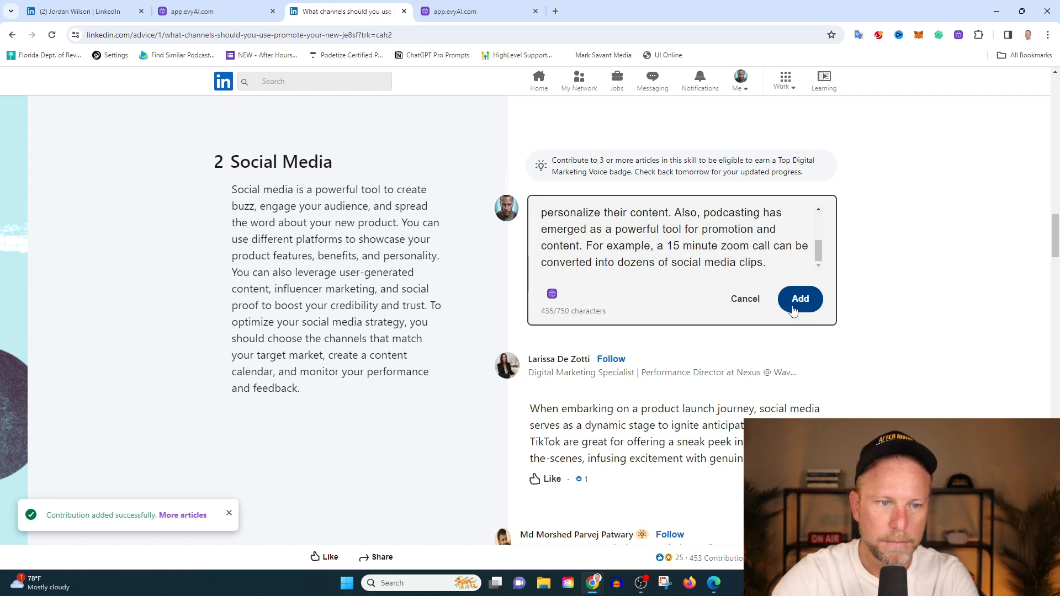
click(800, 299)
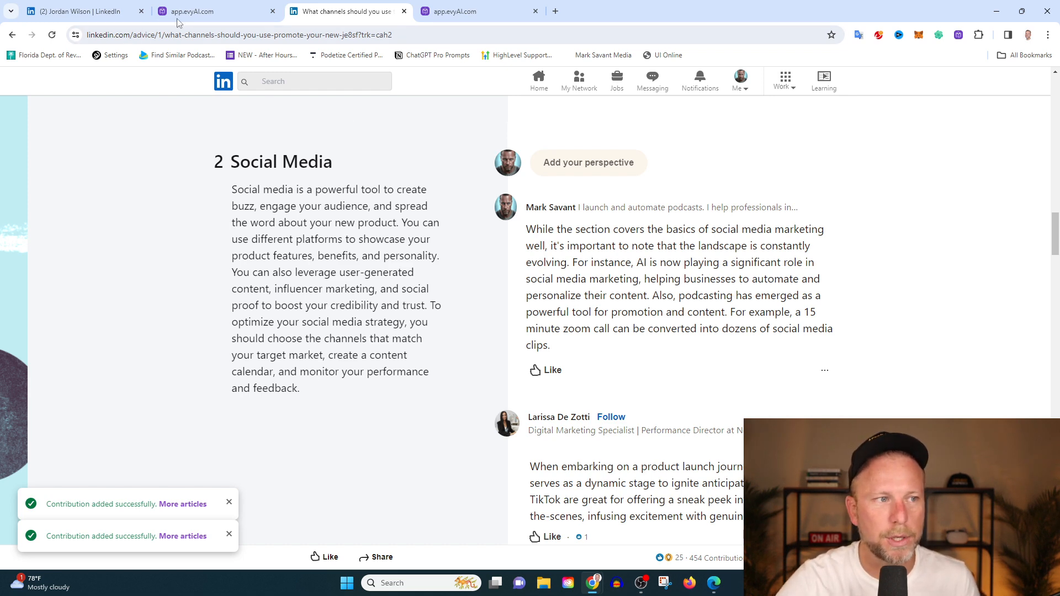
Return to the evyAI web app, visit the Idea Generator, then land on the empty Post Writer page
click(191, 11)
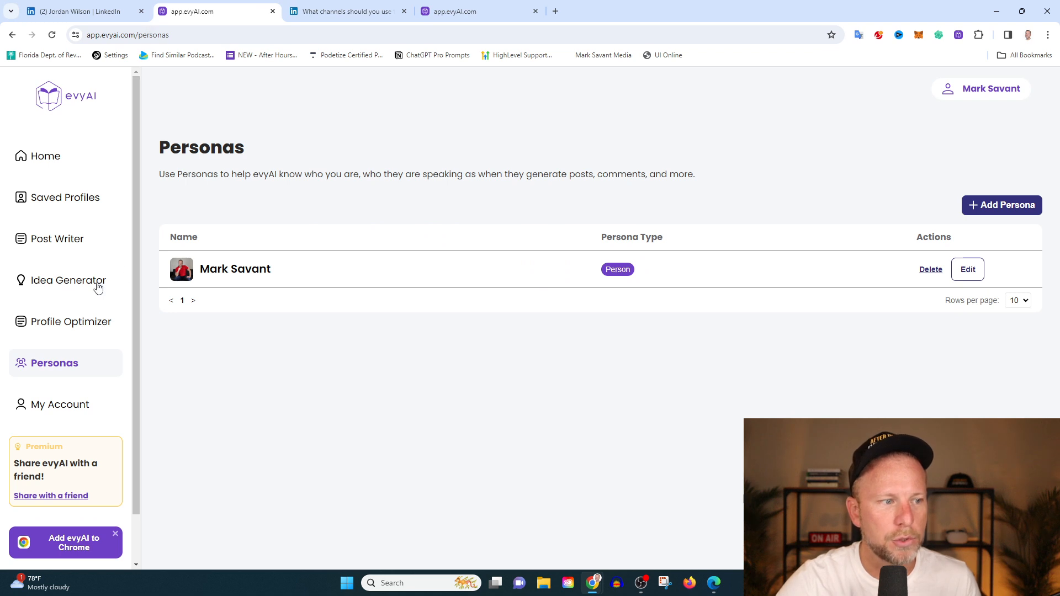
click(69, 280)
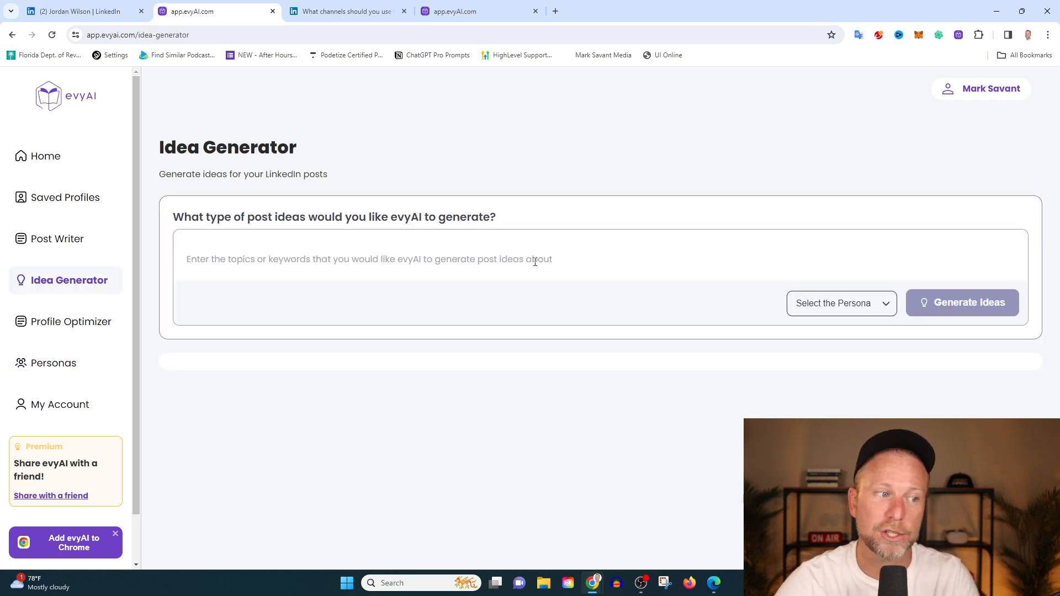
click(58, 238)
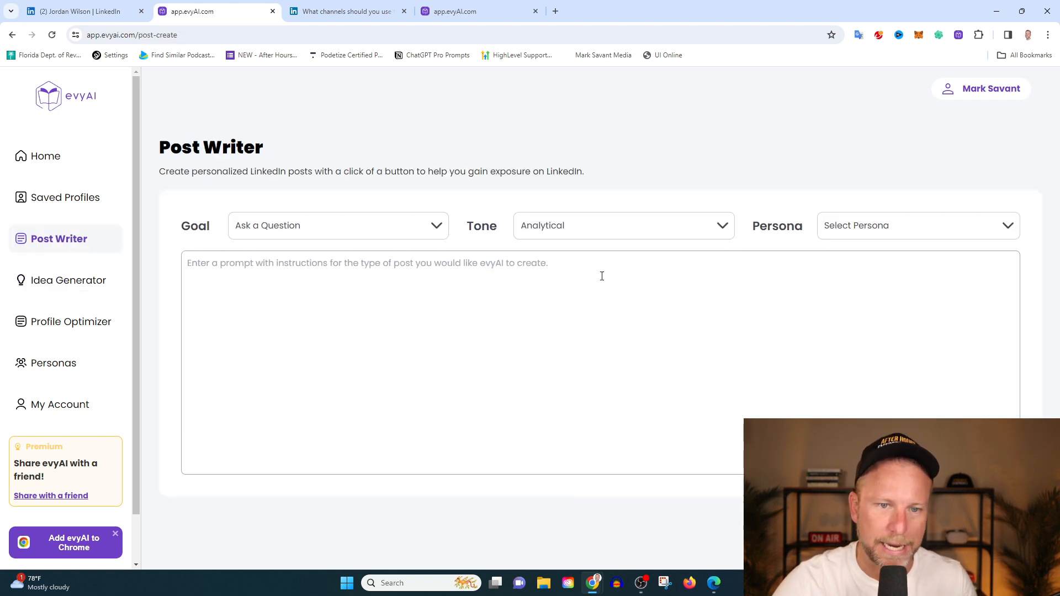